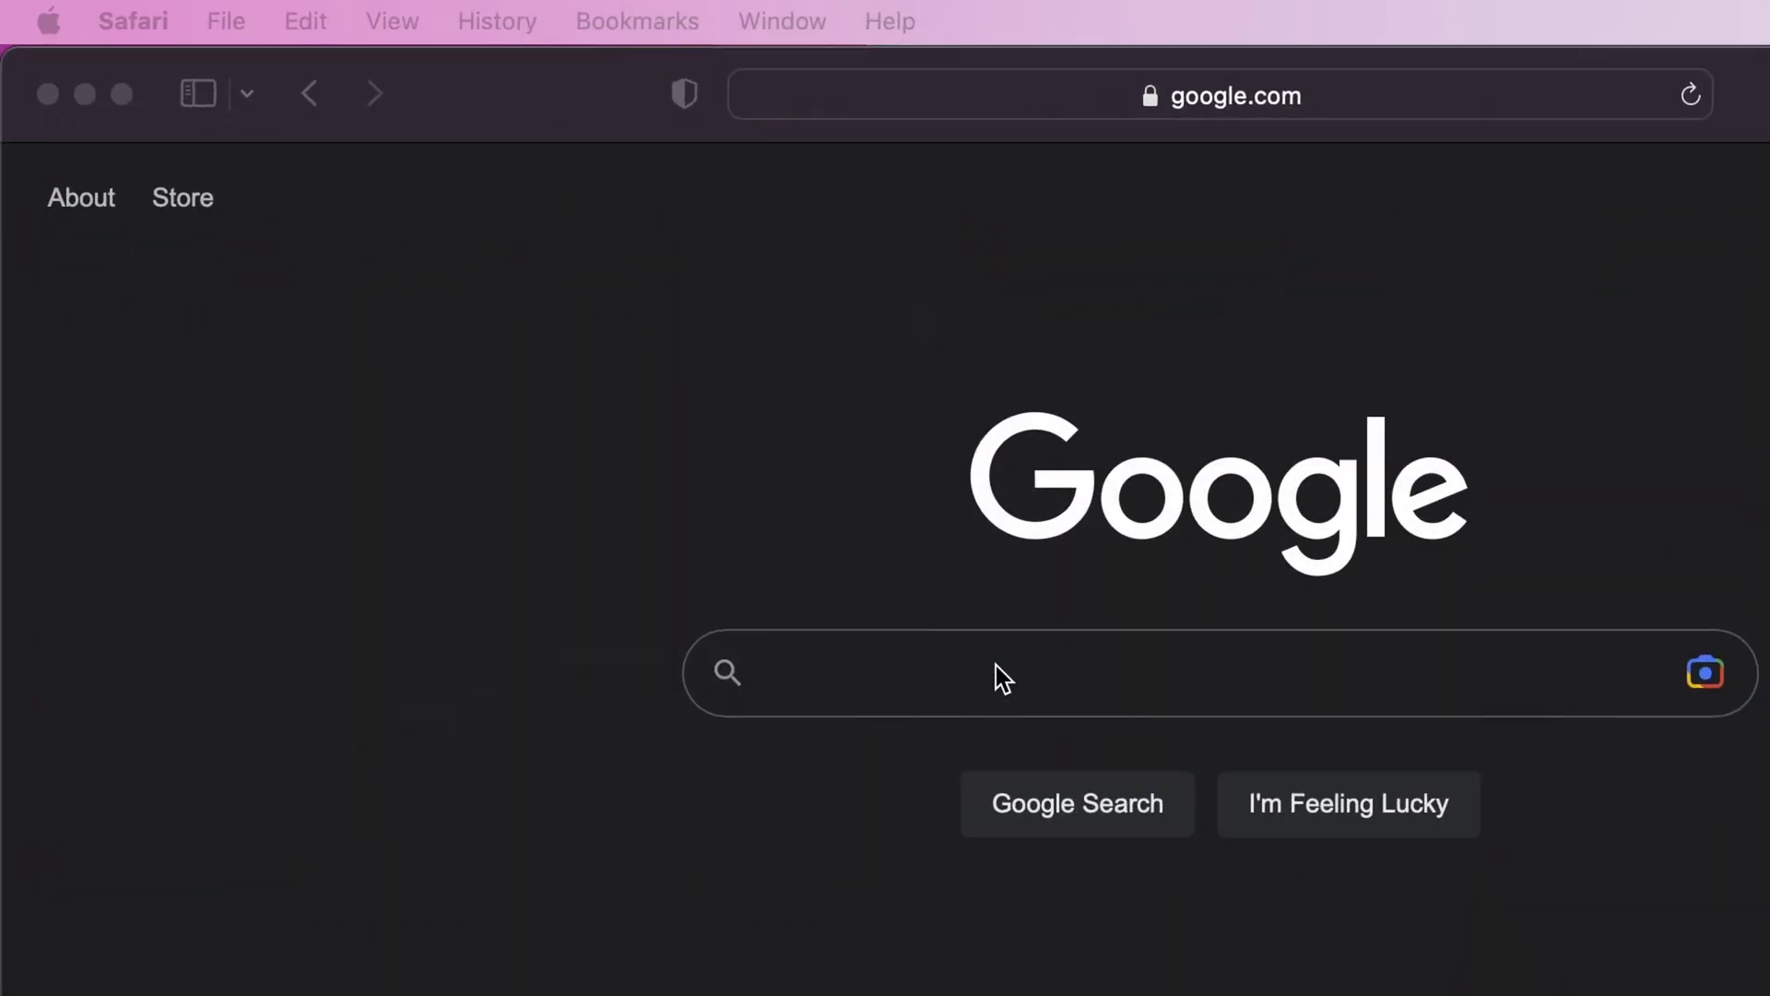
- Search 'install docker mac' and reach Docker's install guide, choosing Docker Desktop for Apple silicon
text(install docker)
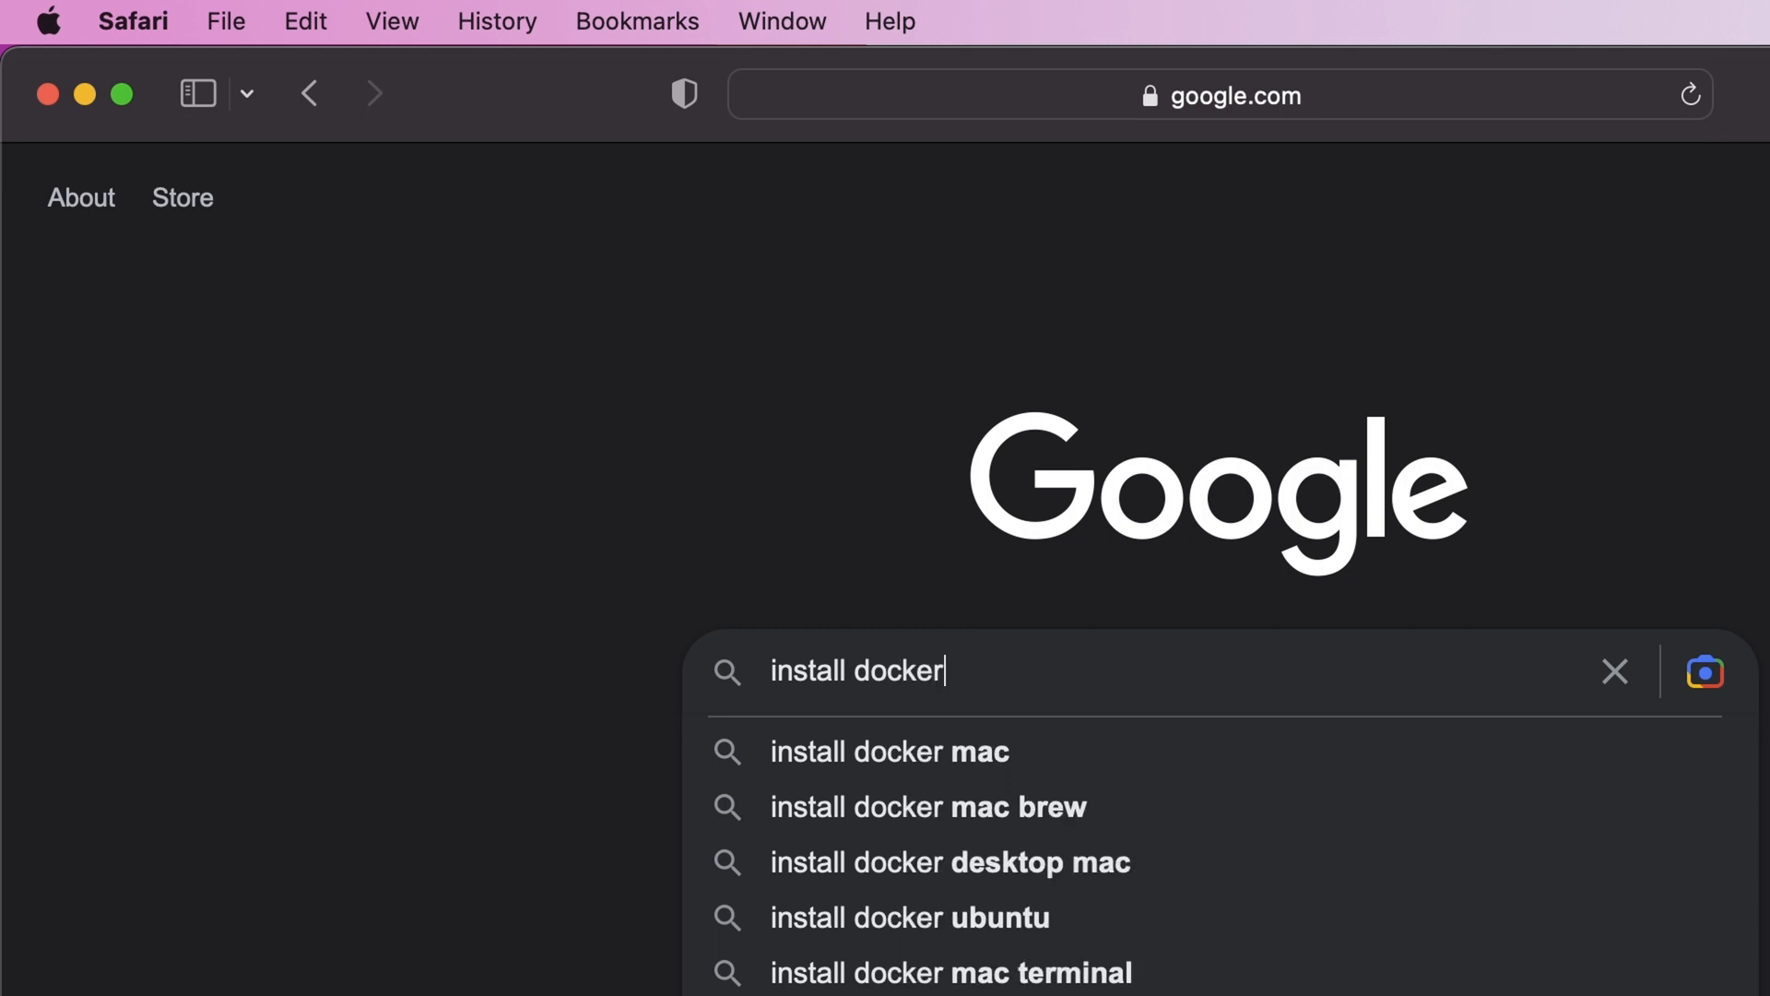
click(889, 750)
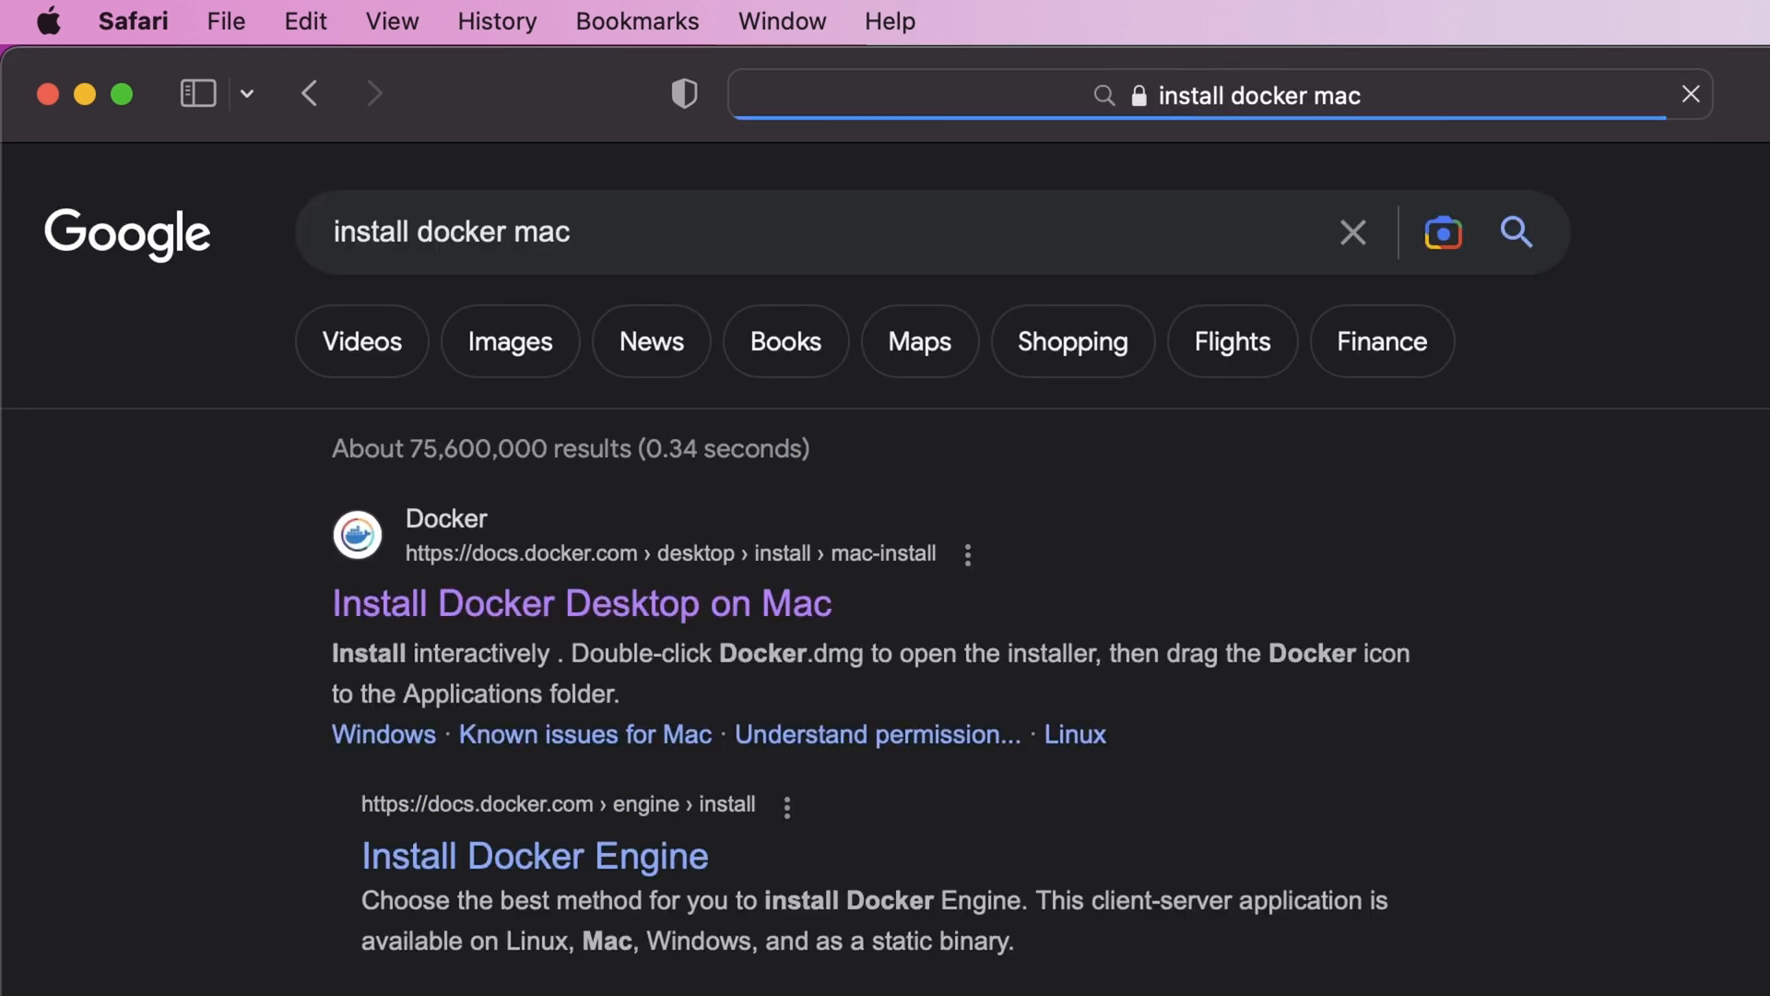
click(581, 603)
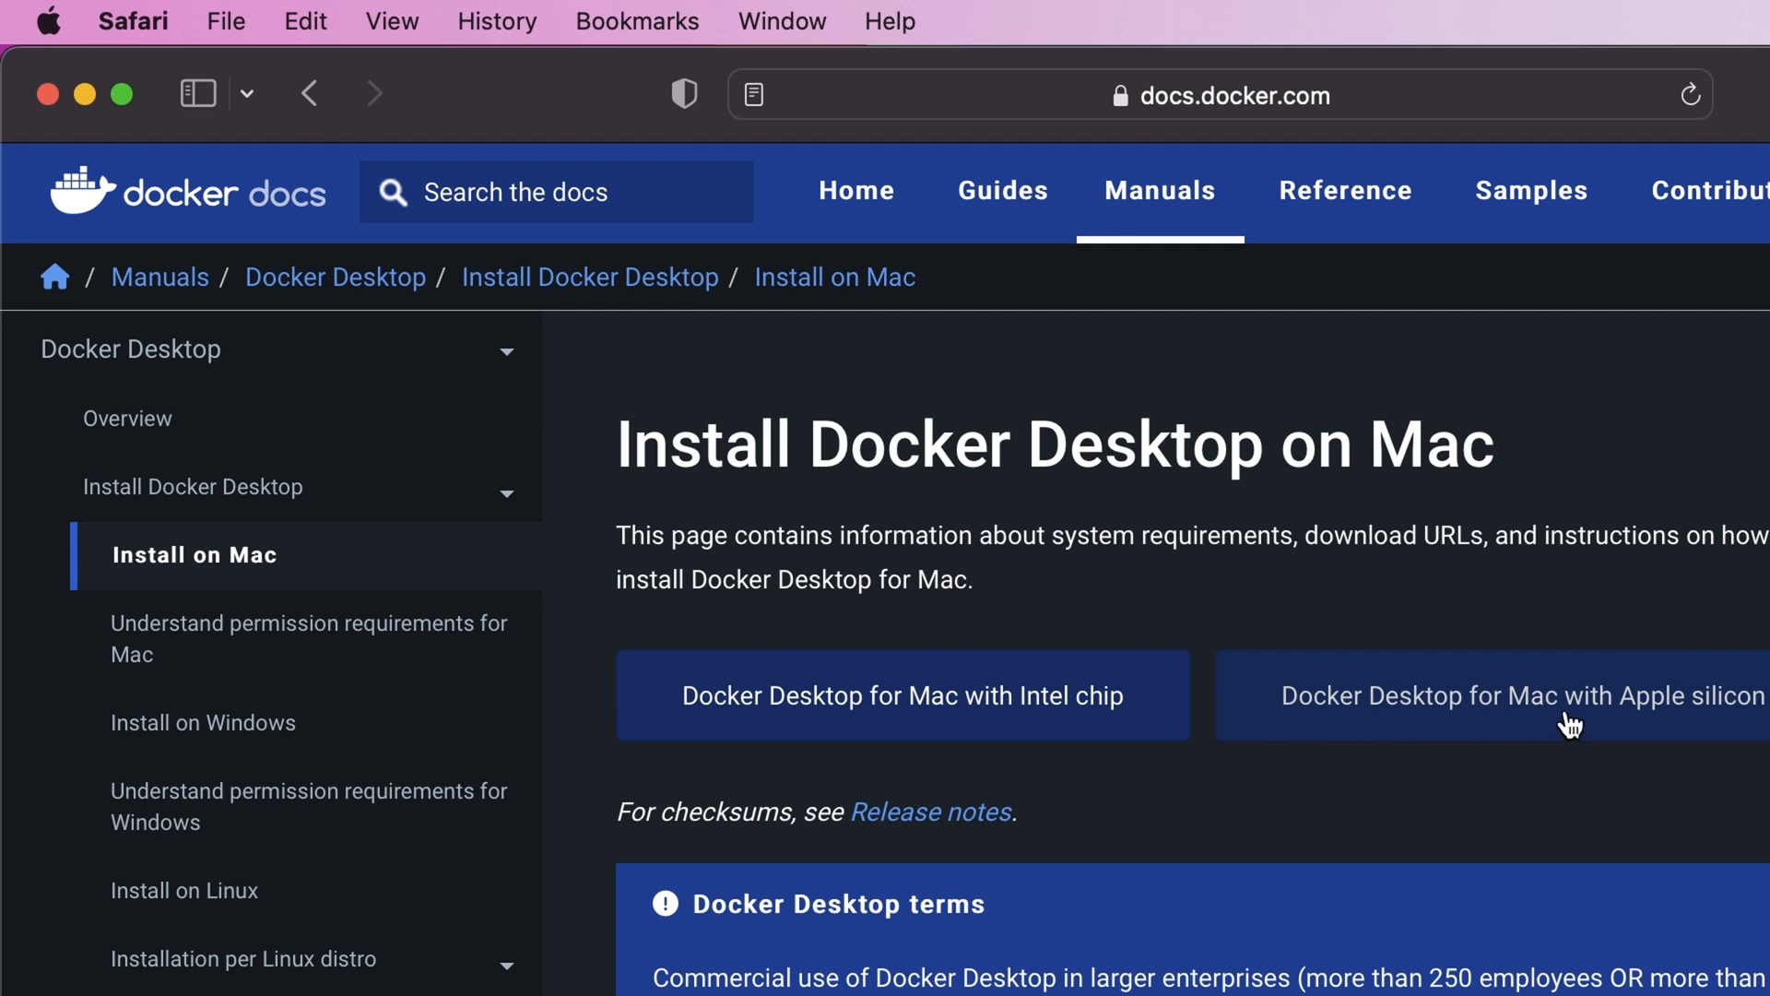
click(1525, 695)
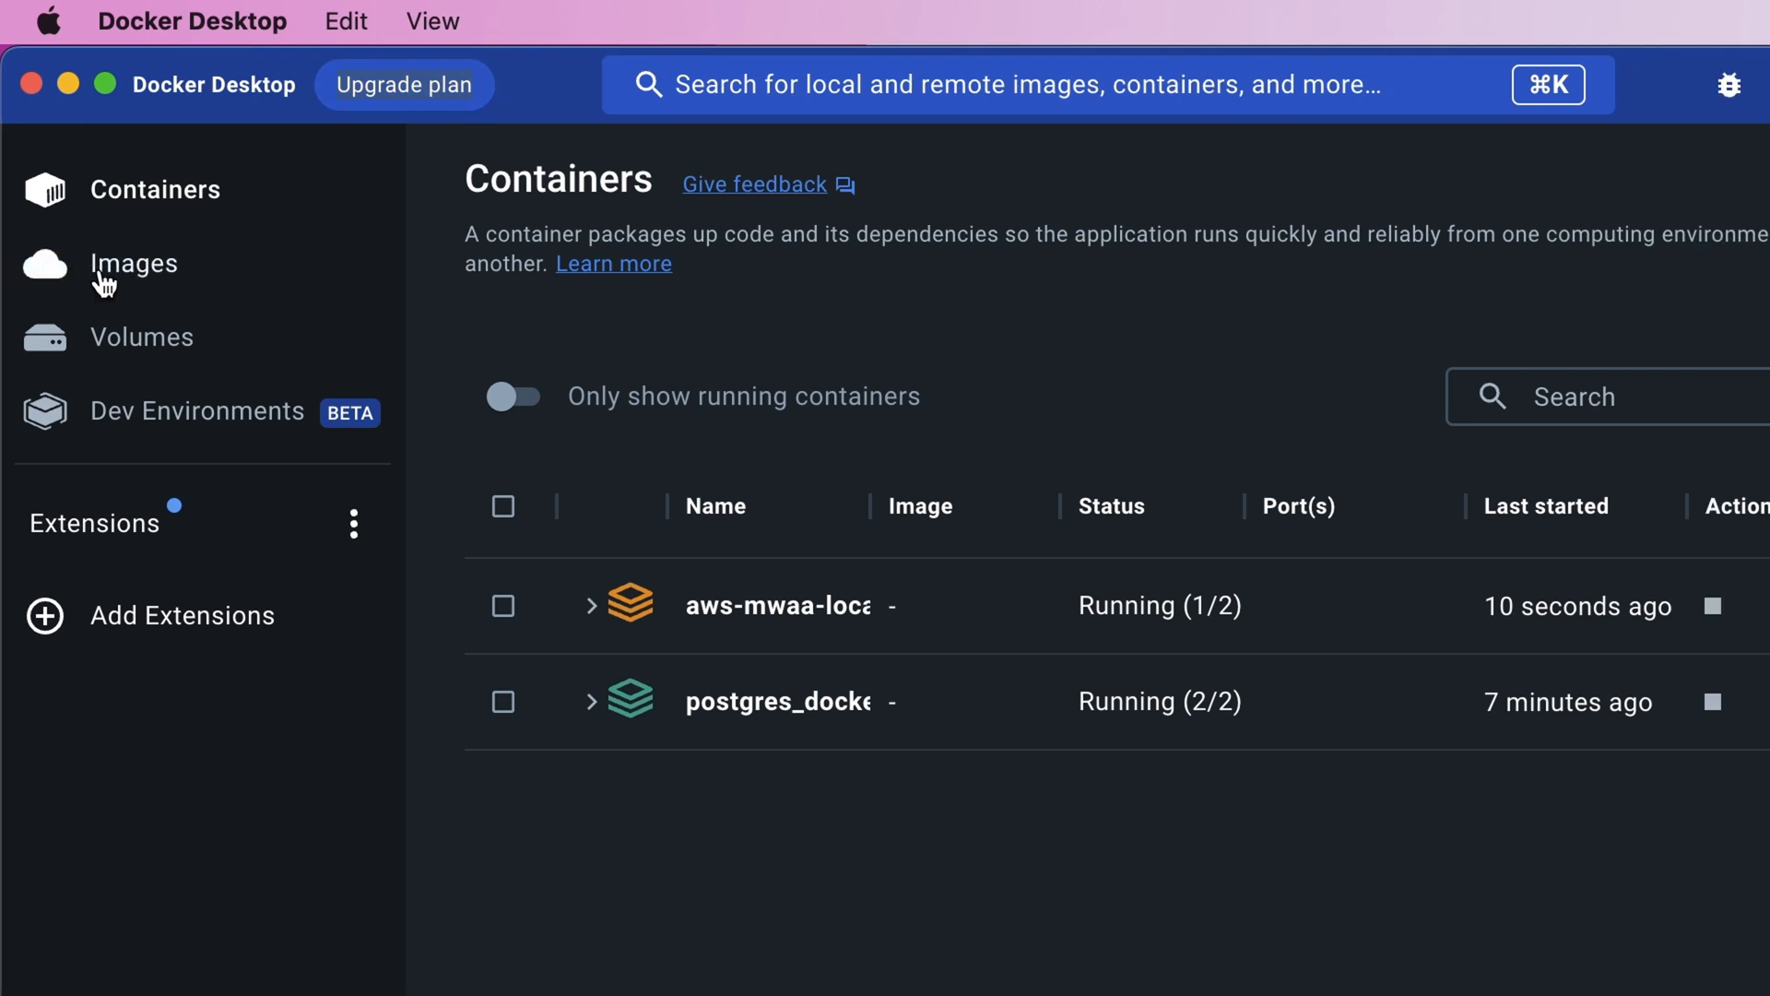
- View the Images list, then the Volumes list with the postgres_docker volumes
click(142, 336)
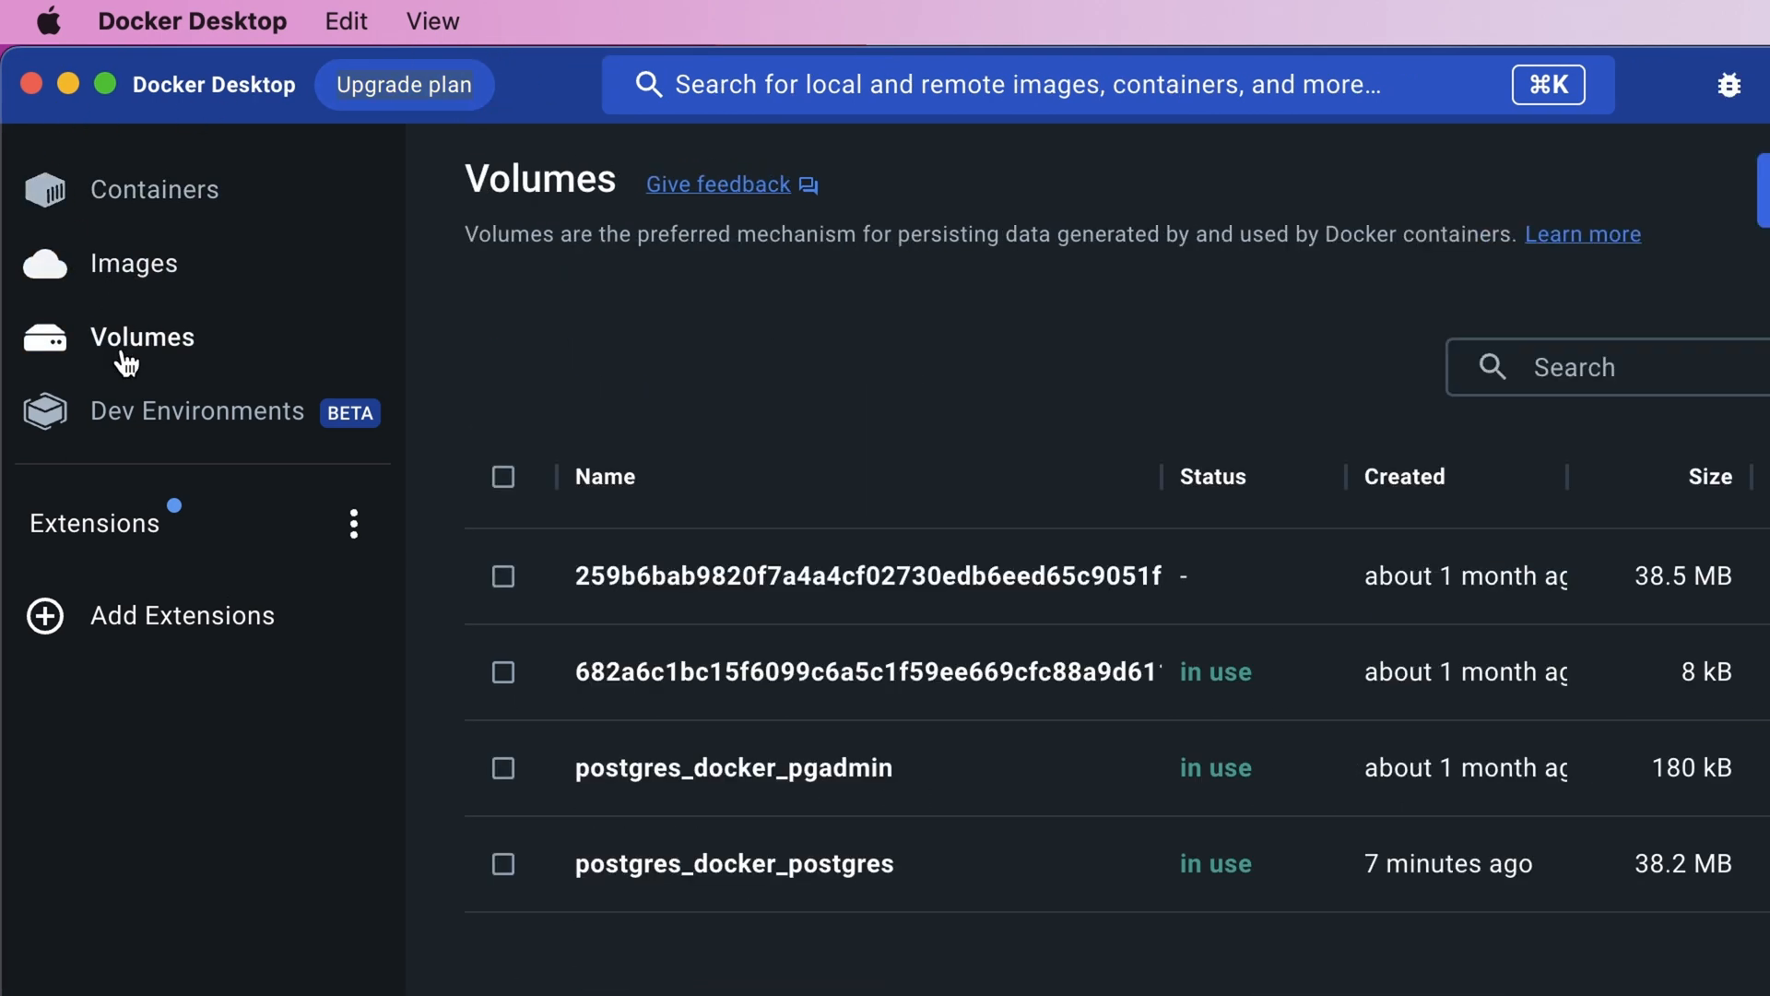
click(155, 188)
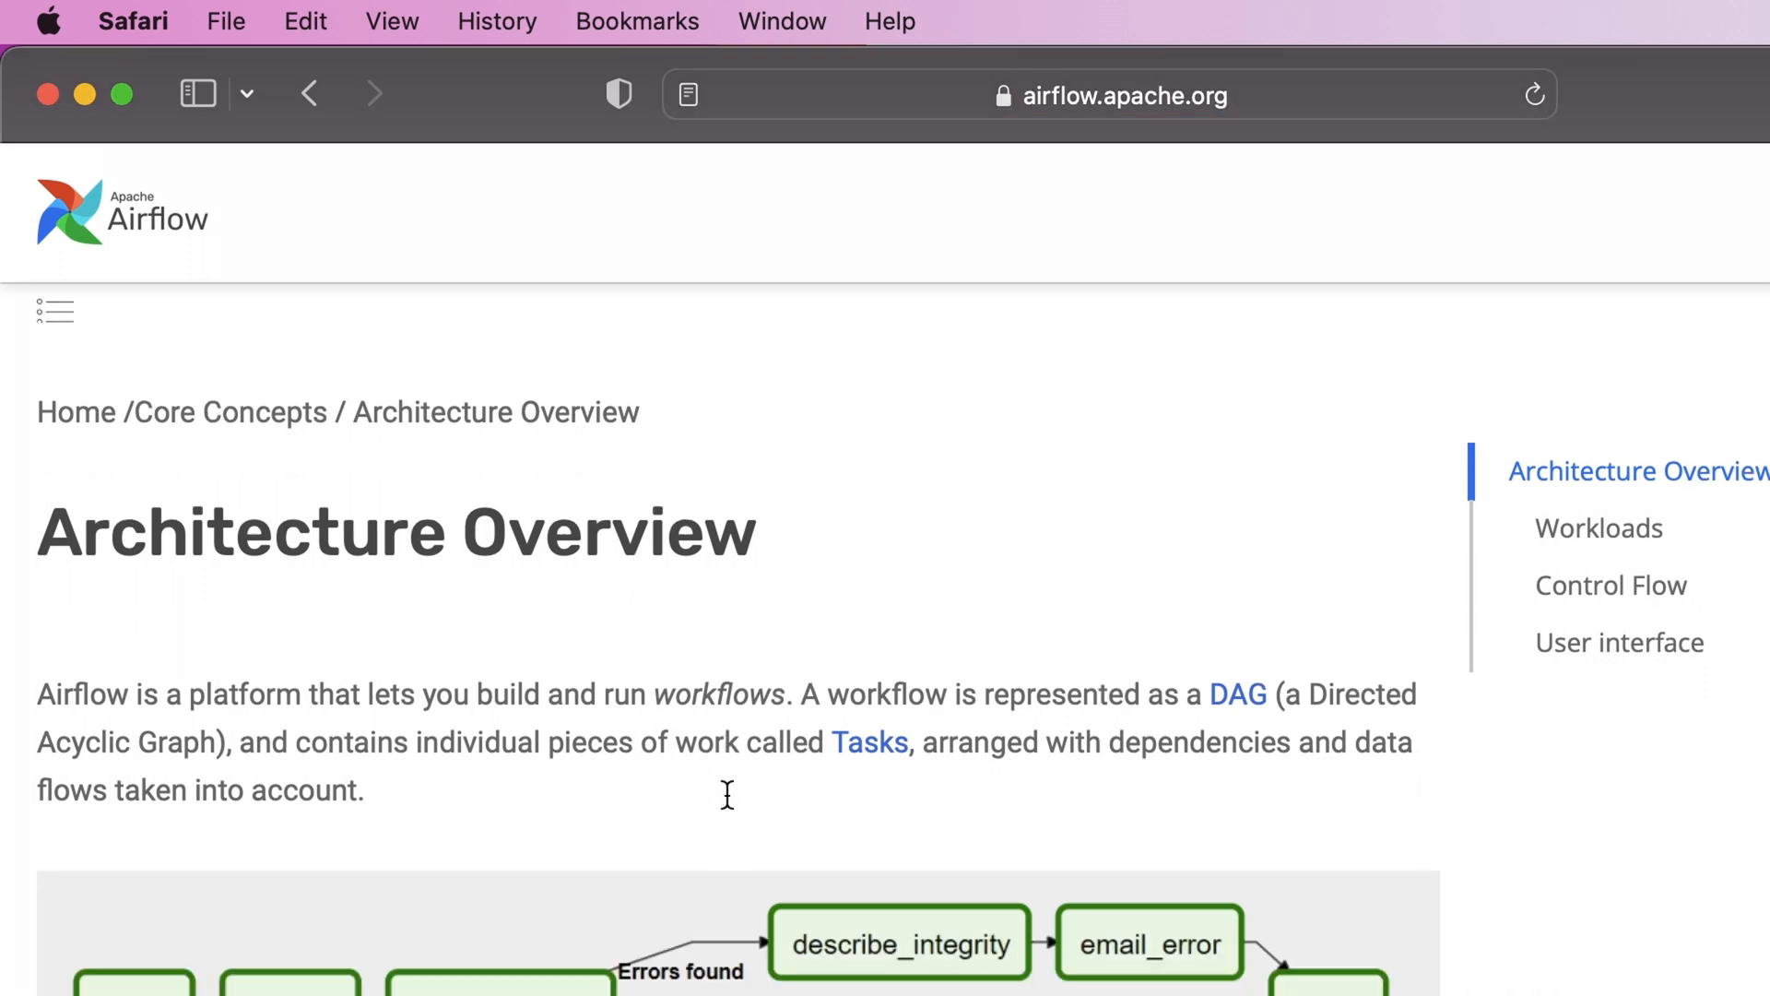
scroll(down, 3)
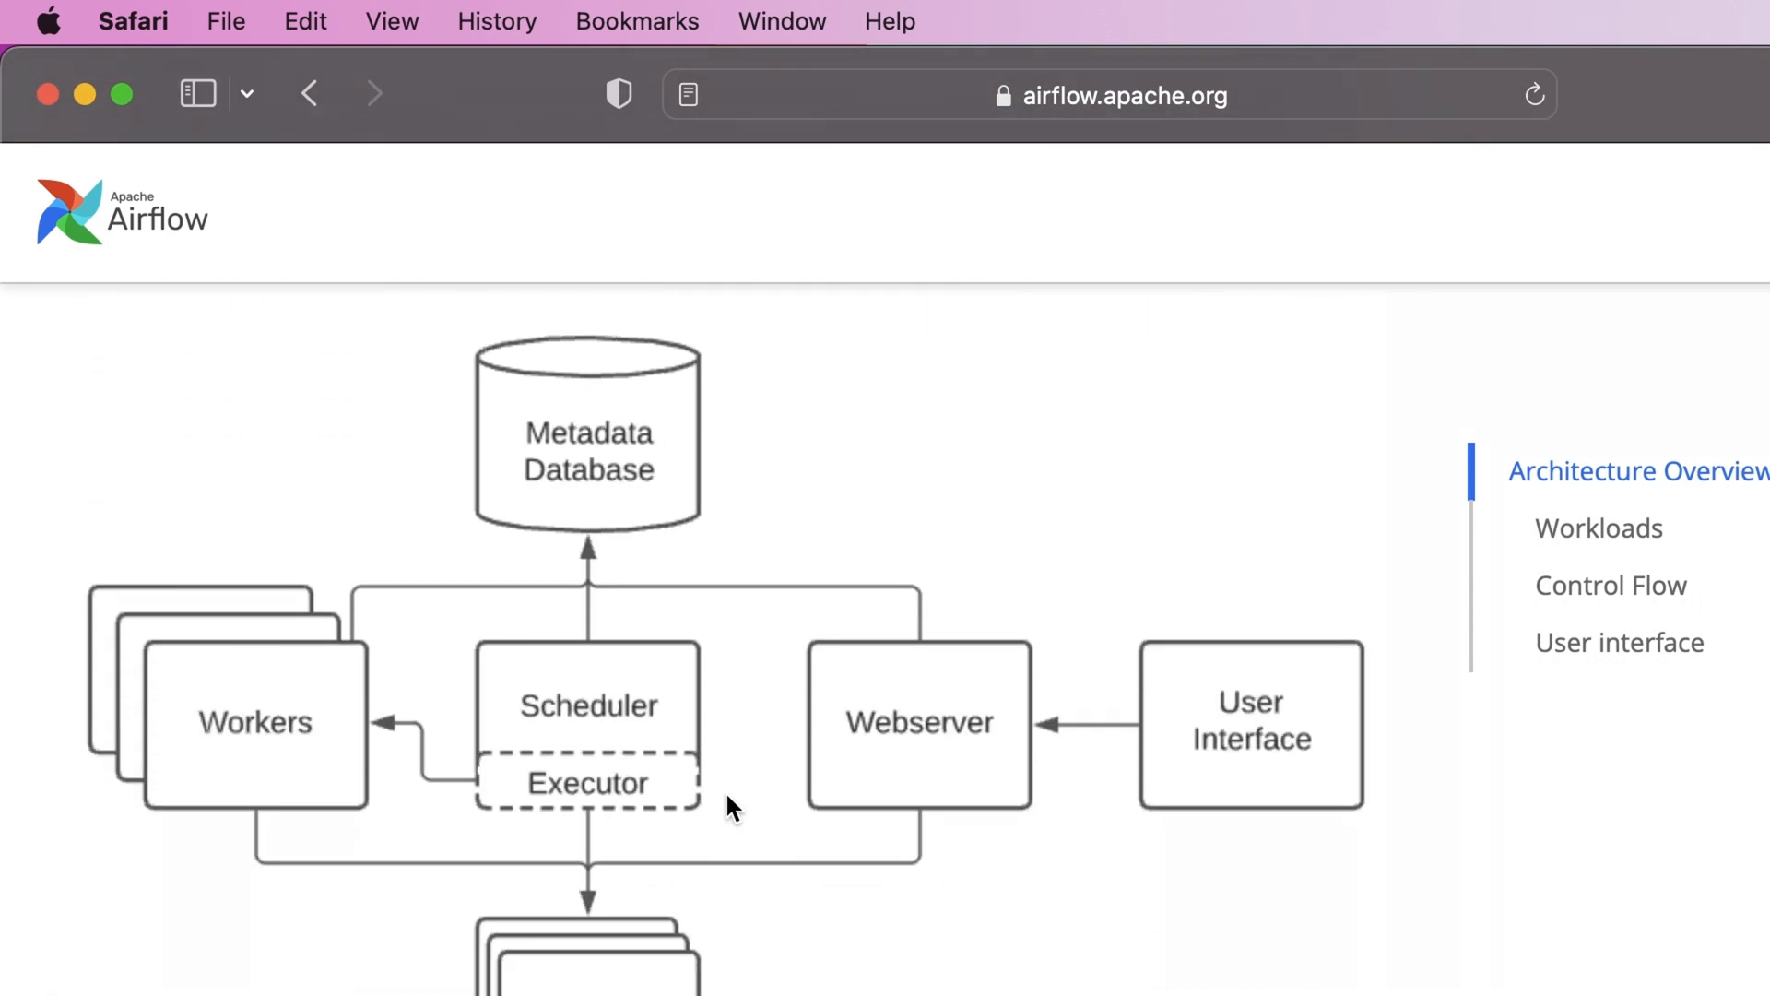
scroll(down, 3)
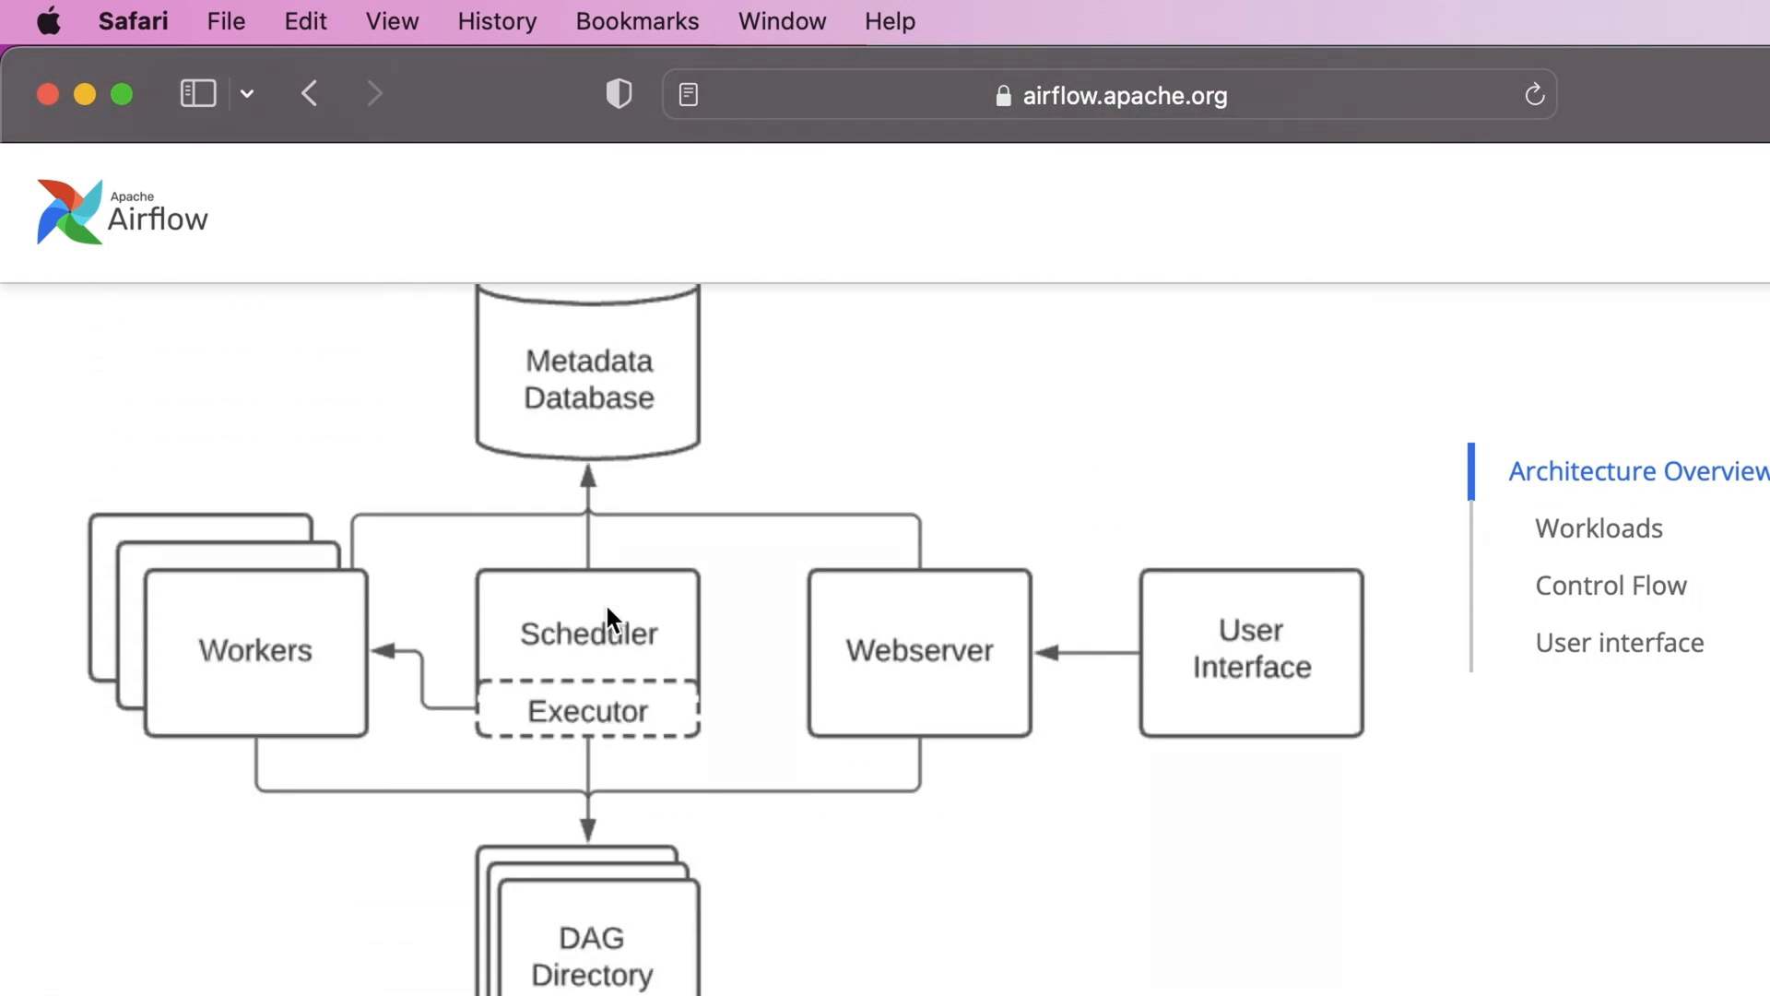
mouse_move(948, 695)
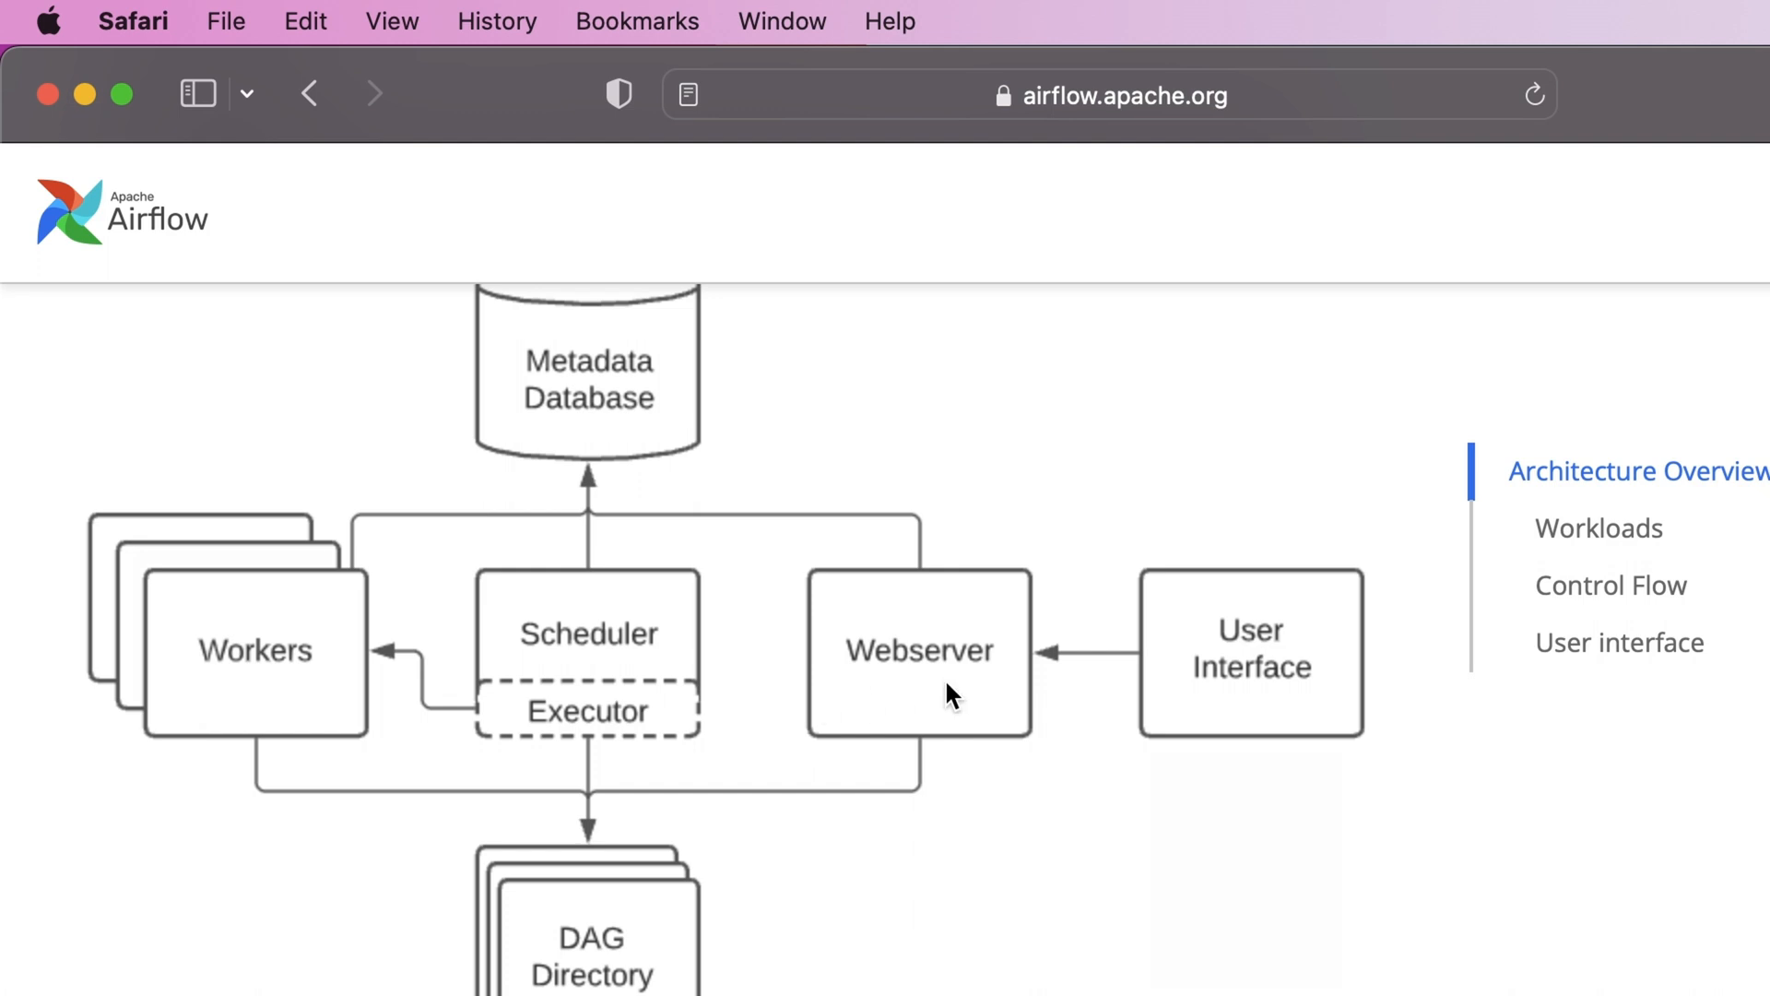
scroll(down, 3)
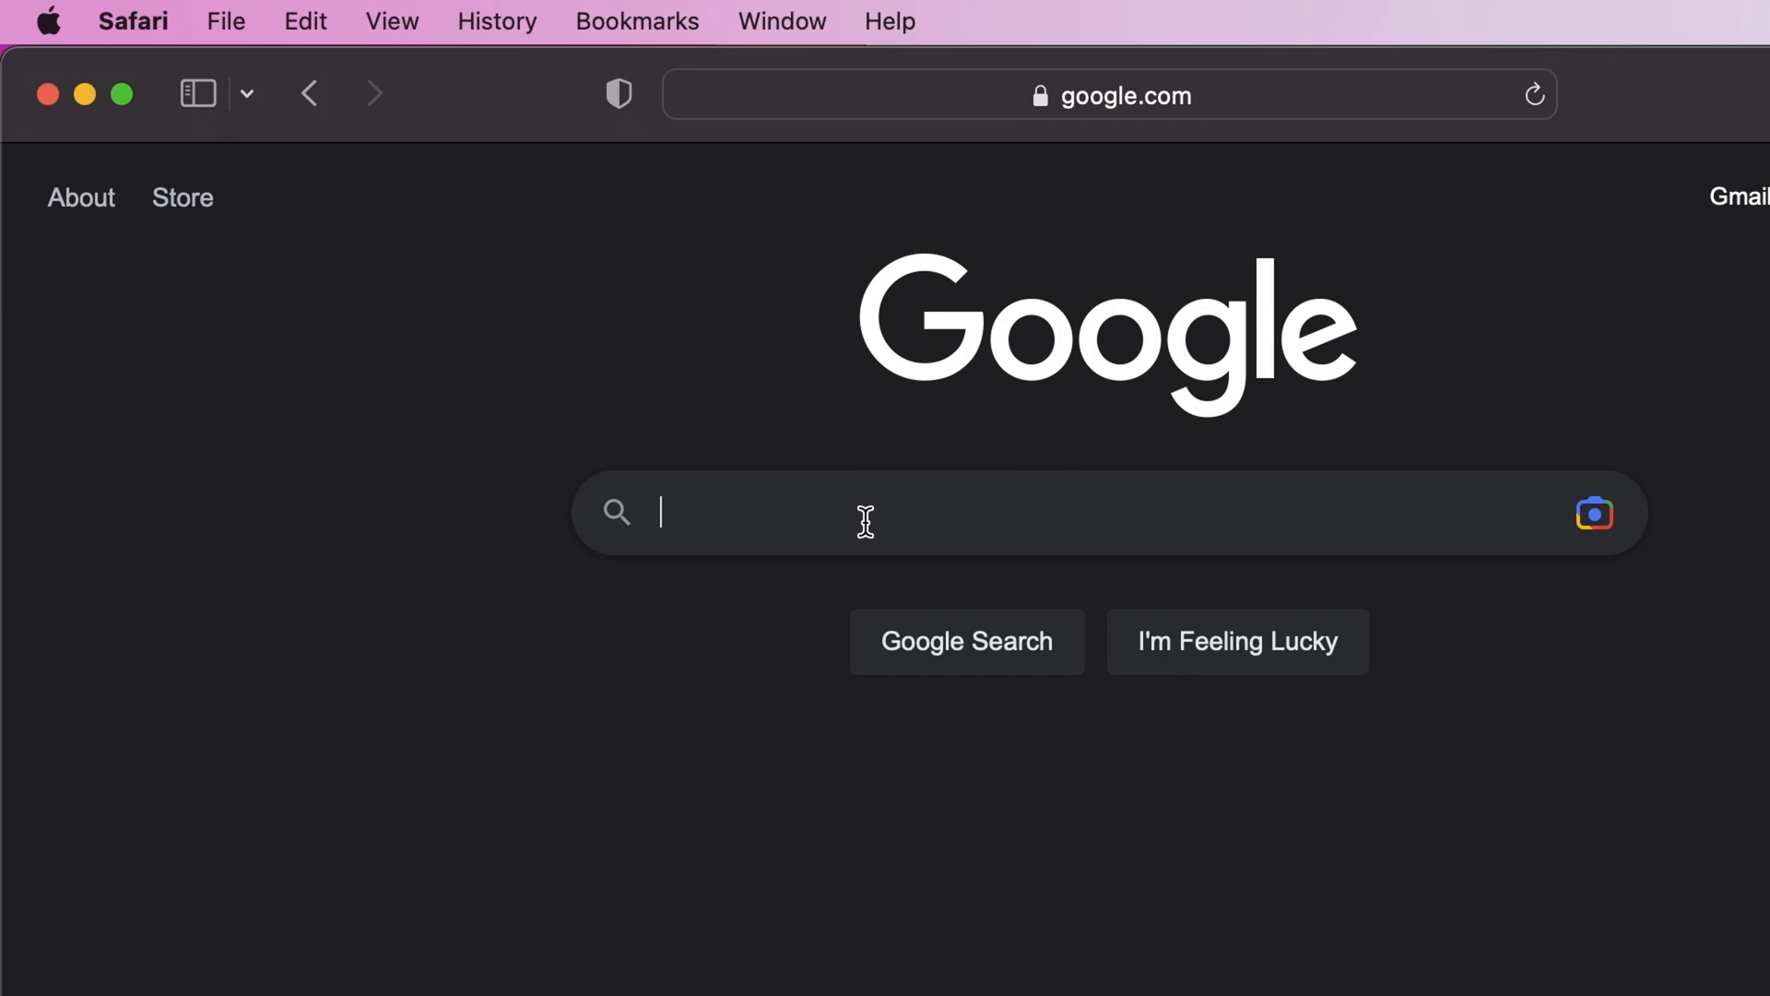
- Search 'mwaa local runner' and browse the aws-mwaa-local-runner GitHub repository files
text(m)
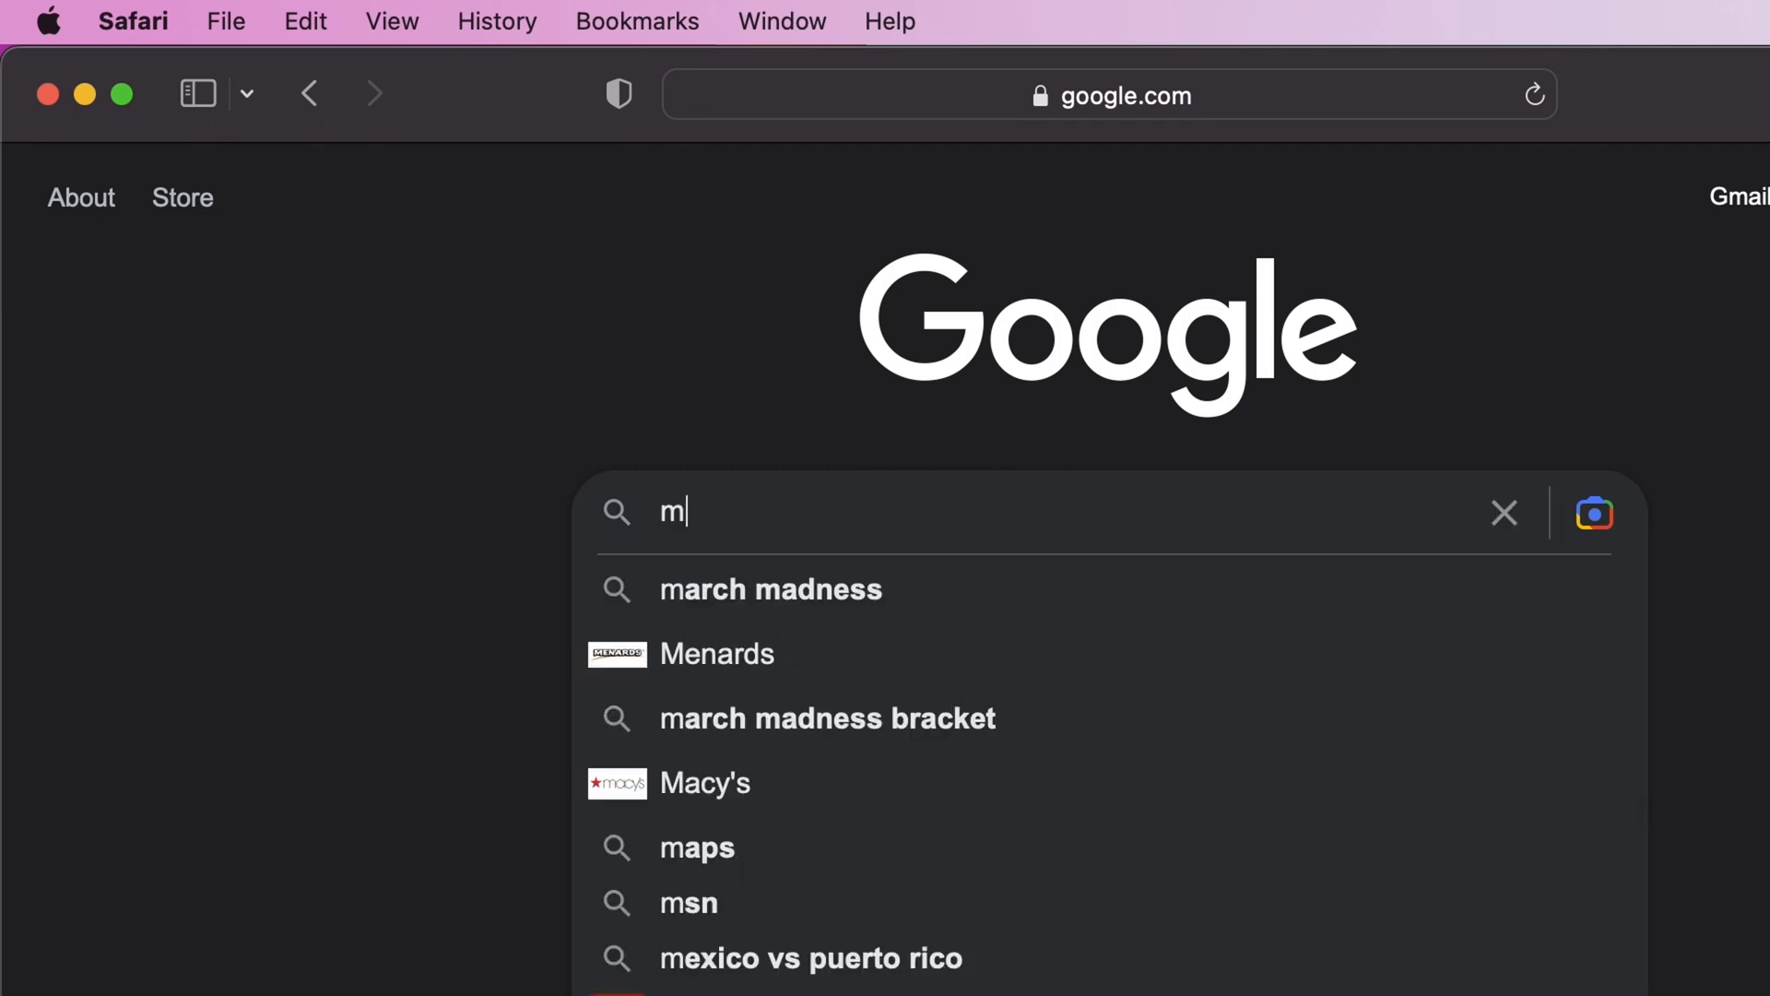
text(waa local runner)
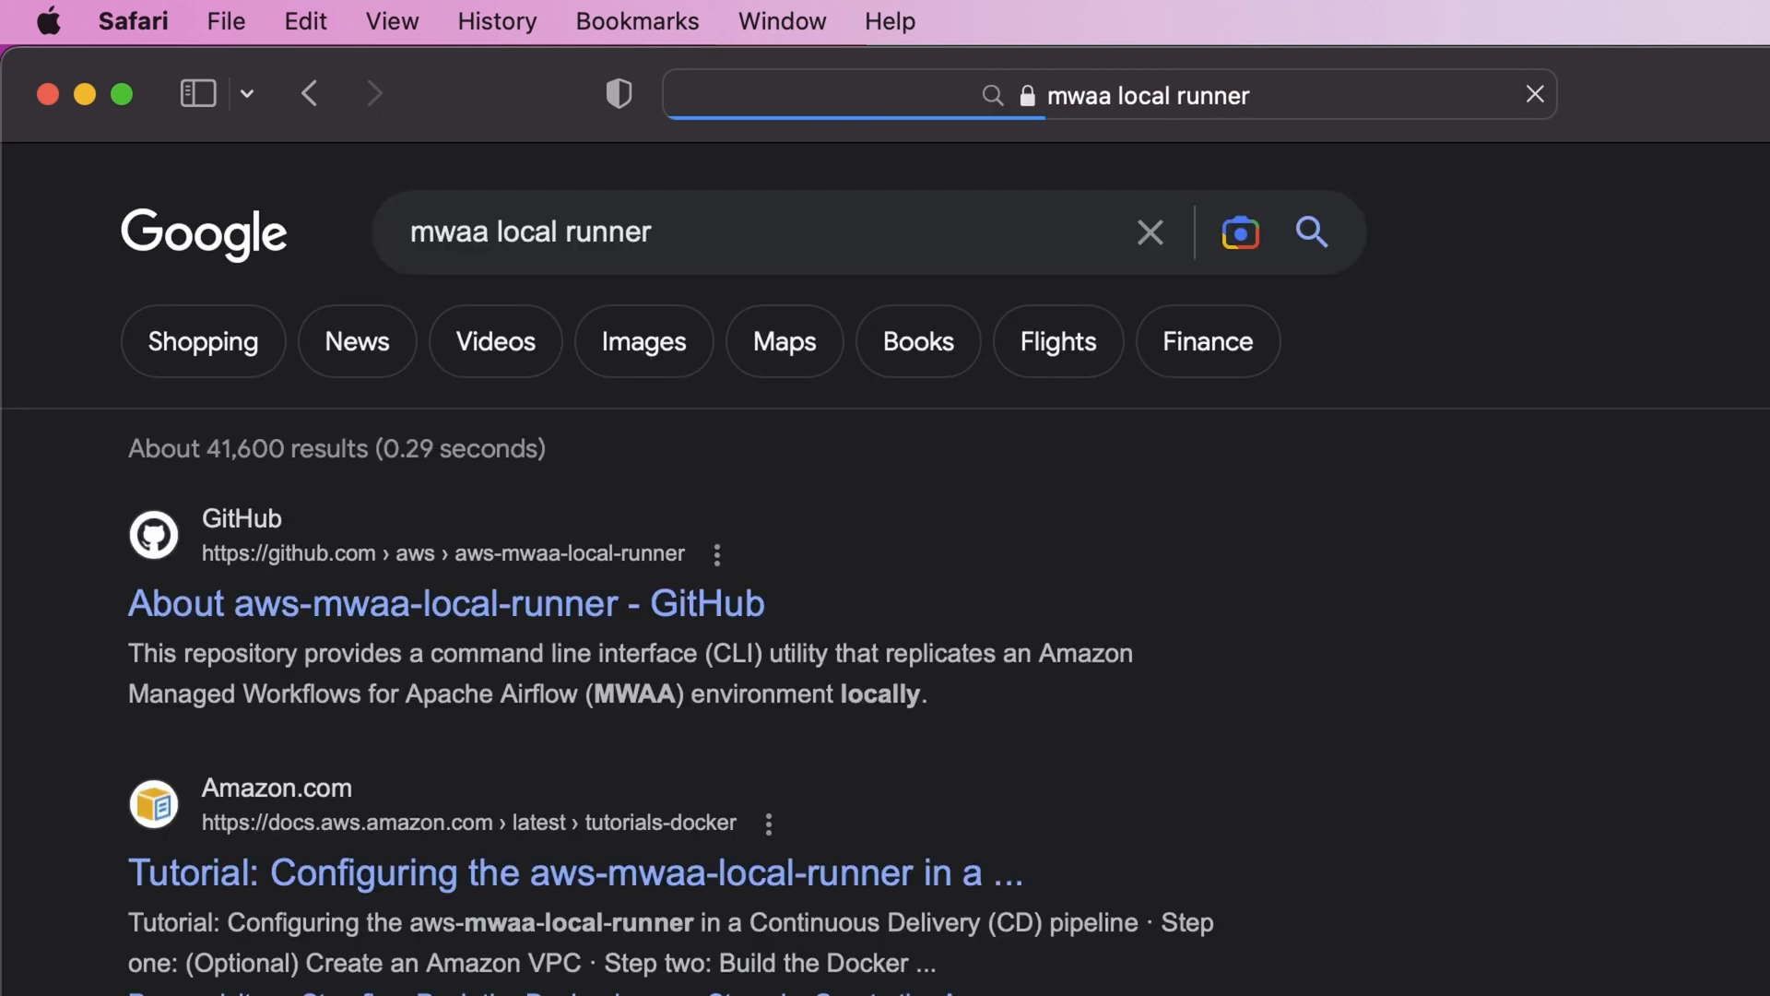
mouse_move(252, 518)
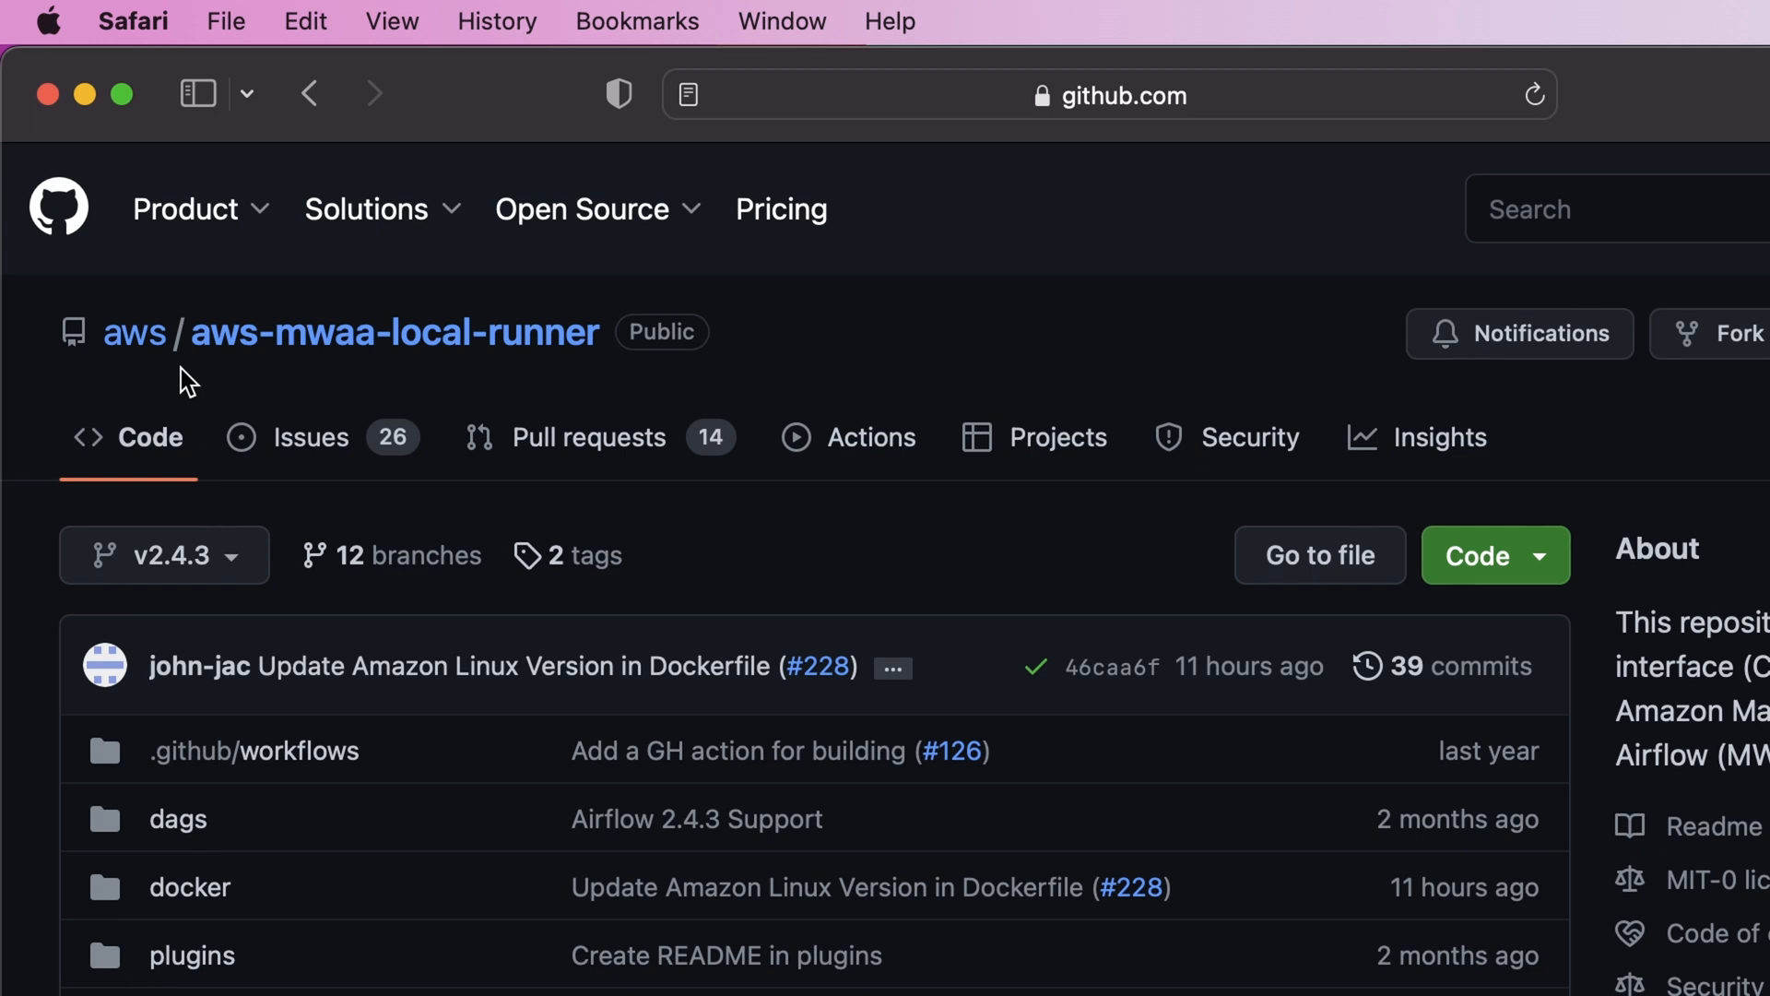
scroll(down, 3)
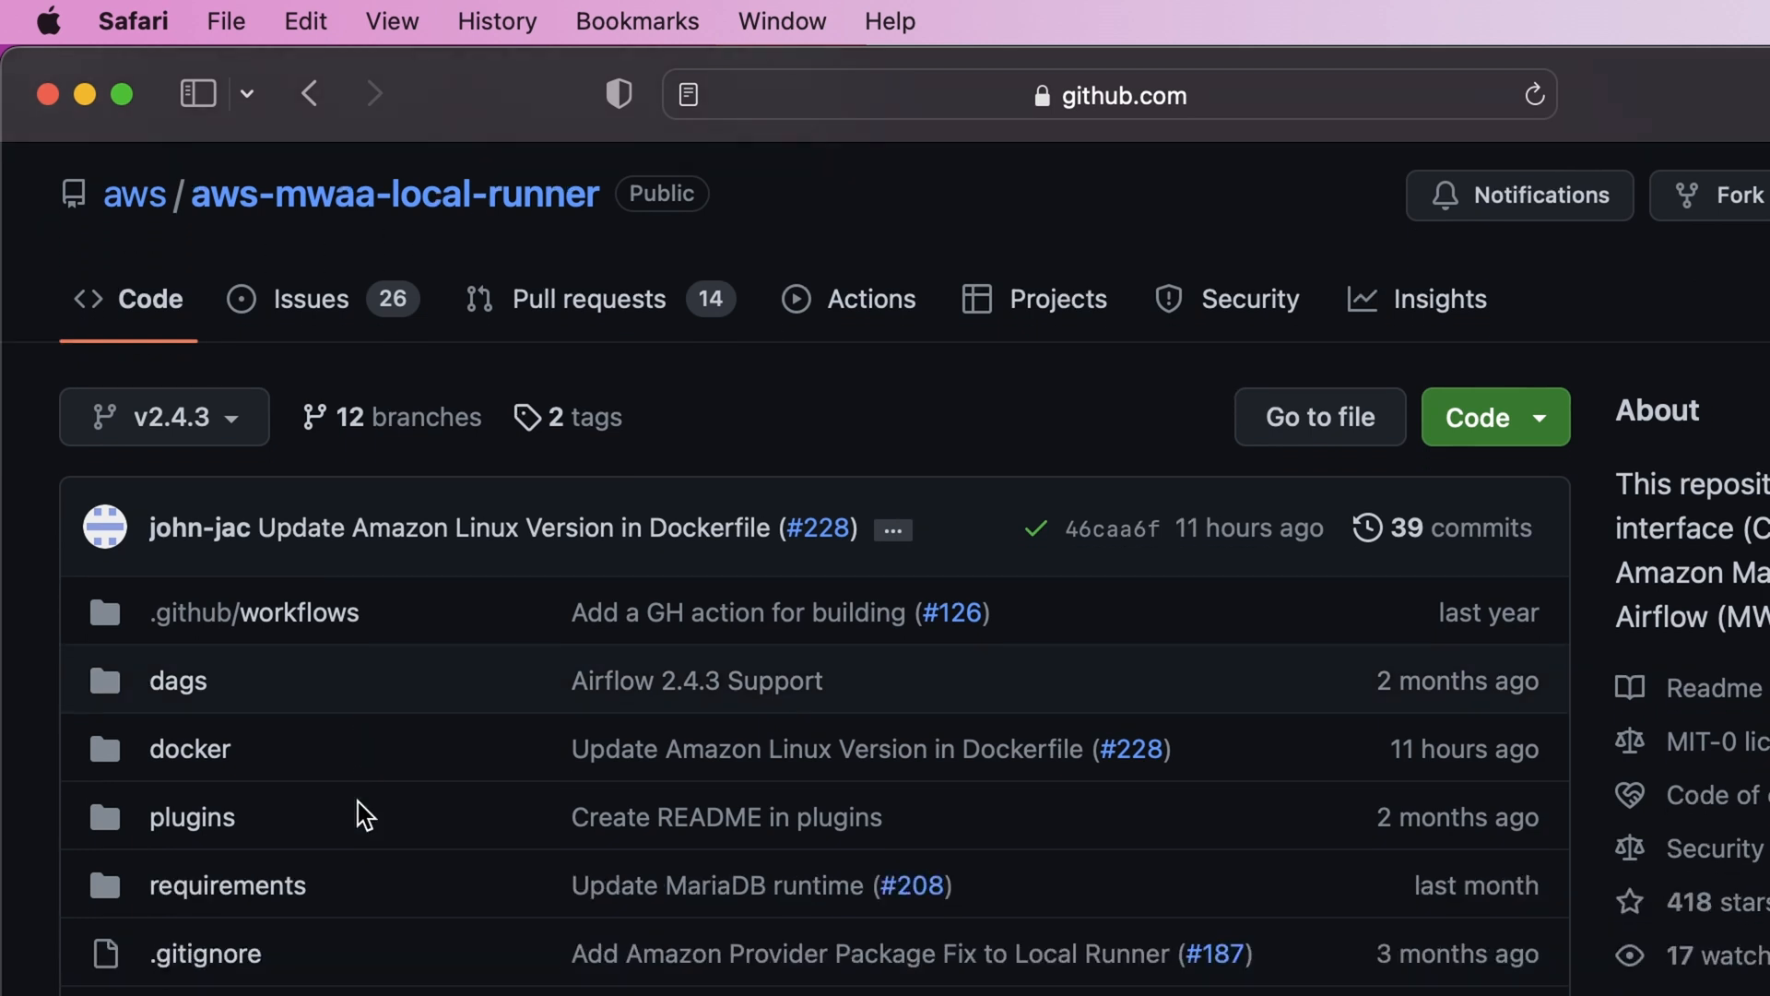
scroll(down, 3)
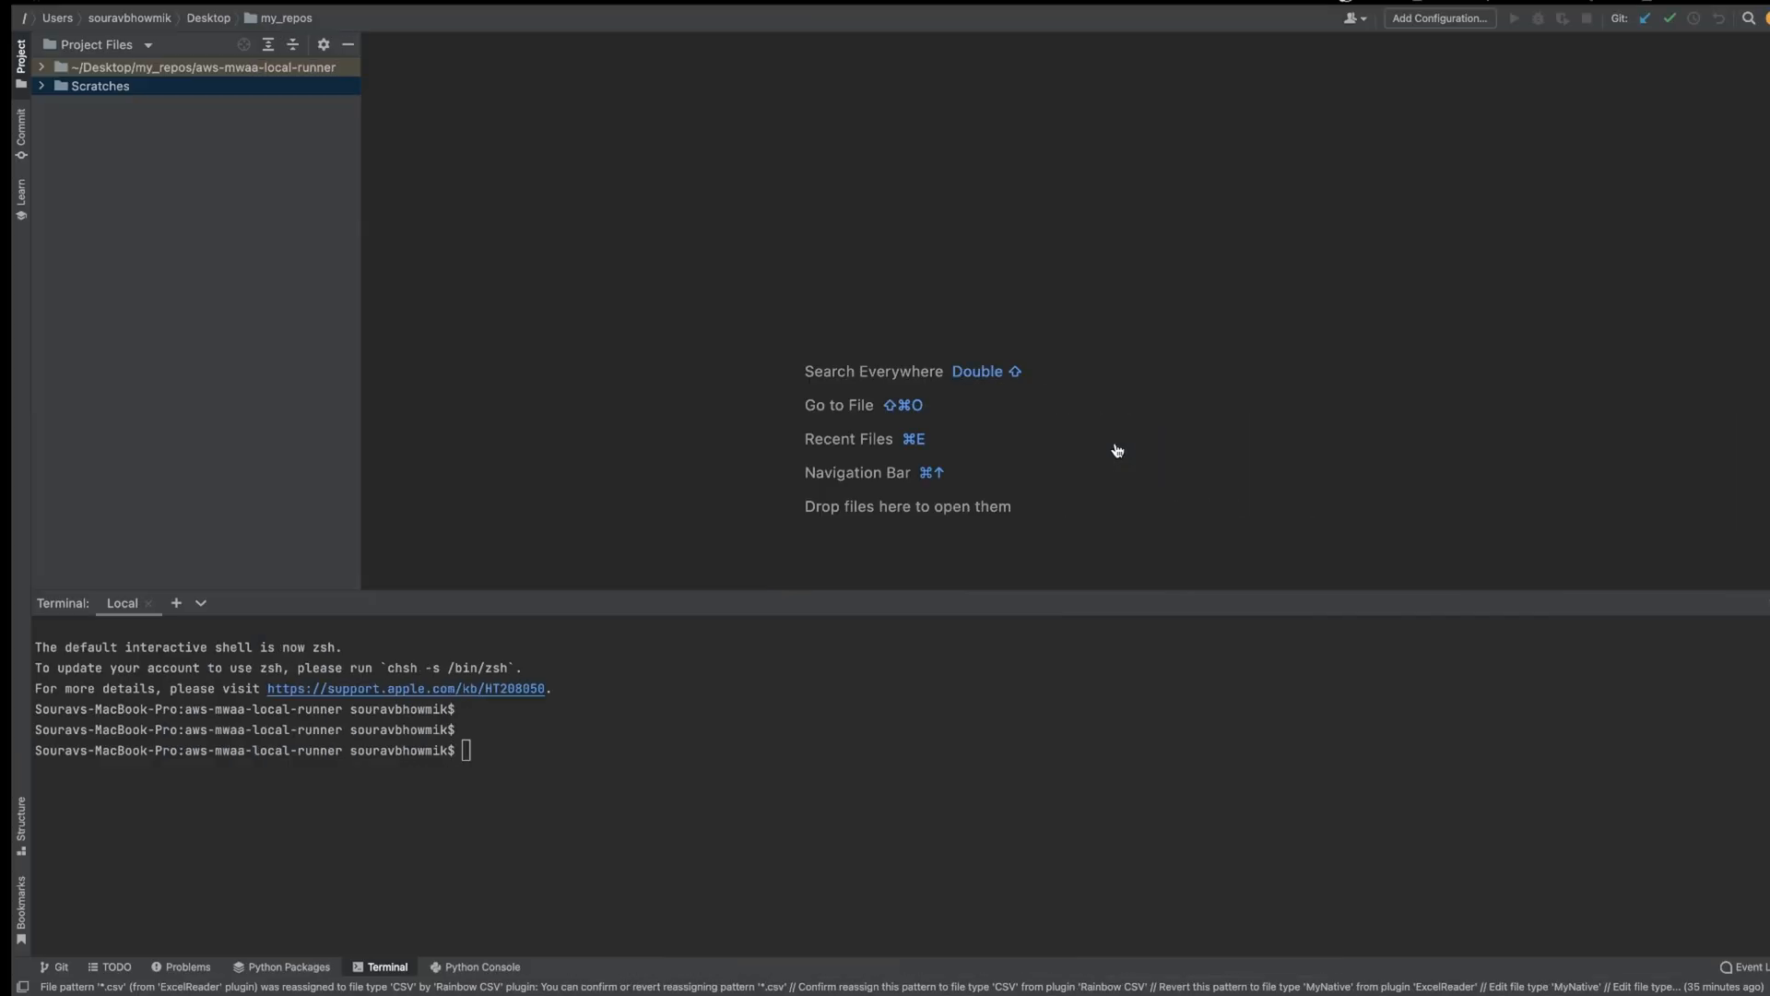
- Git clone aws-mwaa-local-runner in the terminal and read through its README.md
text(git c)
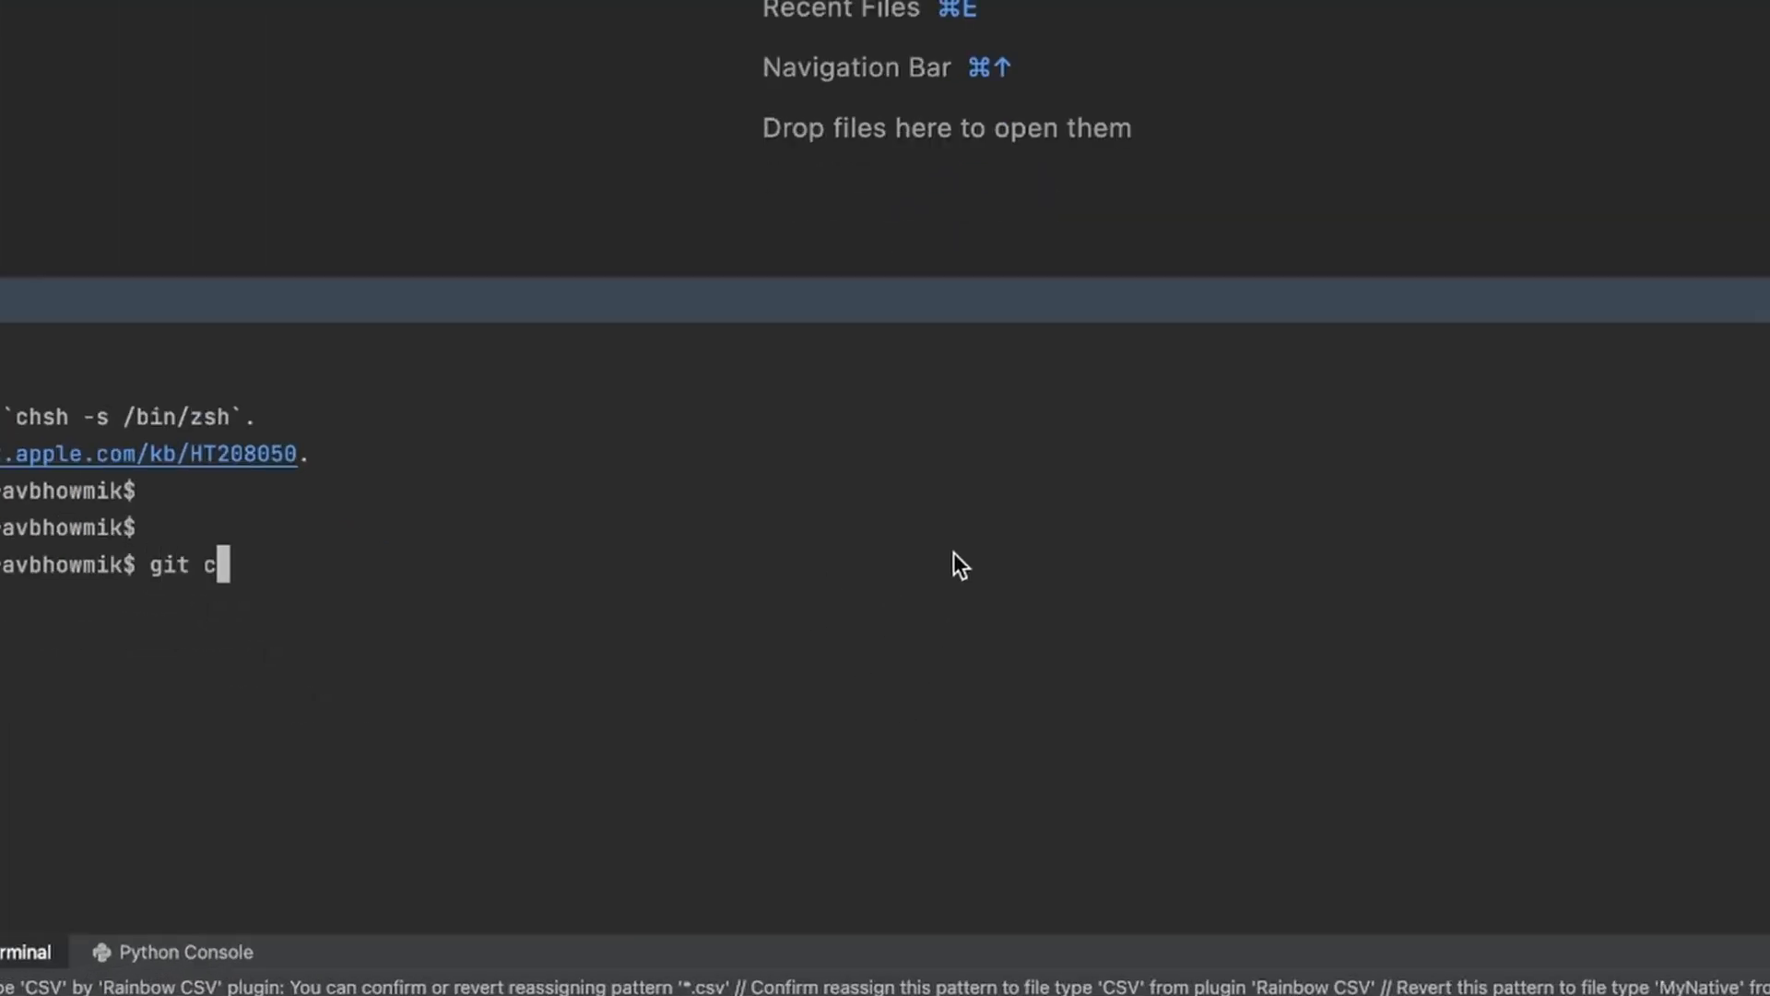
key(Return)
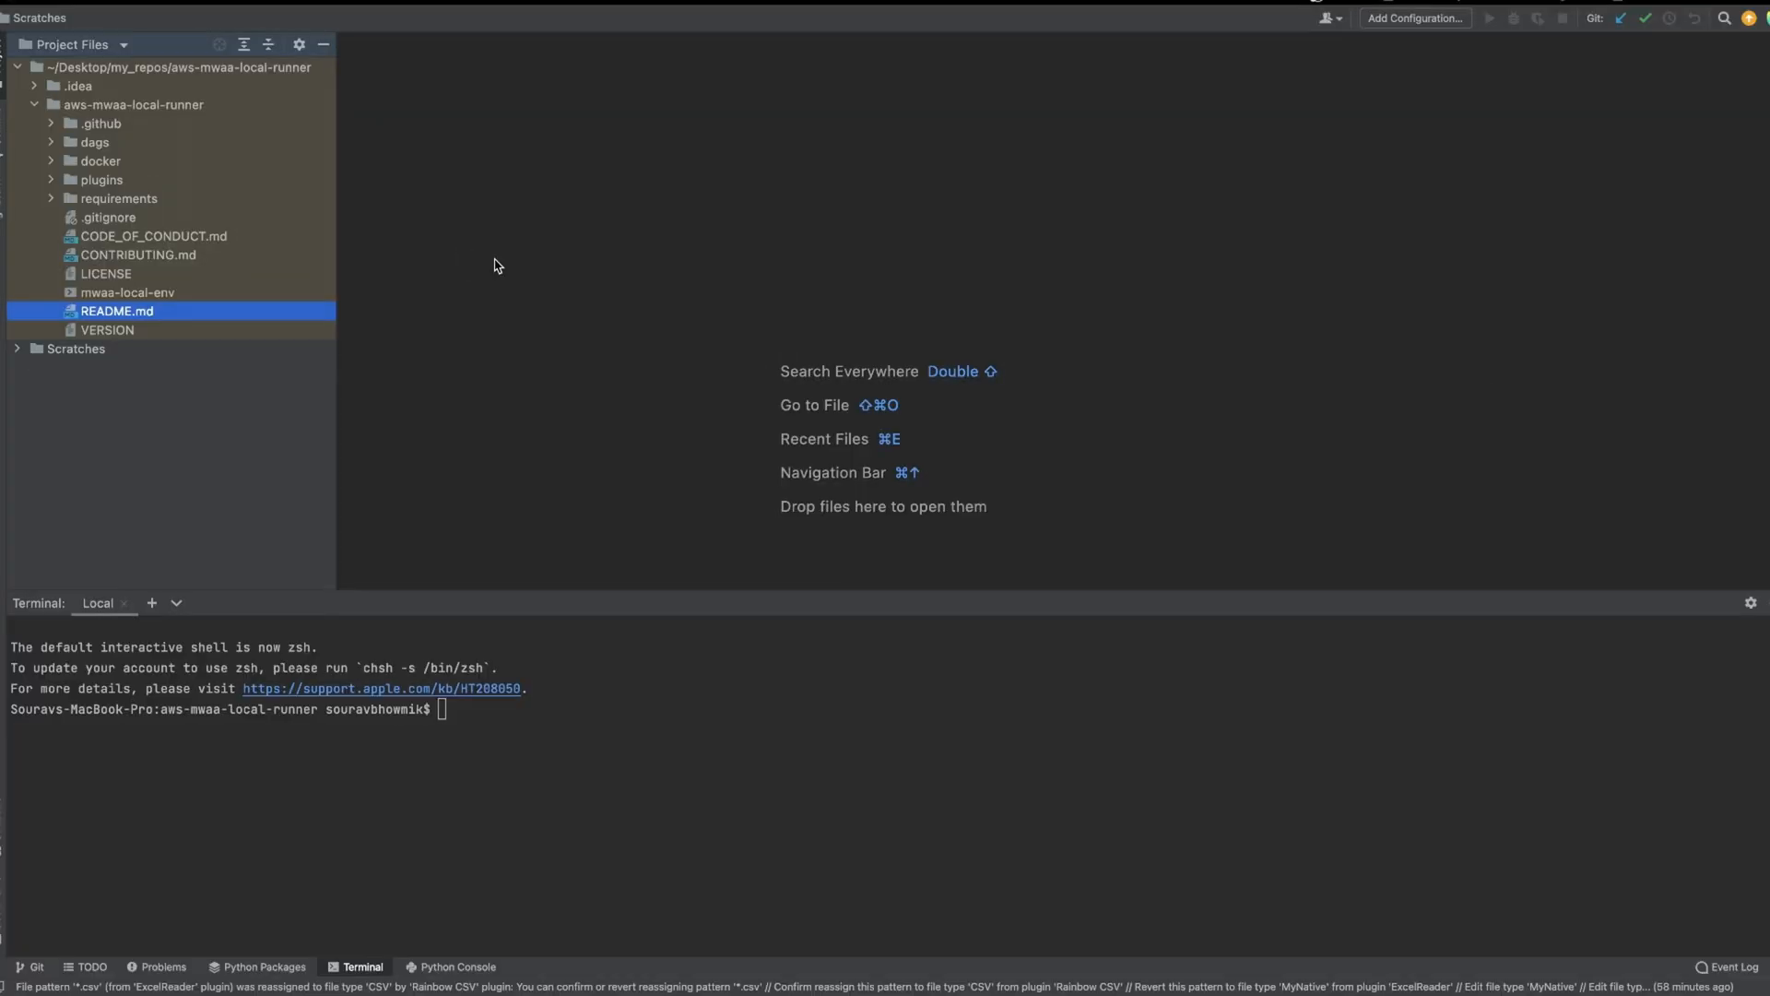
double_click(116, 310)
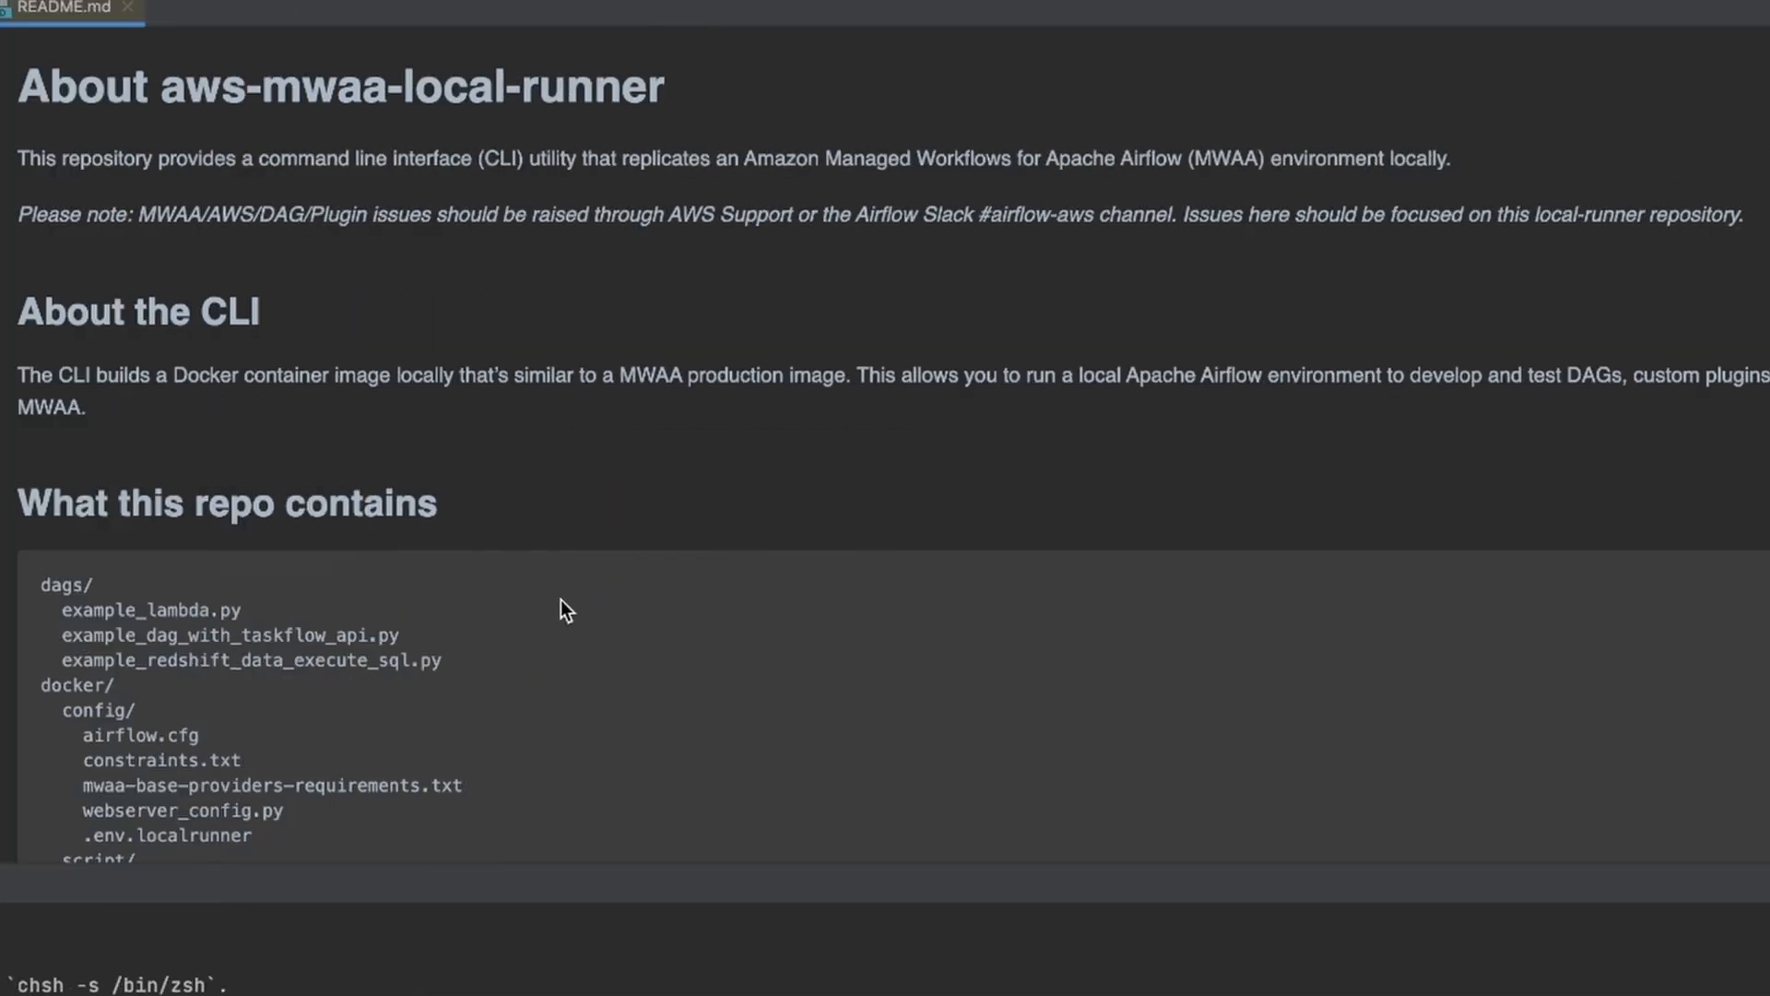
scroll(down, 3)
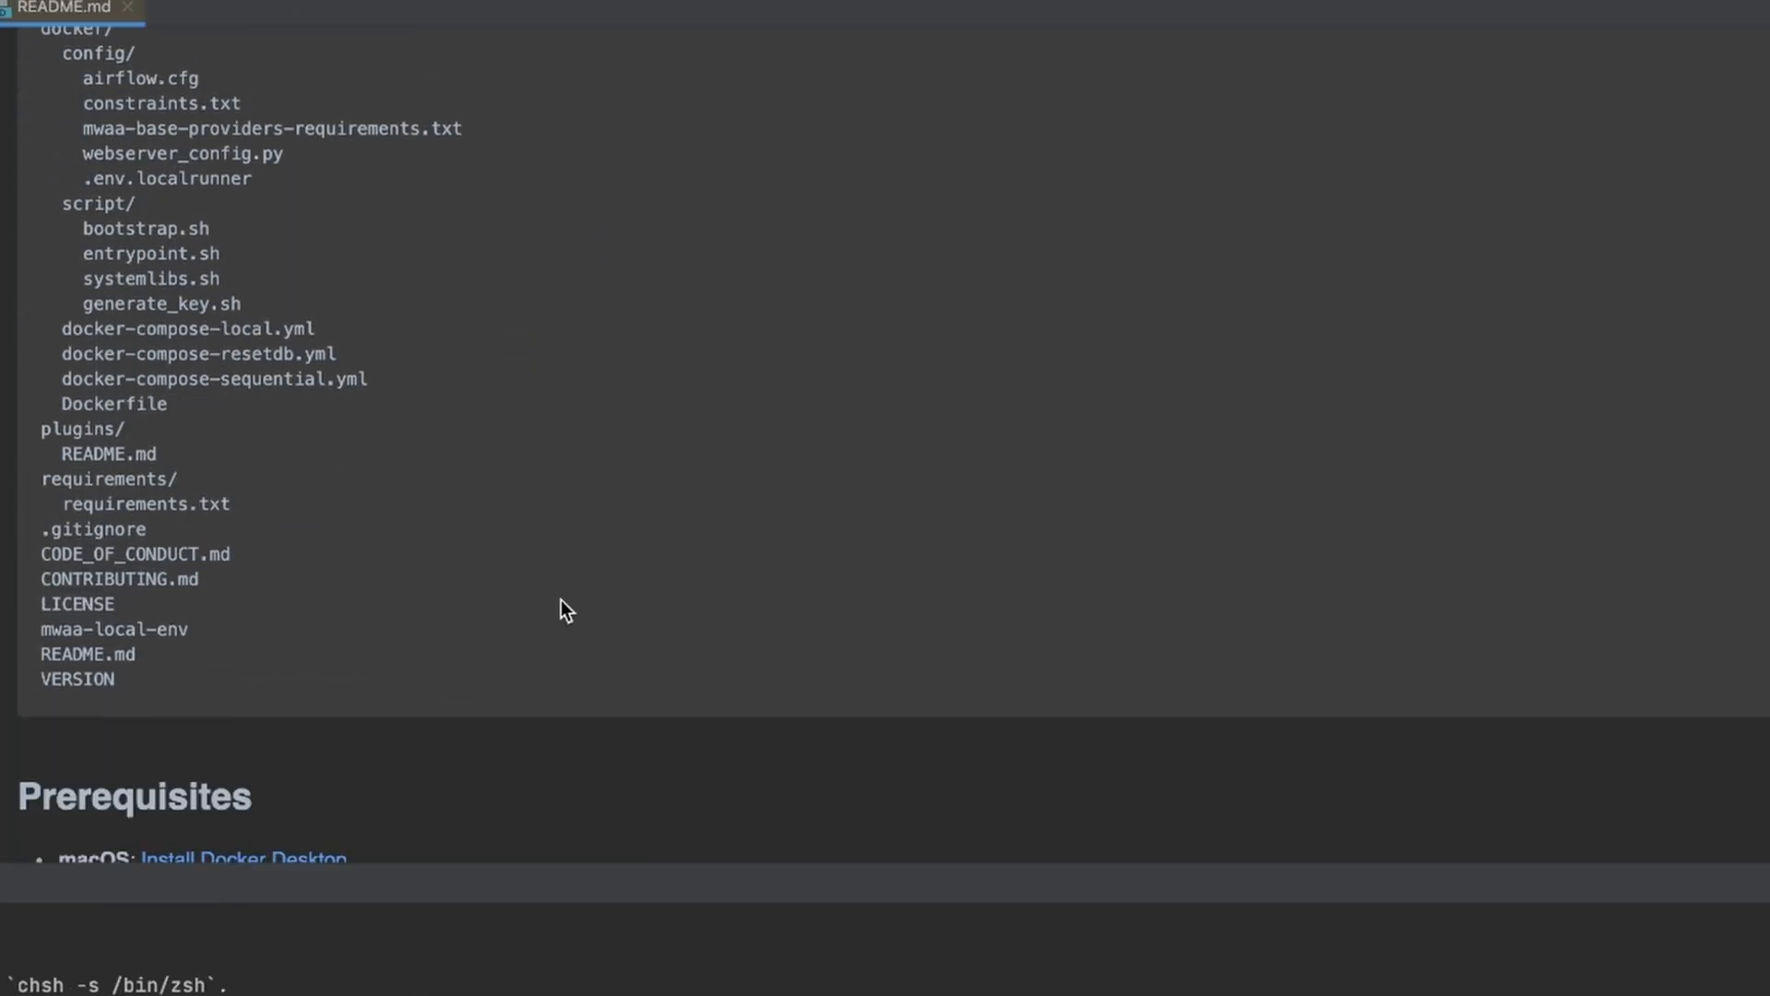
scroll(down, 3)
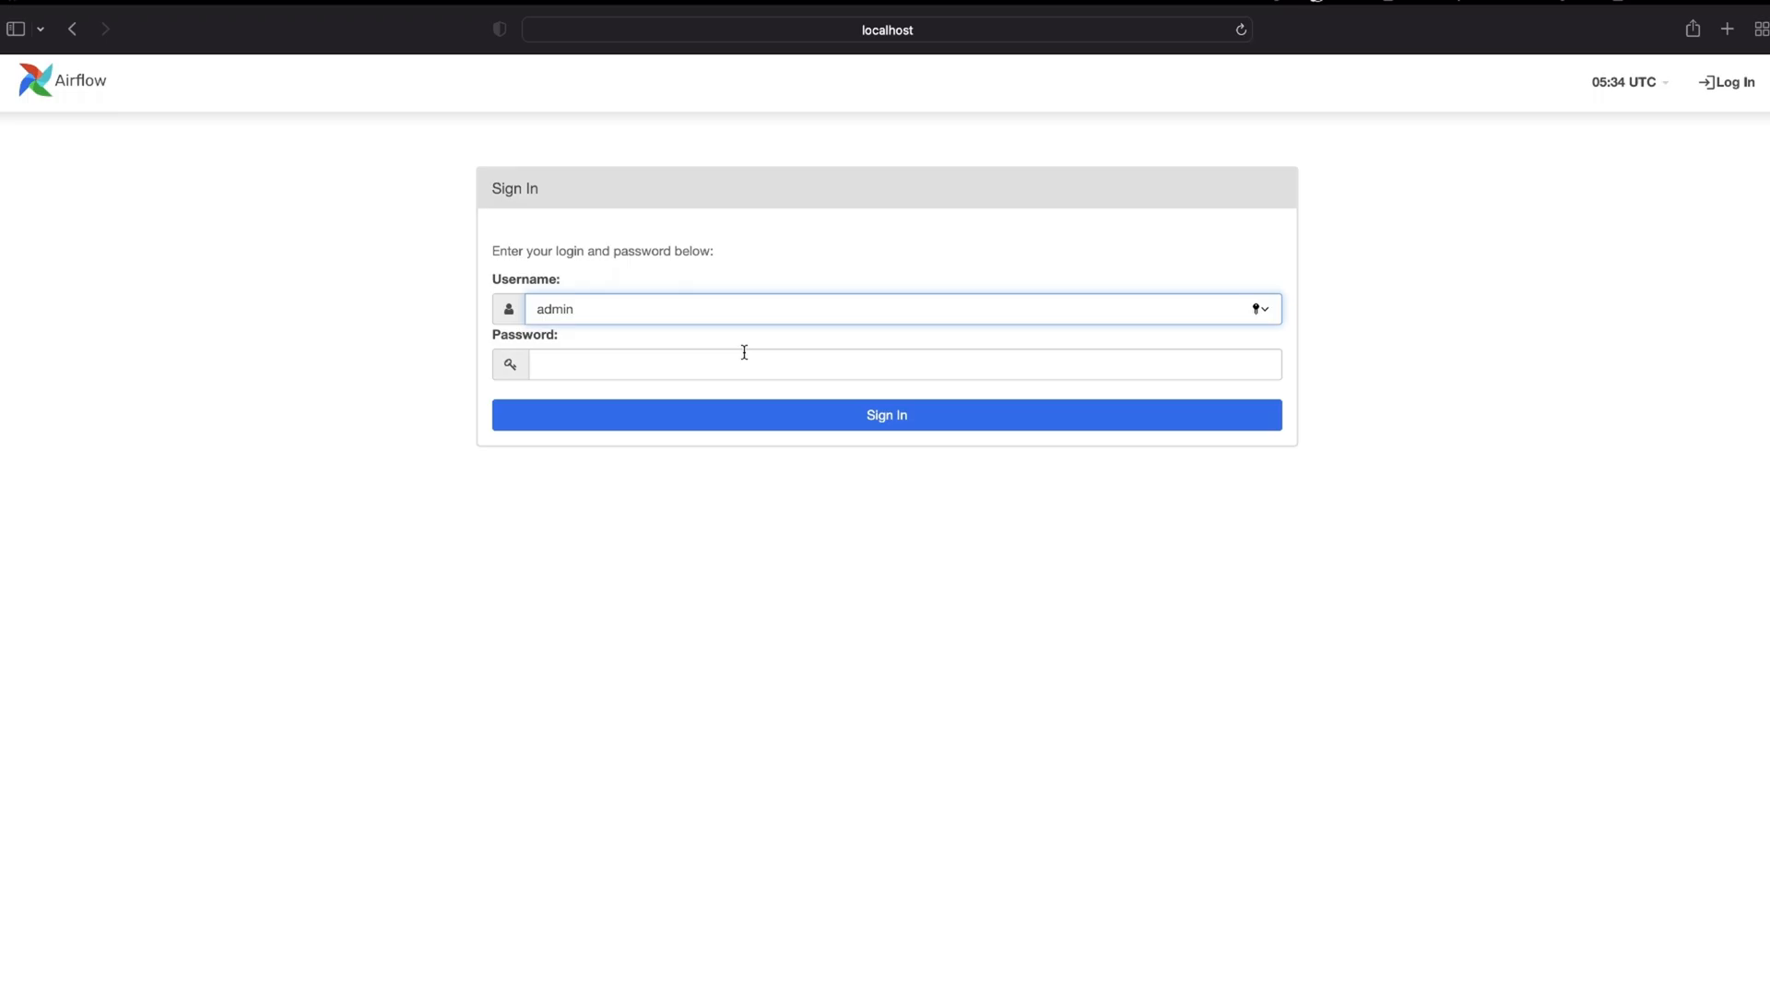
- Enter the password on the localhost Airflow Sign In page
click(887, 415)
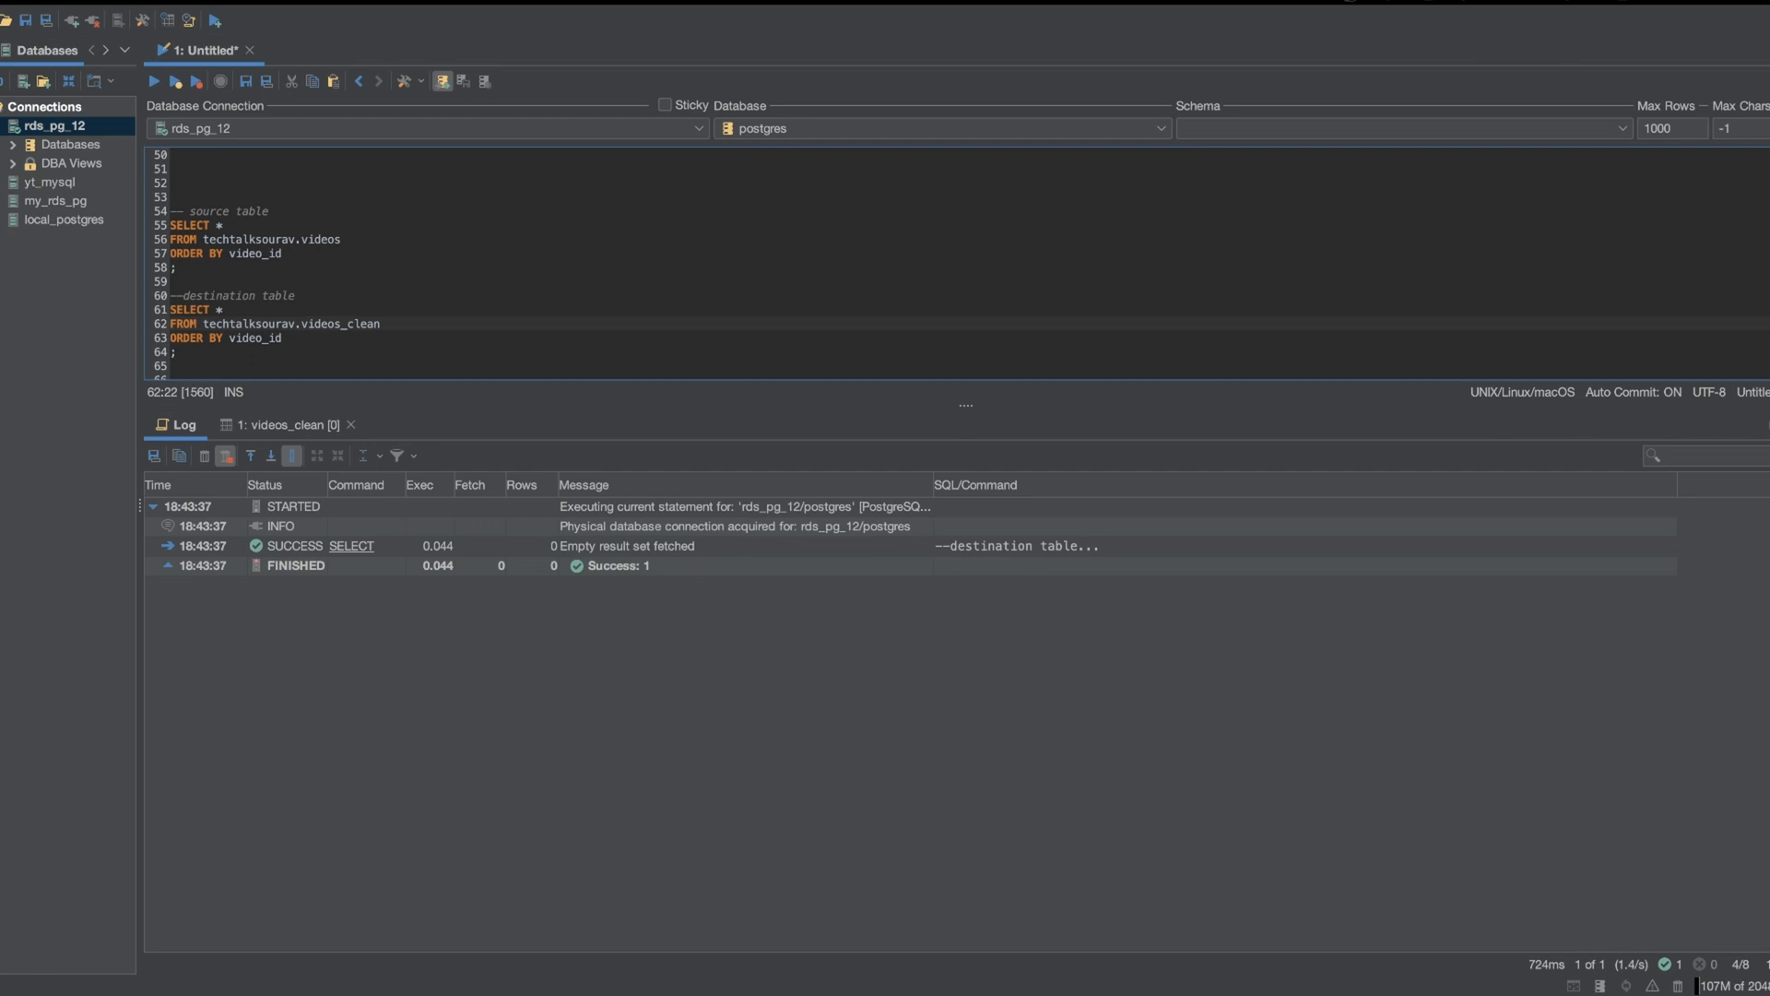
mouse_move(826, 511)
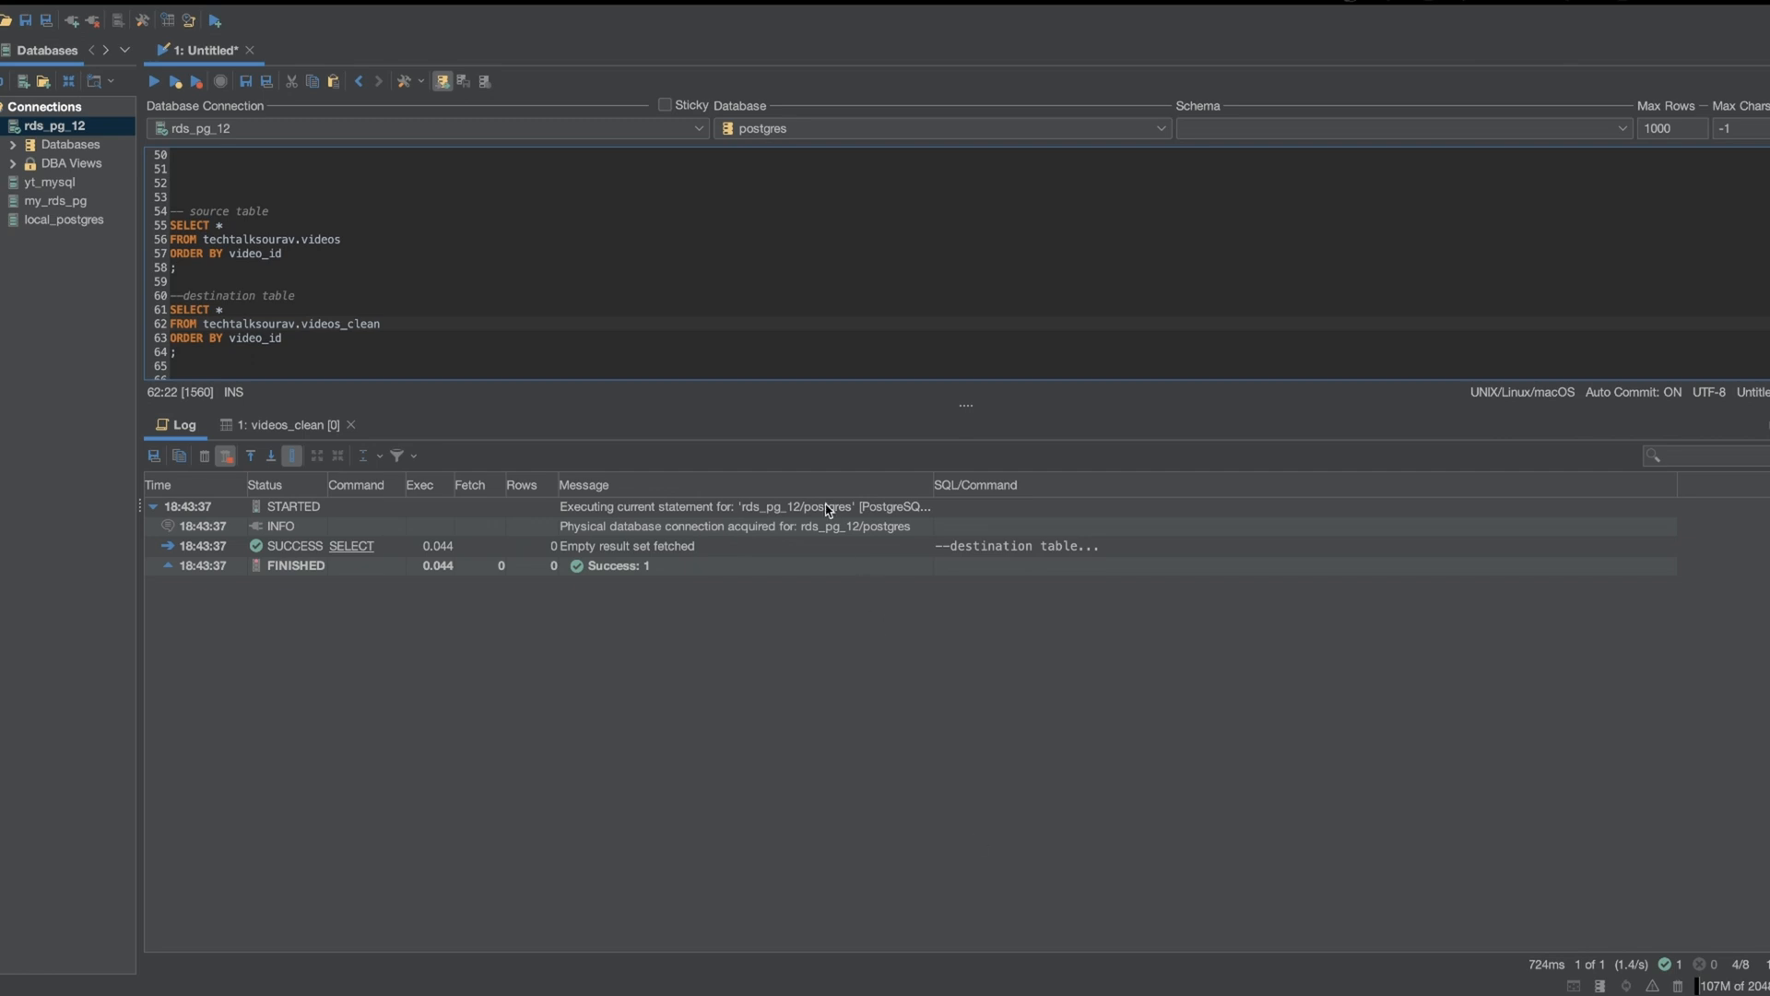
mouse_move(819, 487)
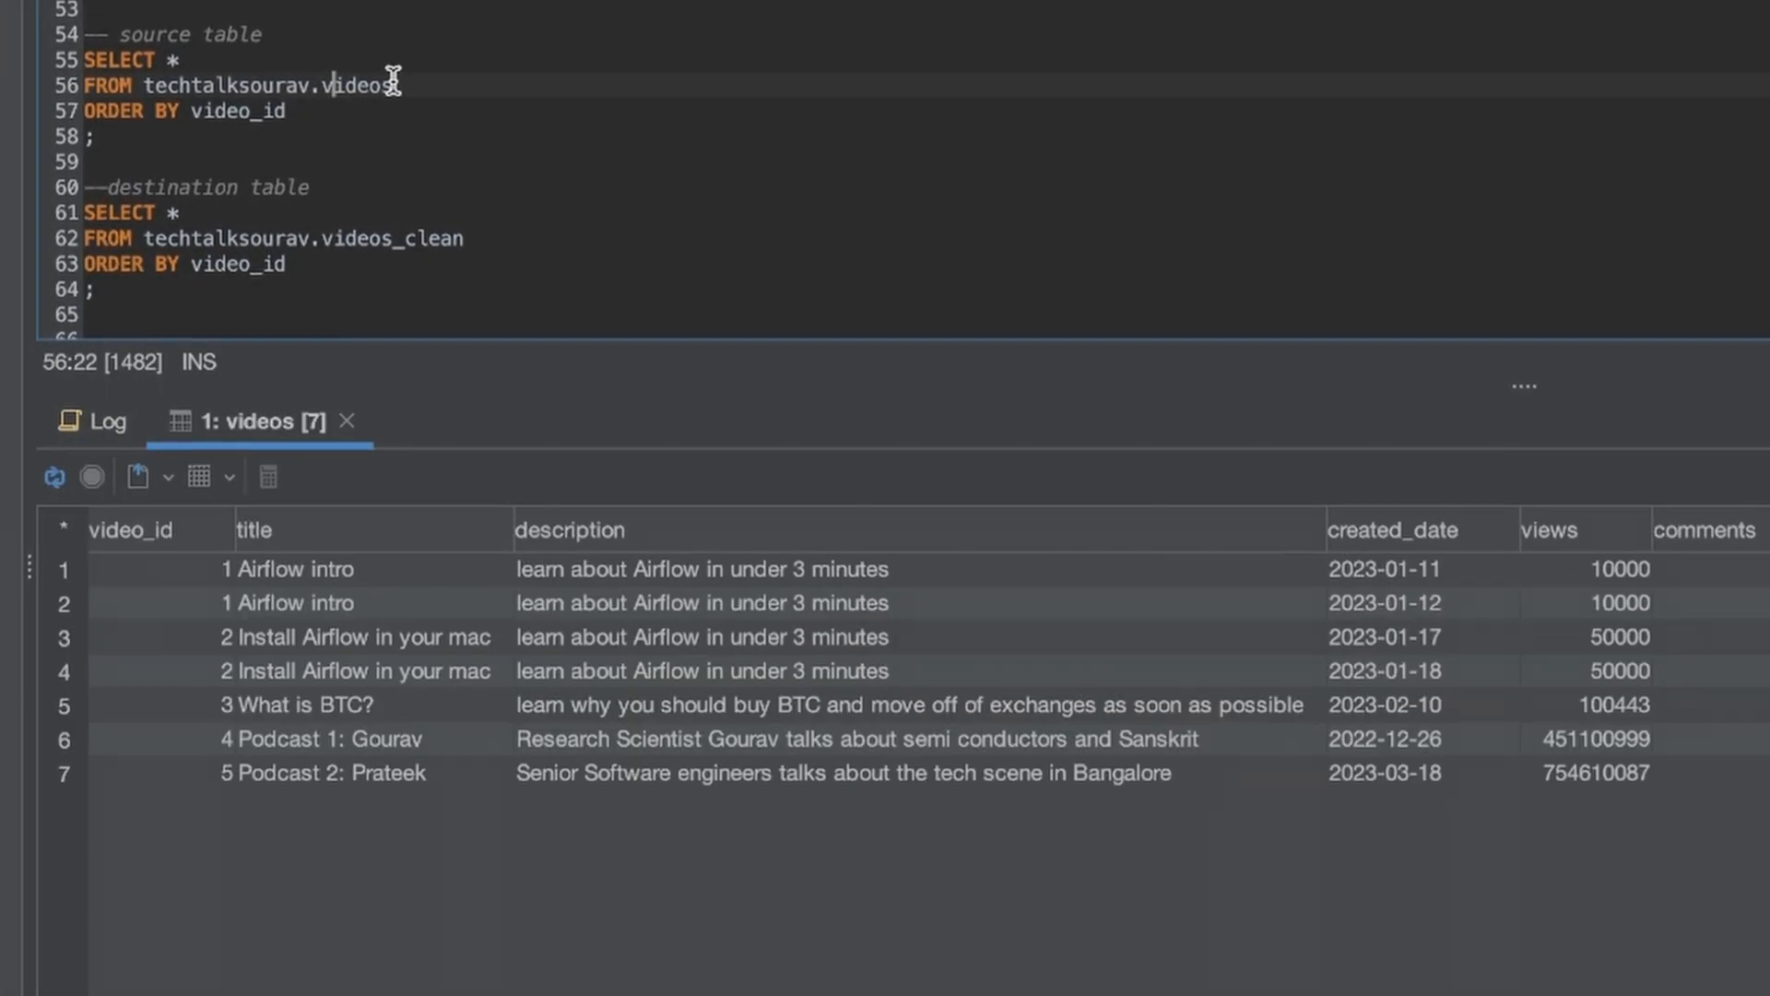
mouse_move(424, 798)
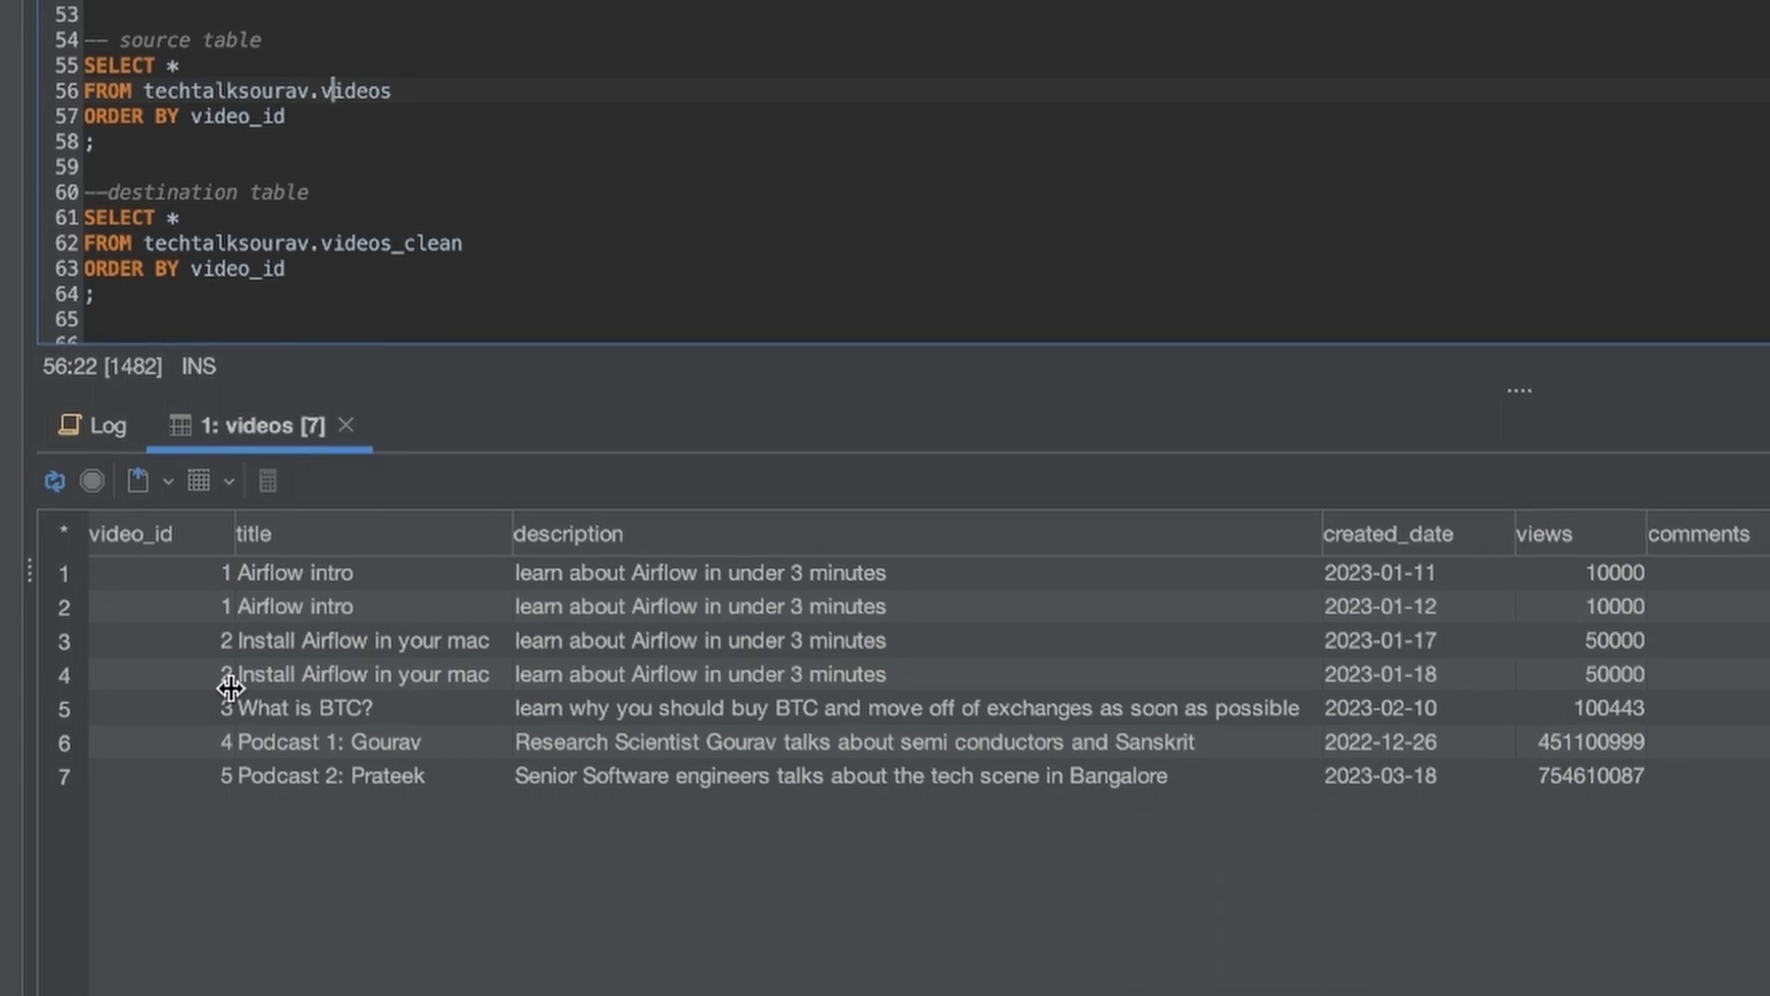
- Highlight the repeated video_id in row 2 of the techtalksourav.videos results
click(159, 606)
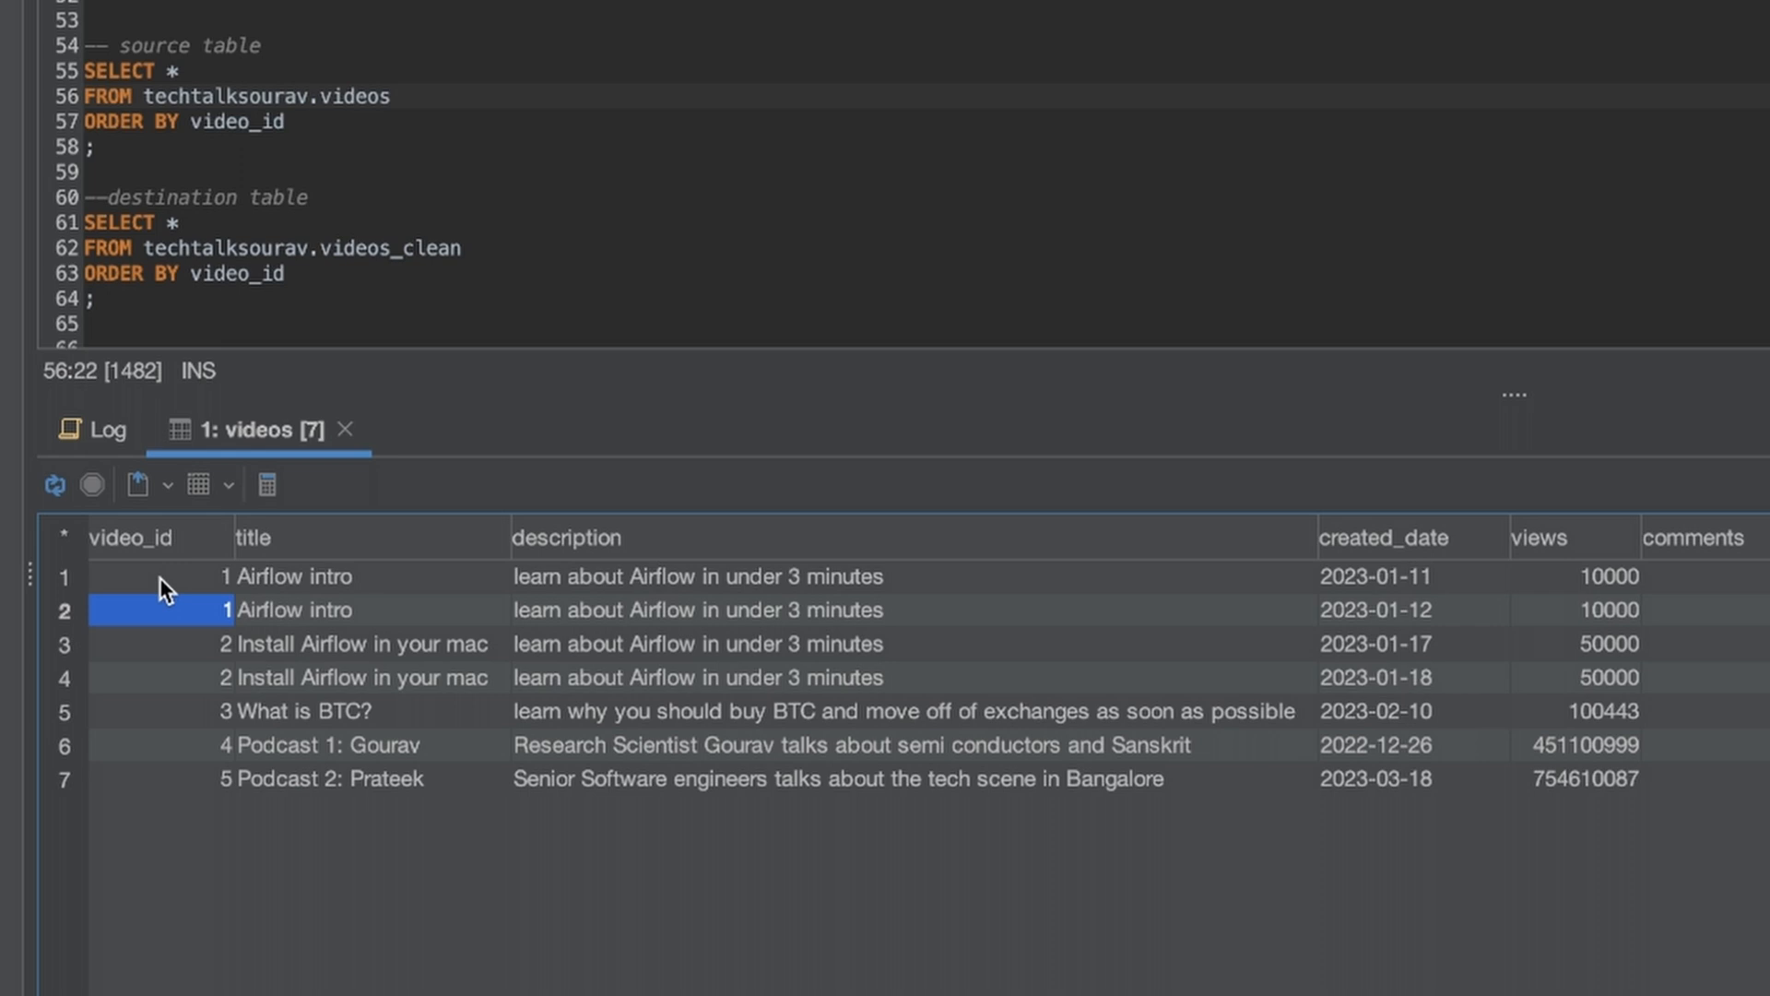
mouse_move(165, 637)
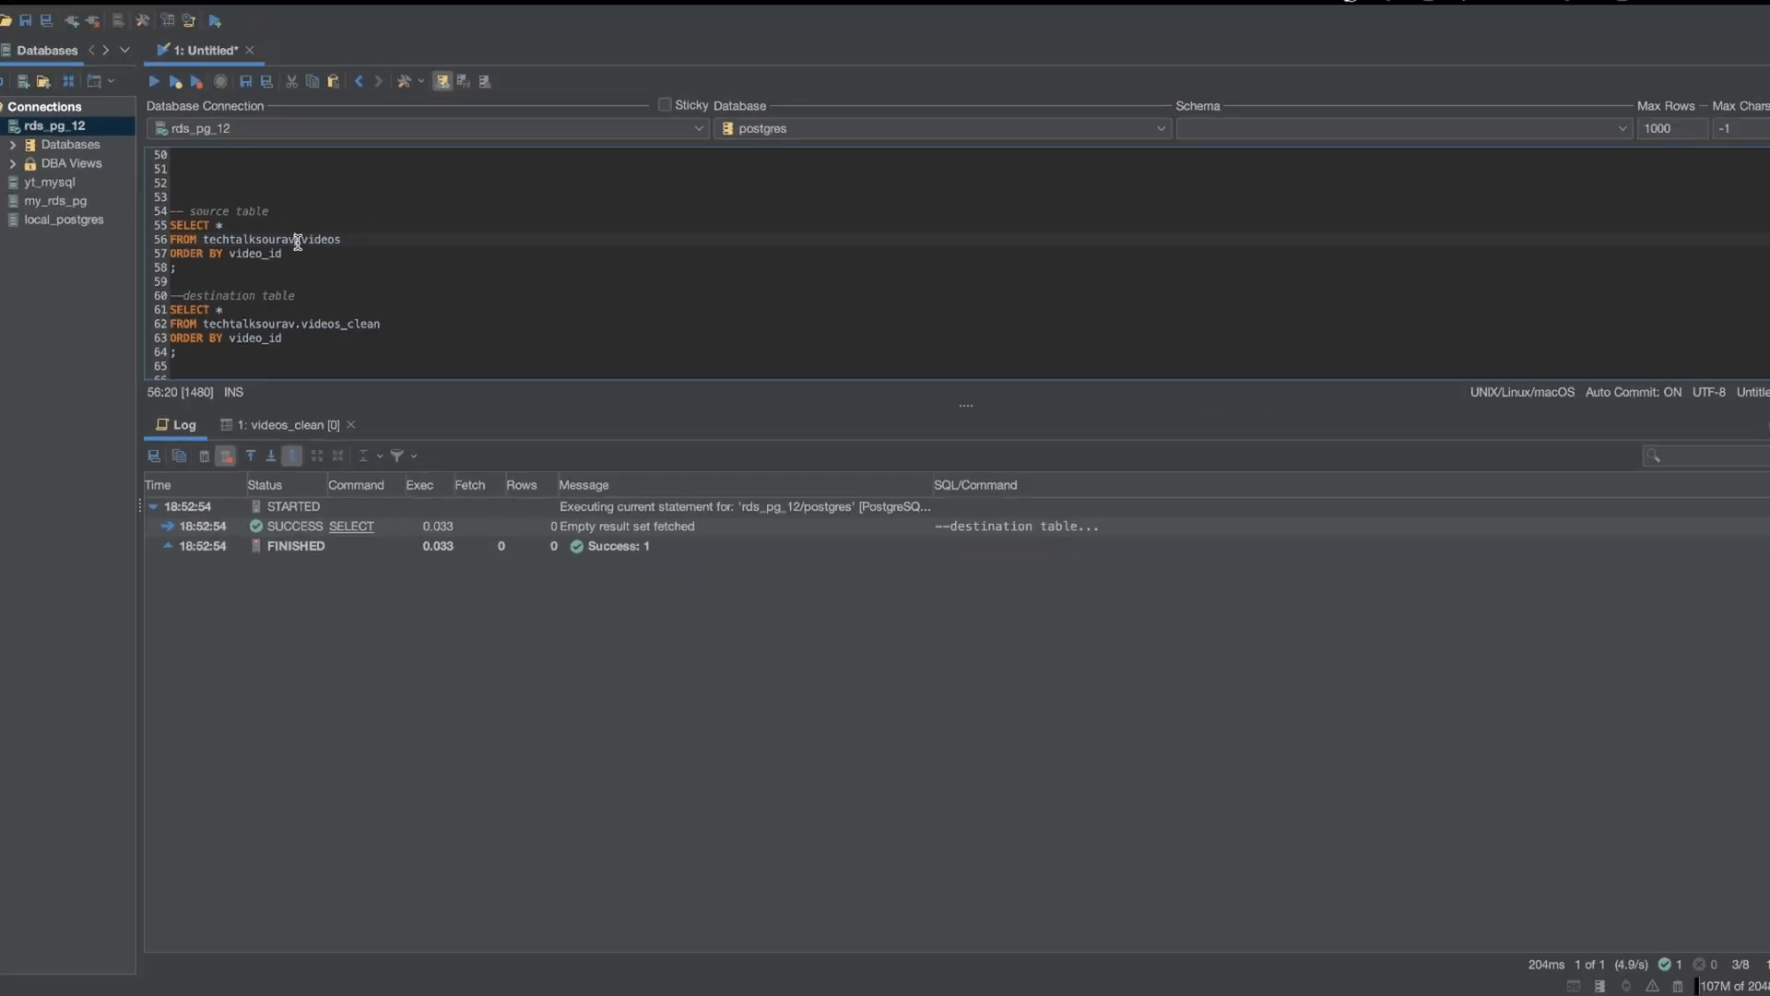
mouse_move(446, 245)
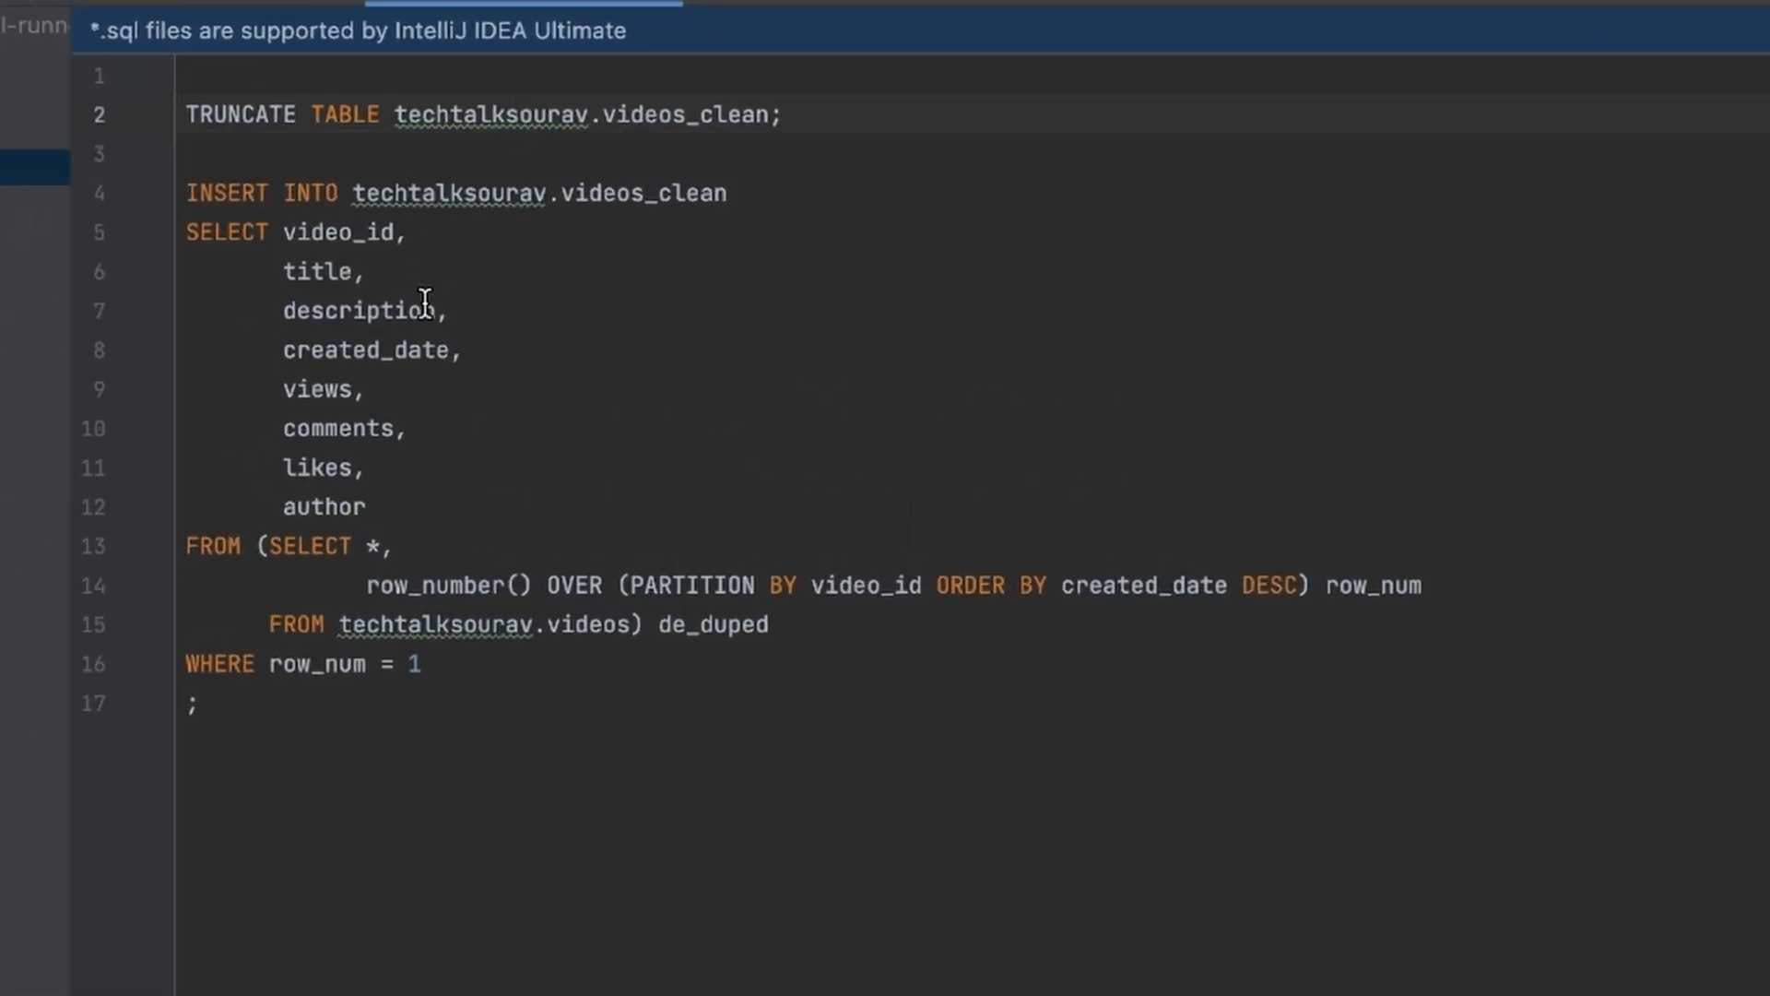
mouse_move(426, 373)
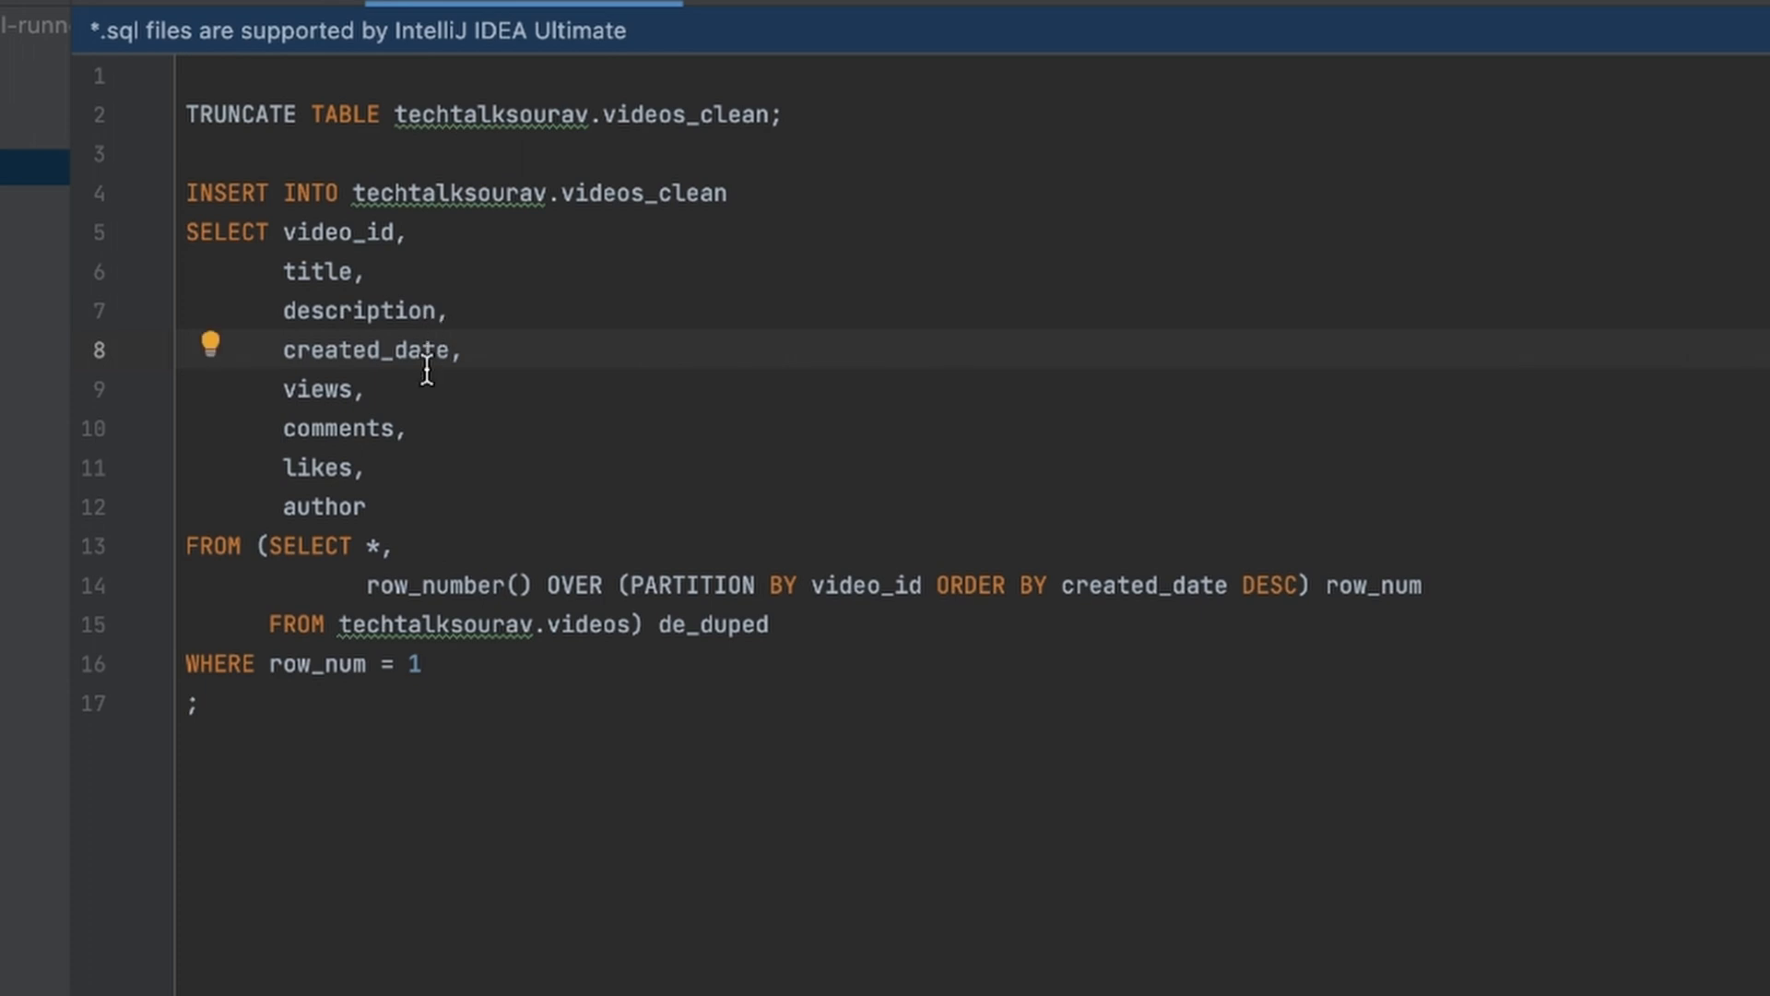
mouse_move(633, 626)
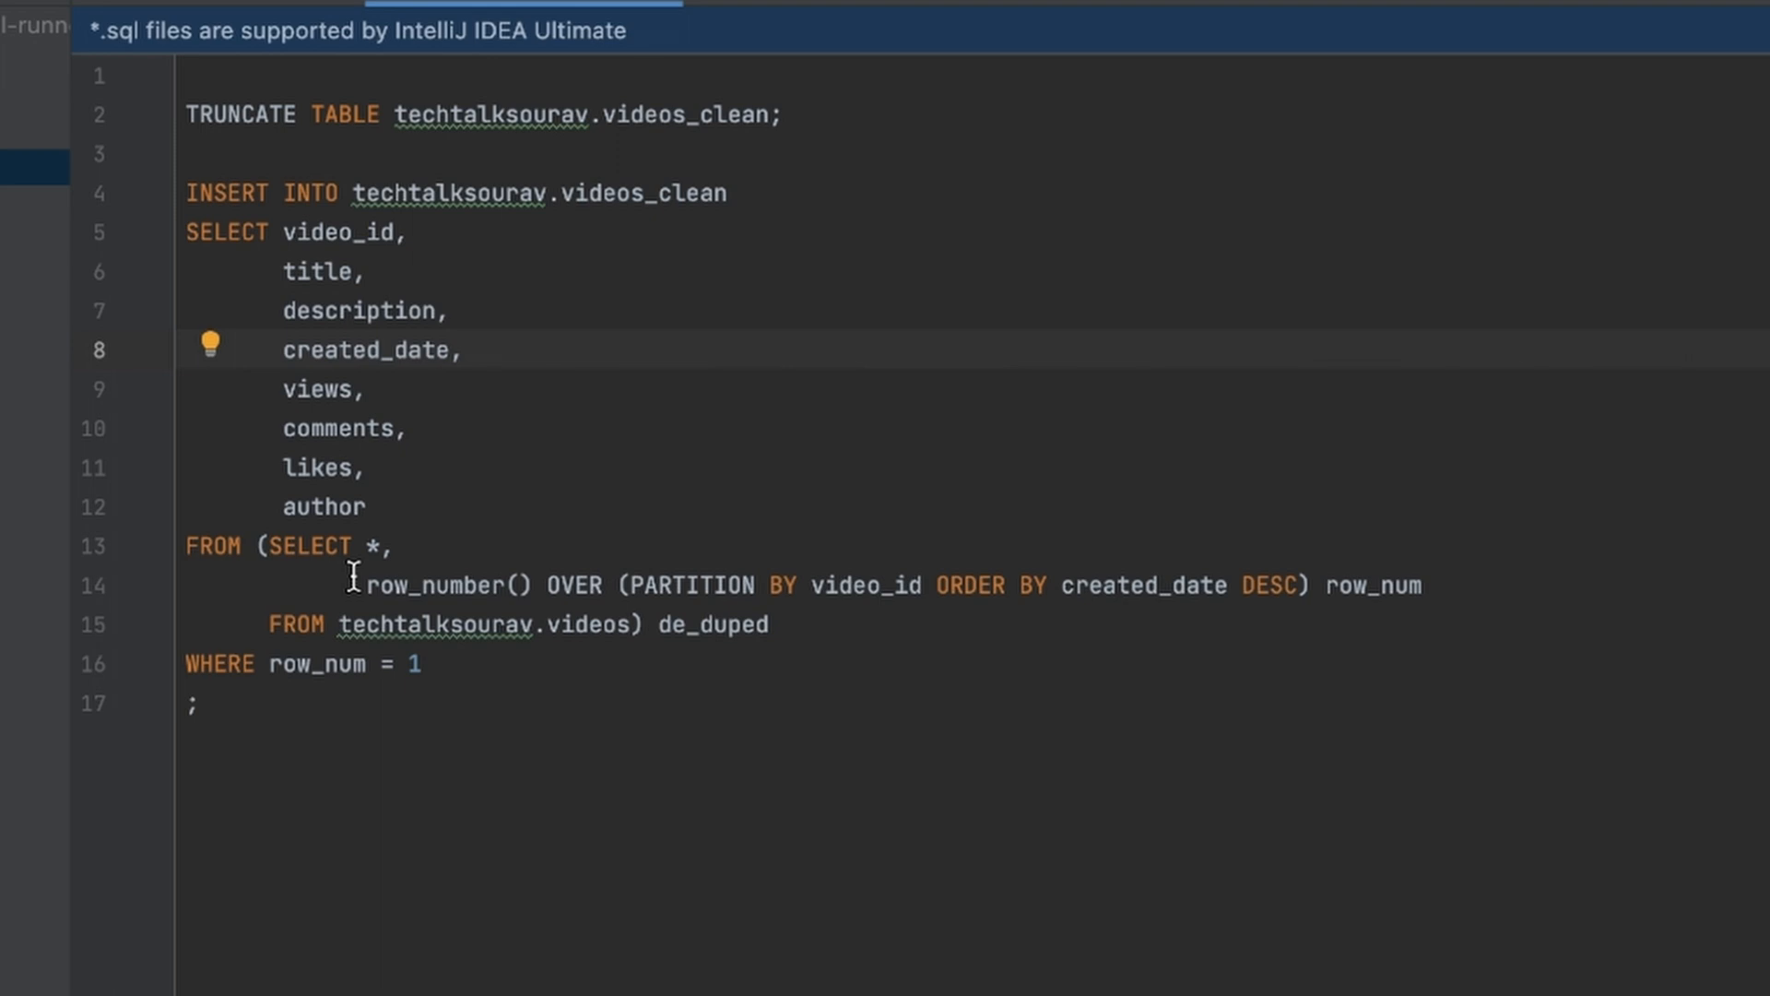
click(450, 584)
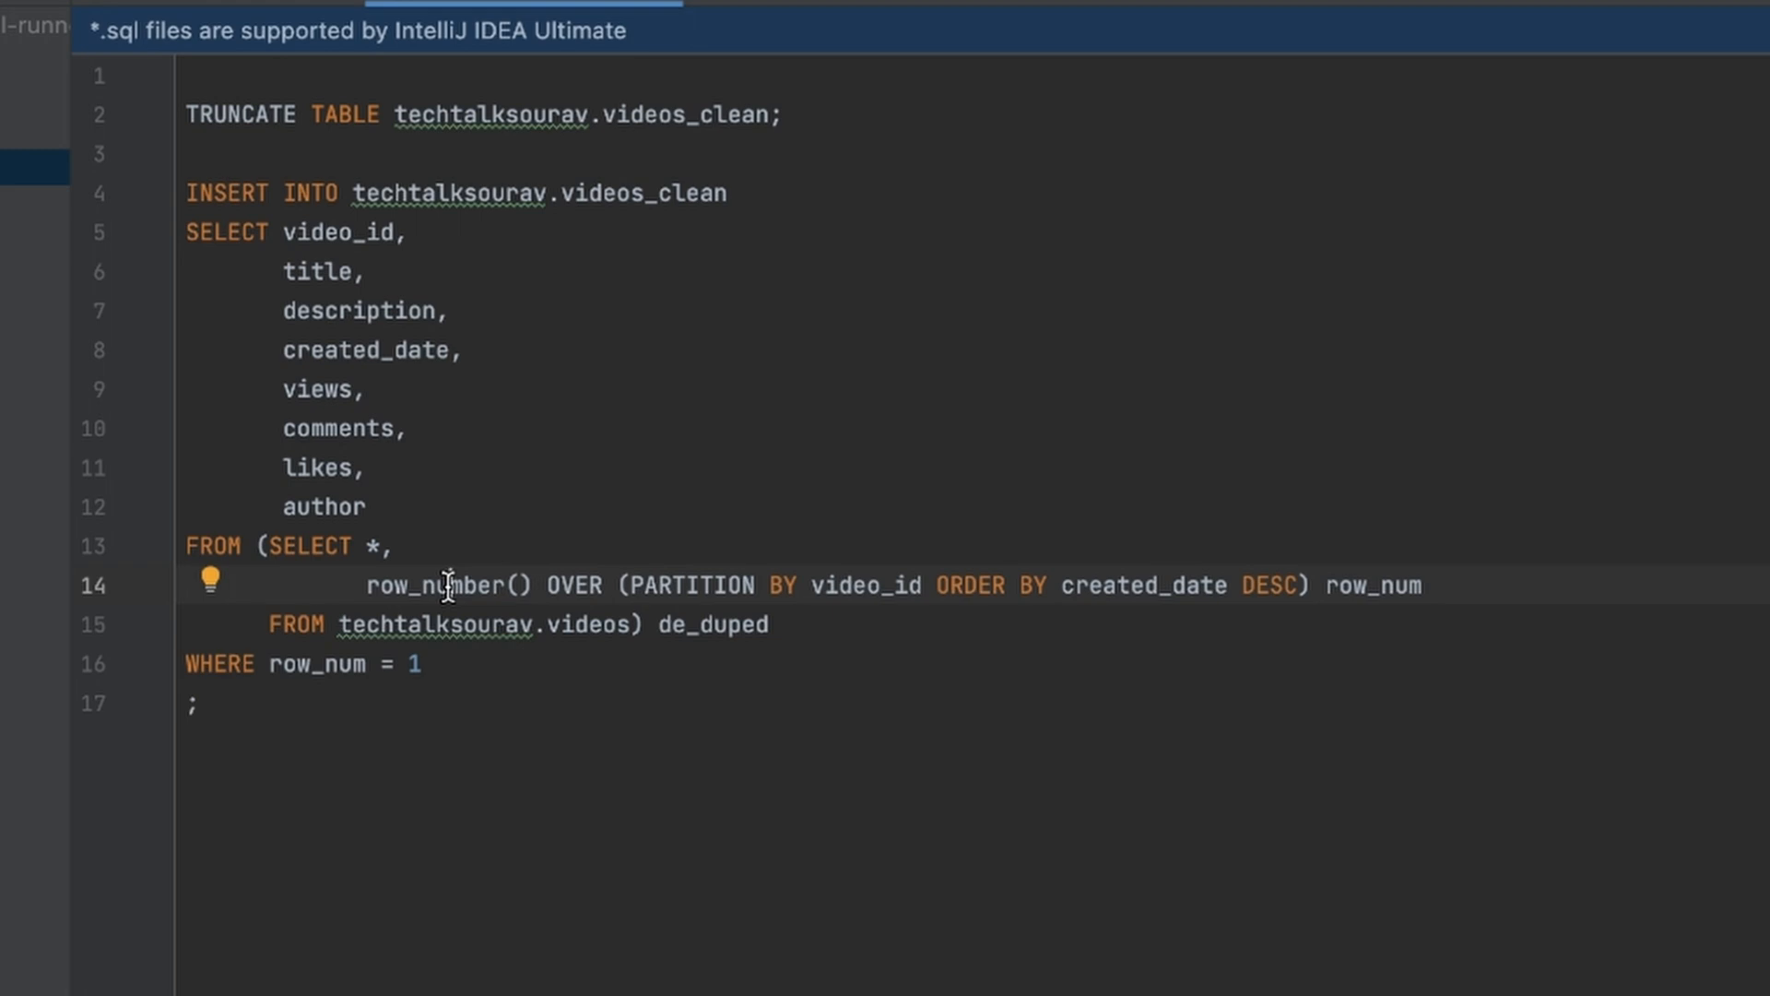
mouse_move(742, 741)
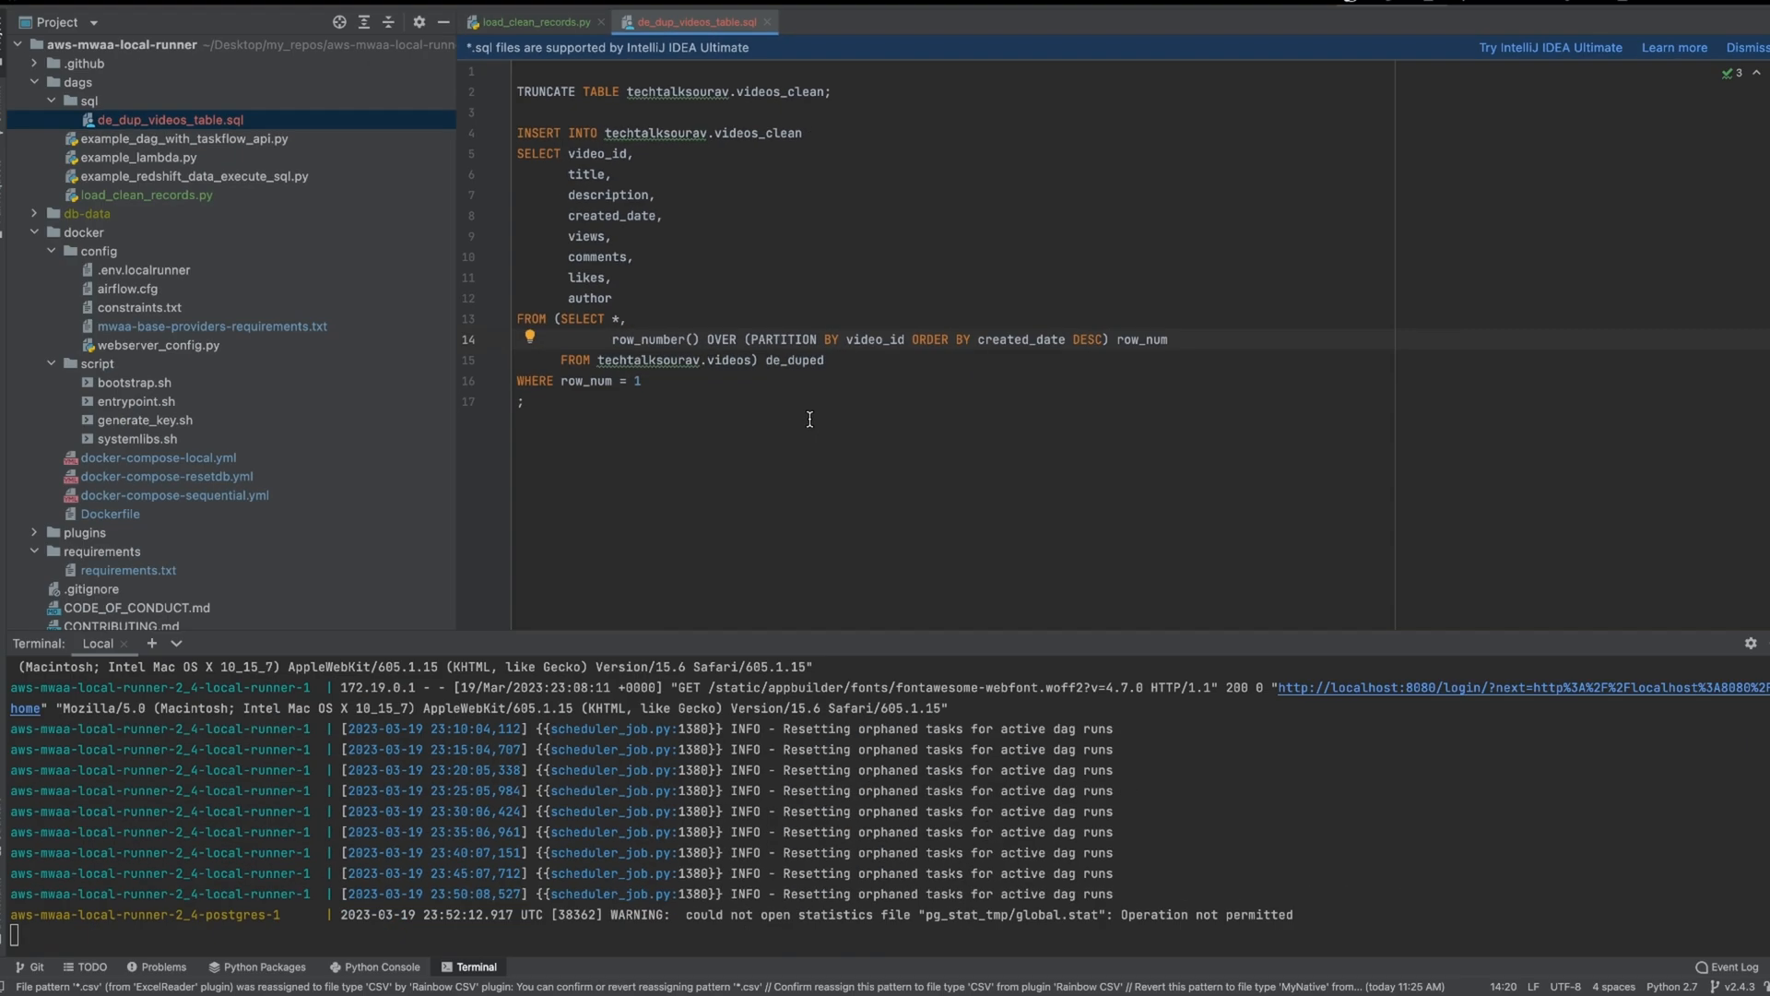
- Remove the unused decorators import from load_clean_records.py
click(531, 22)
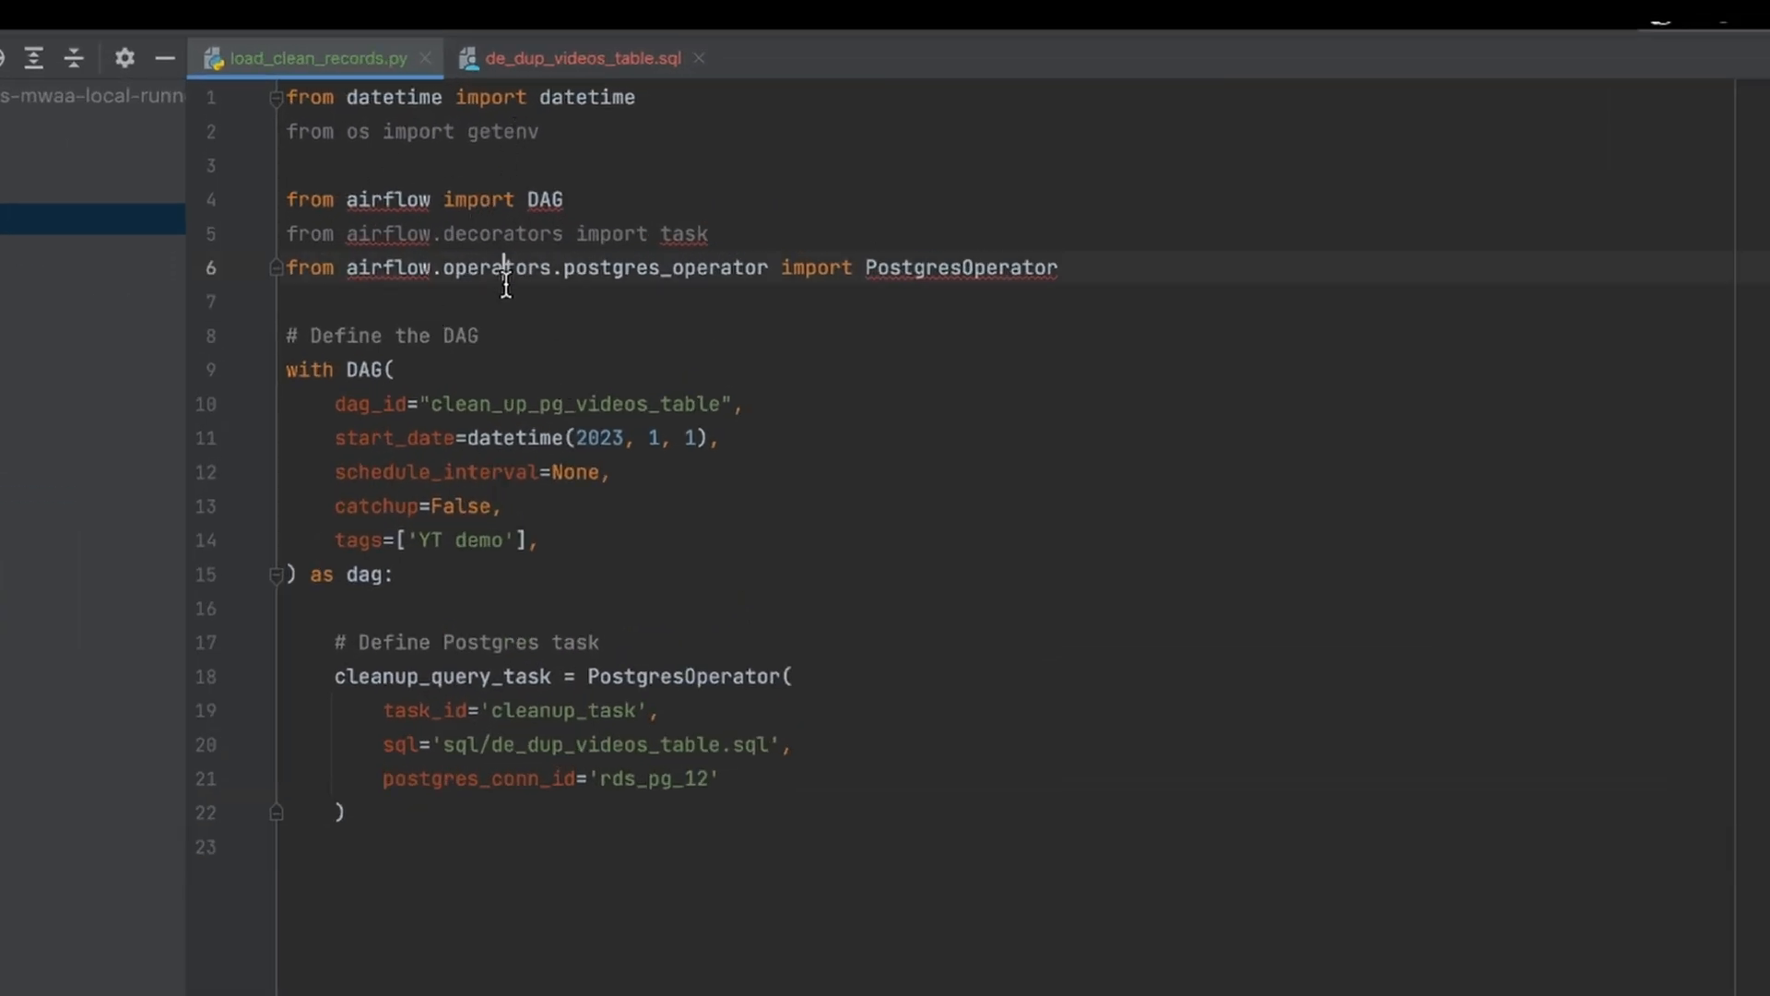
click(400, 131)
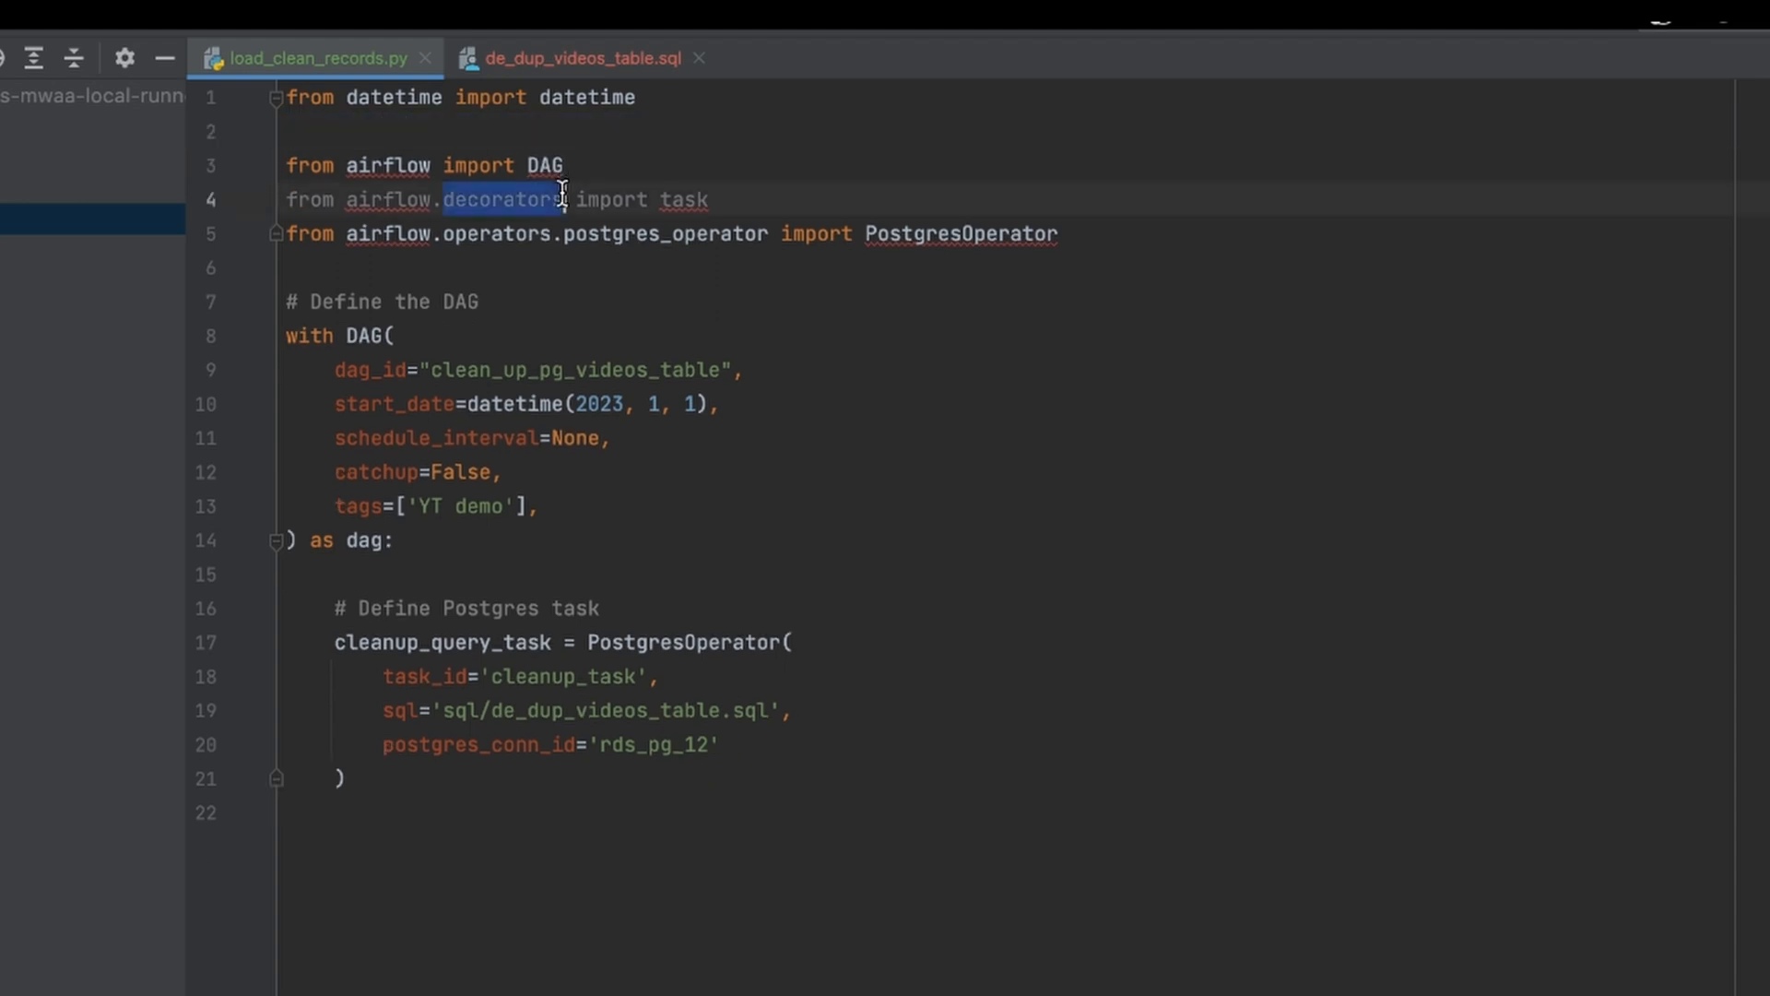
key(Delete)
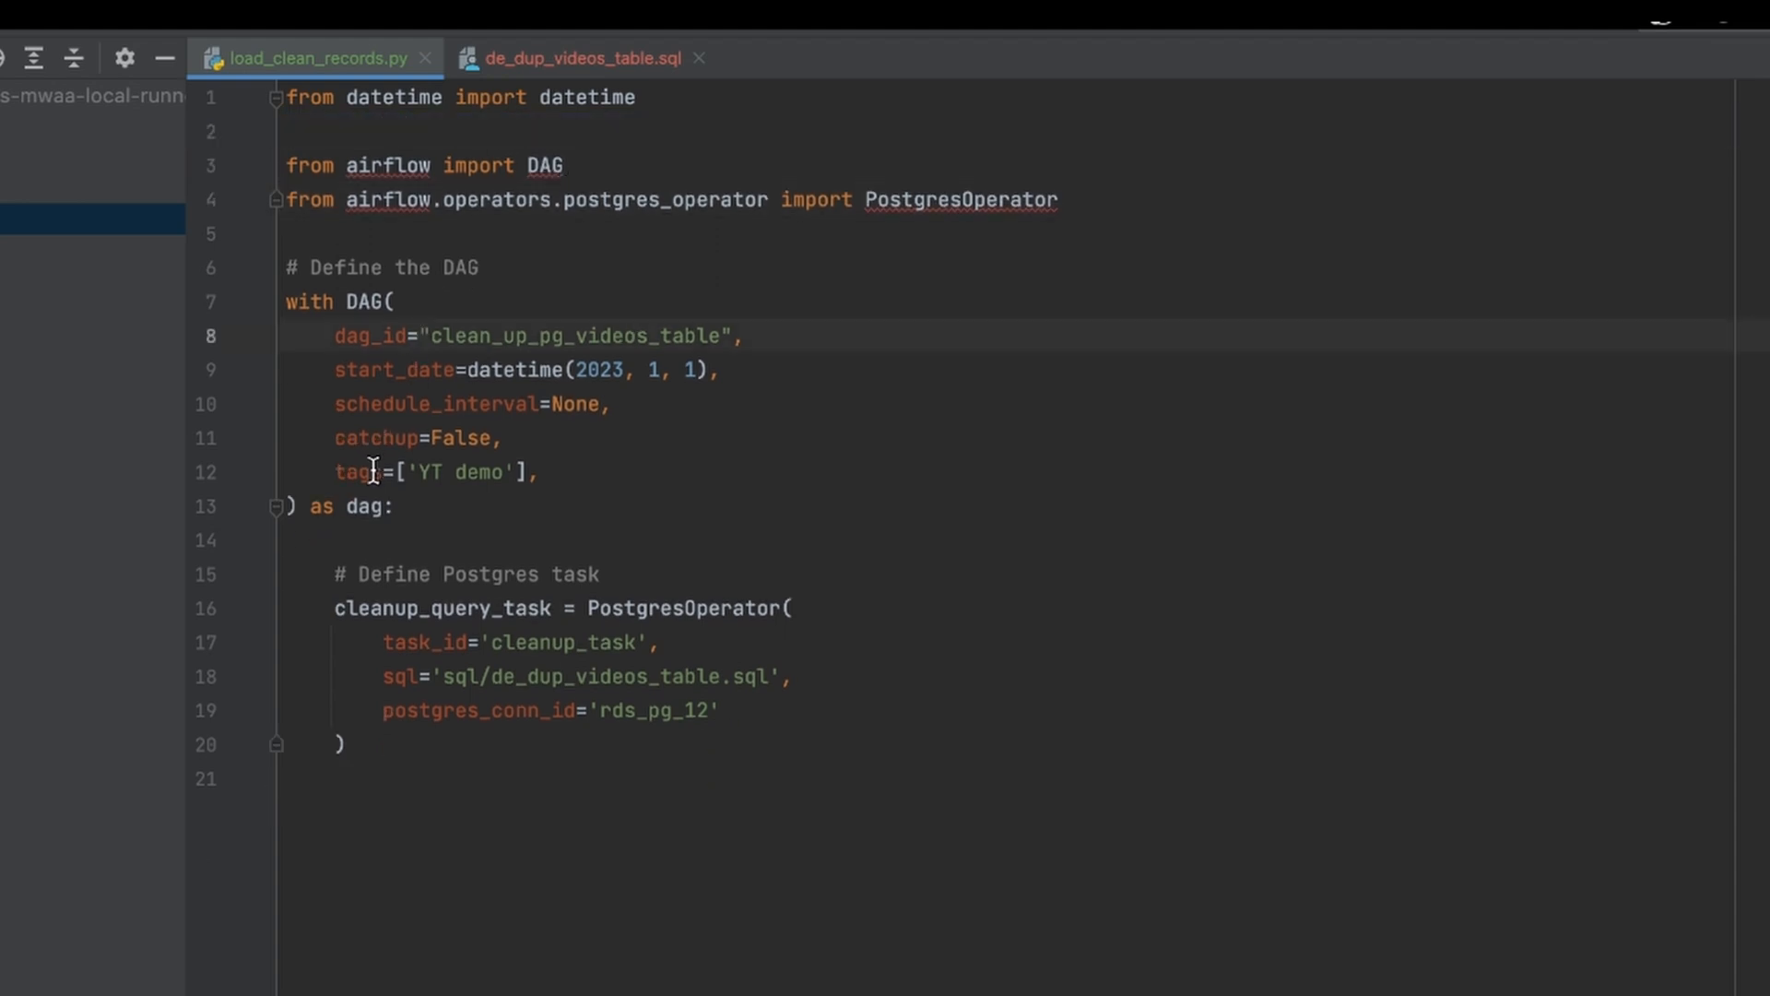
- Review dag_id clean_up_pg_videos_table and start date, then set schedule_interval to "0 10 * * *"
double_click(367, 335)
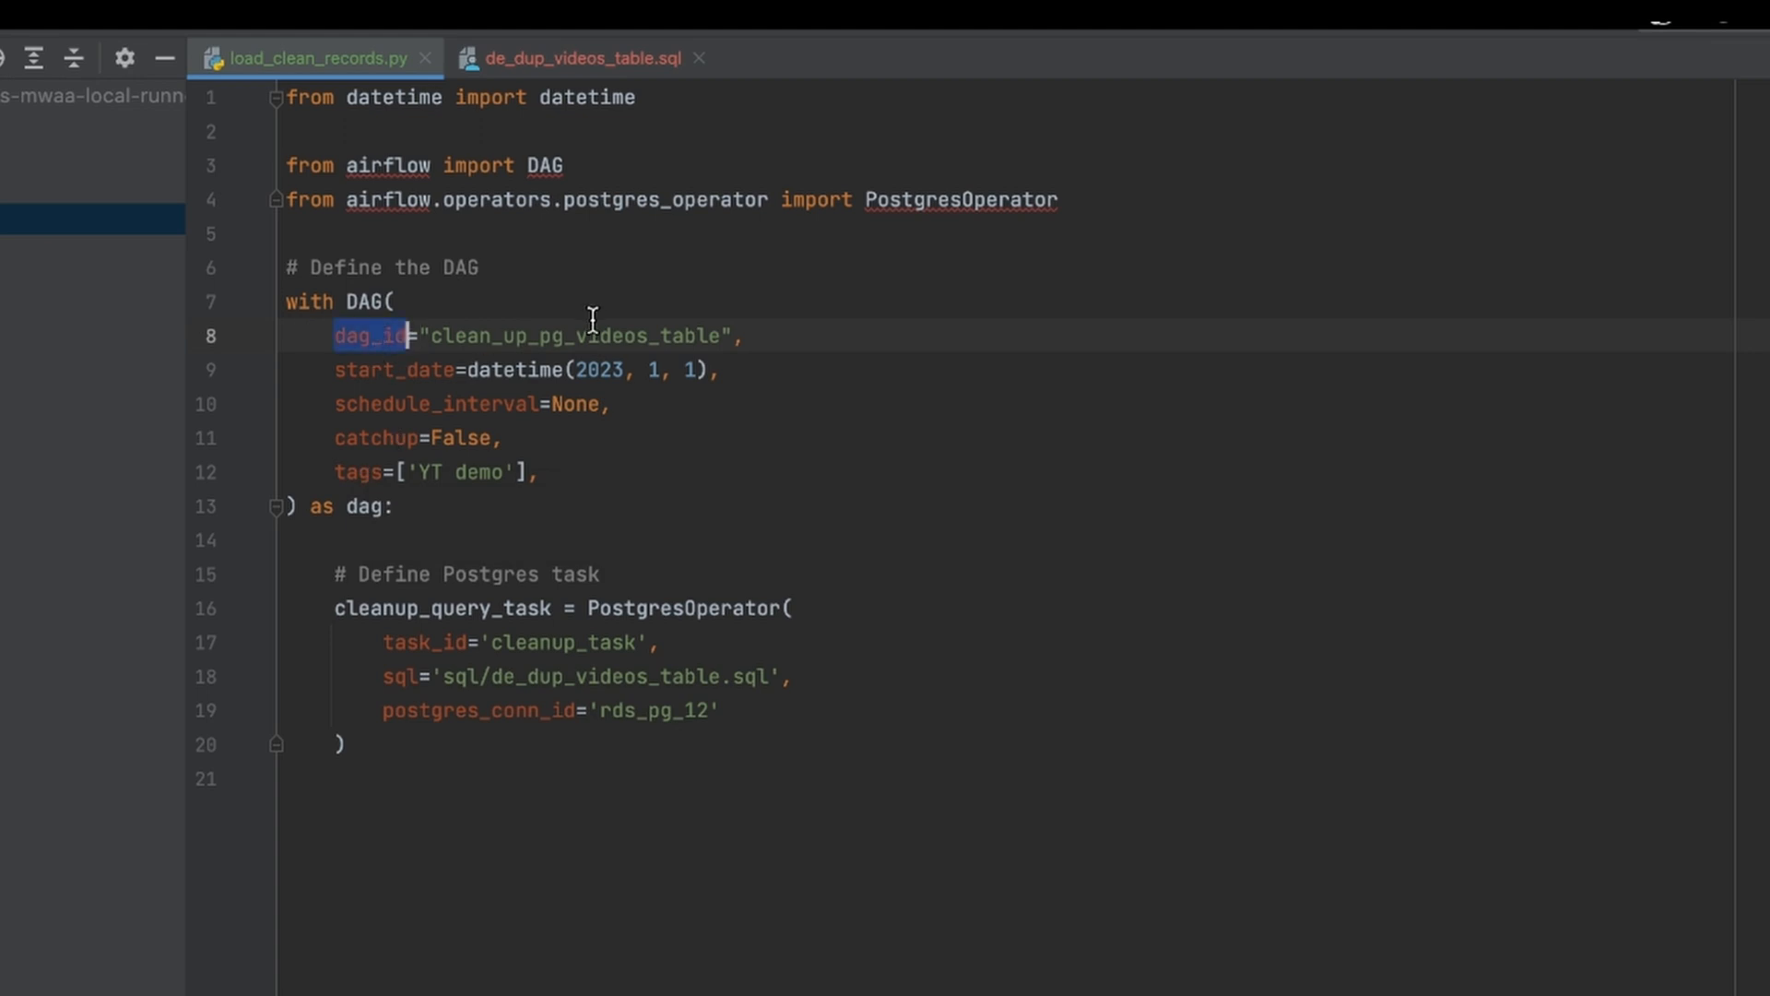
double_click(575, 336)
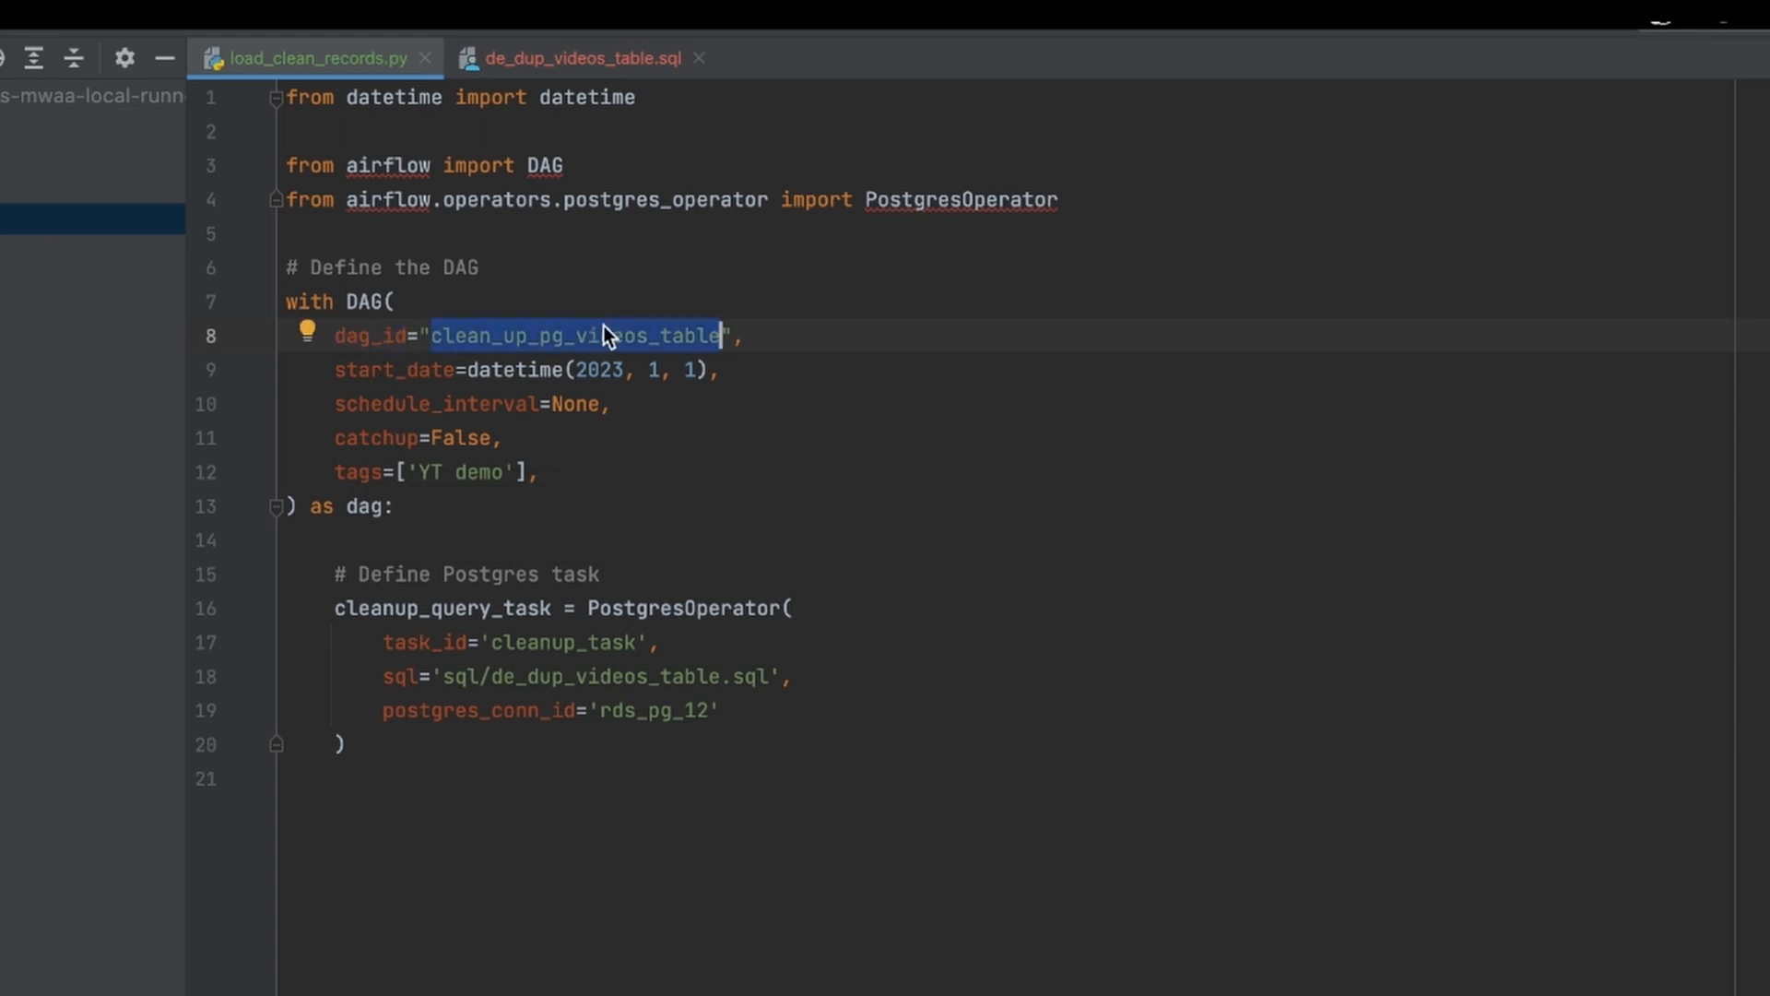
click(603, 369)
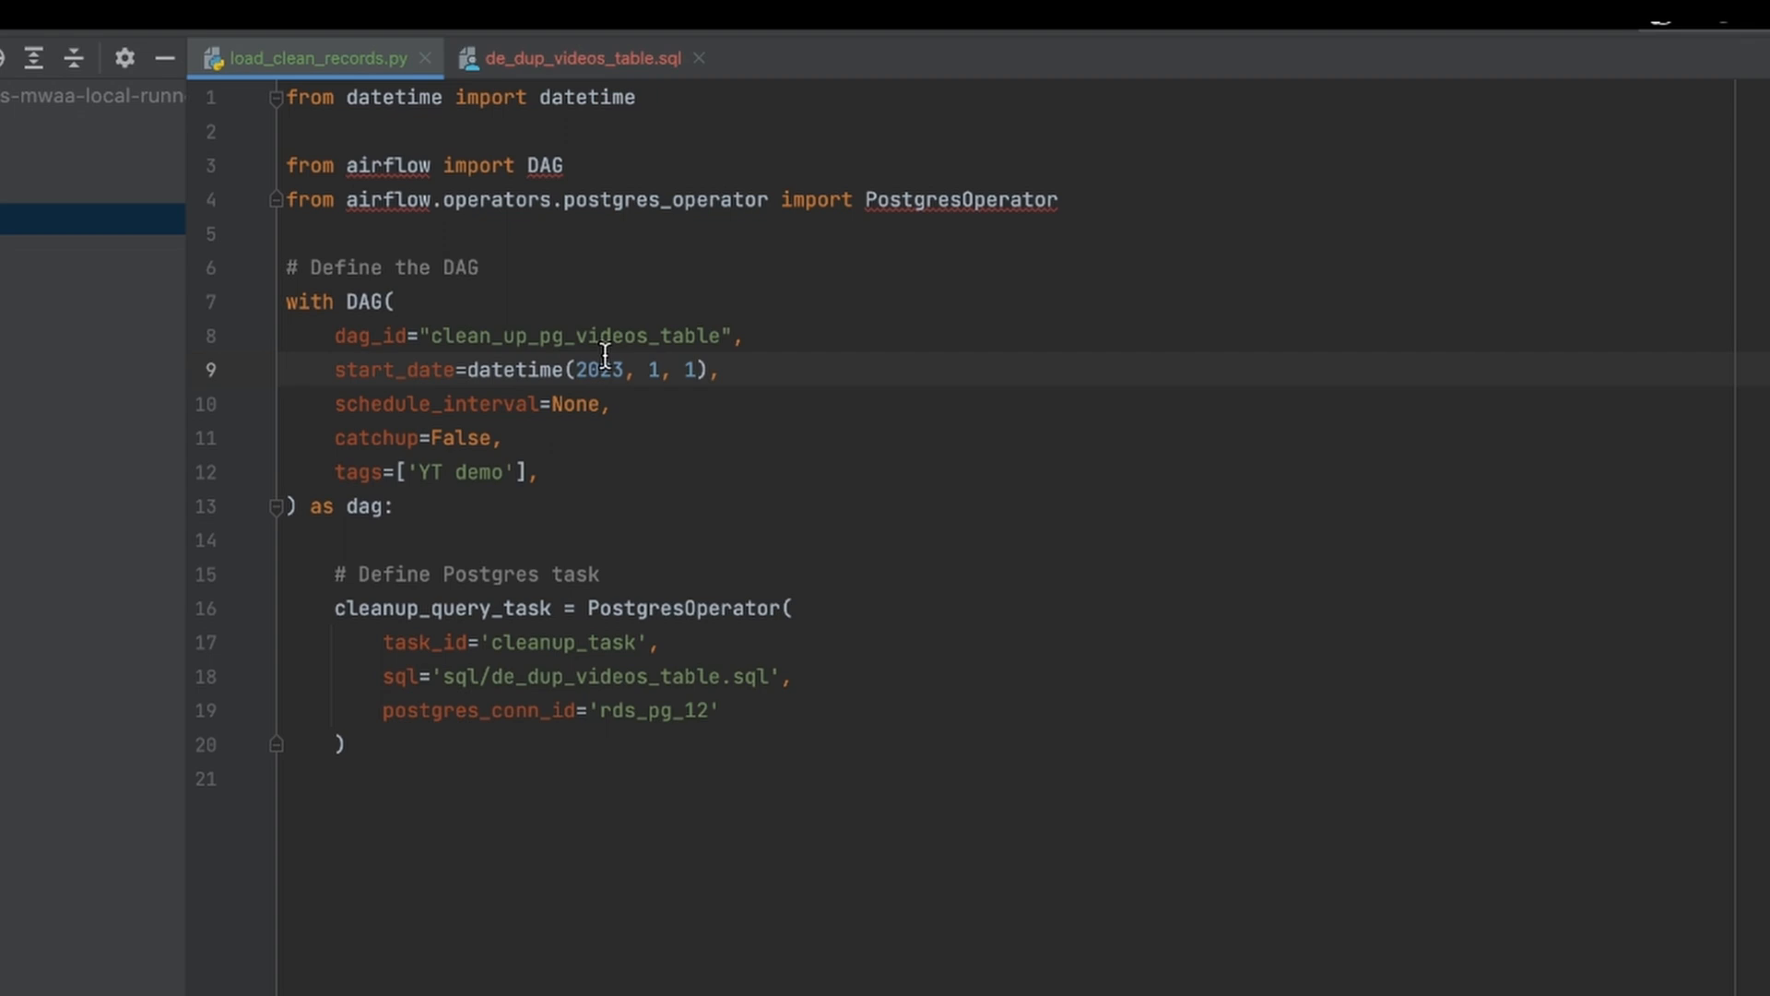
mouse_move(443, 356)
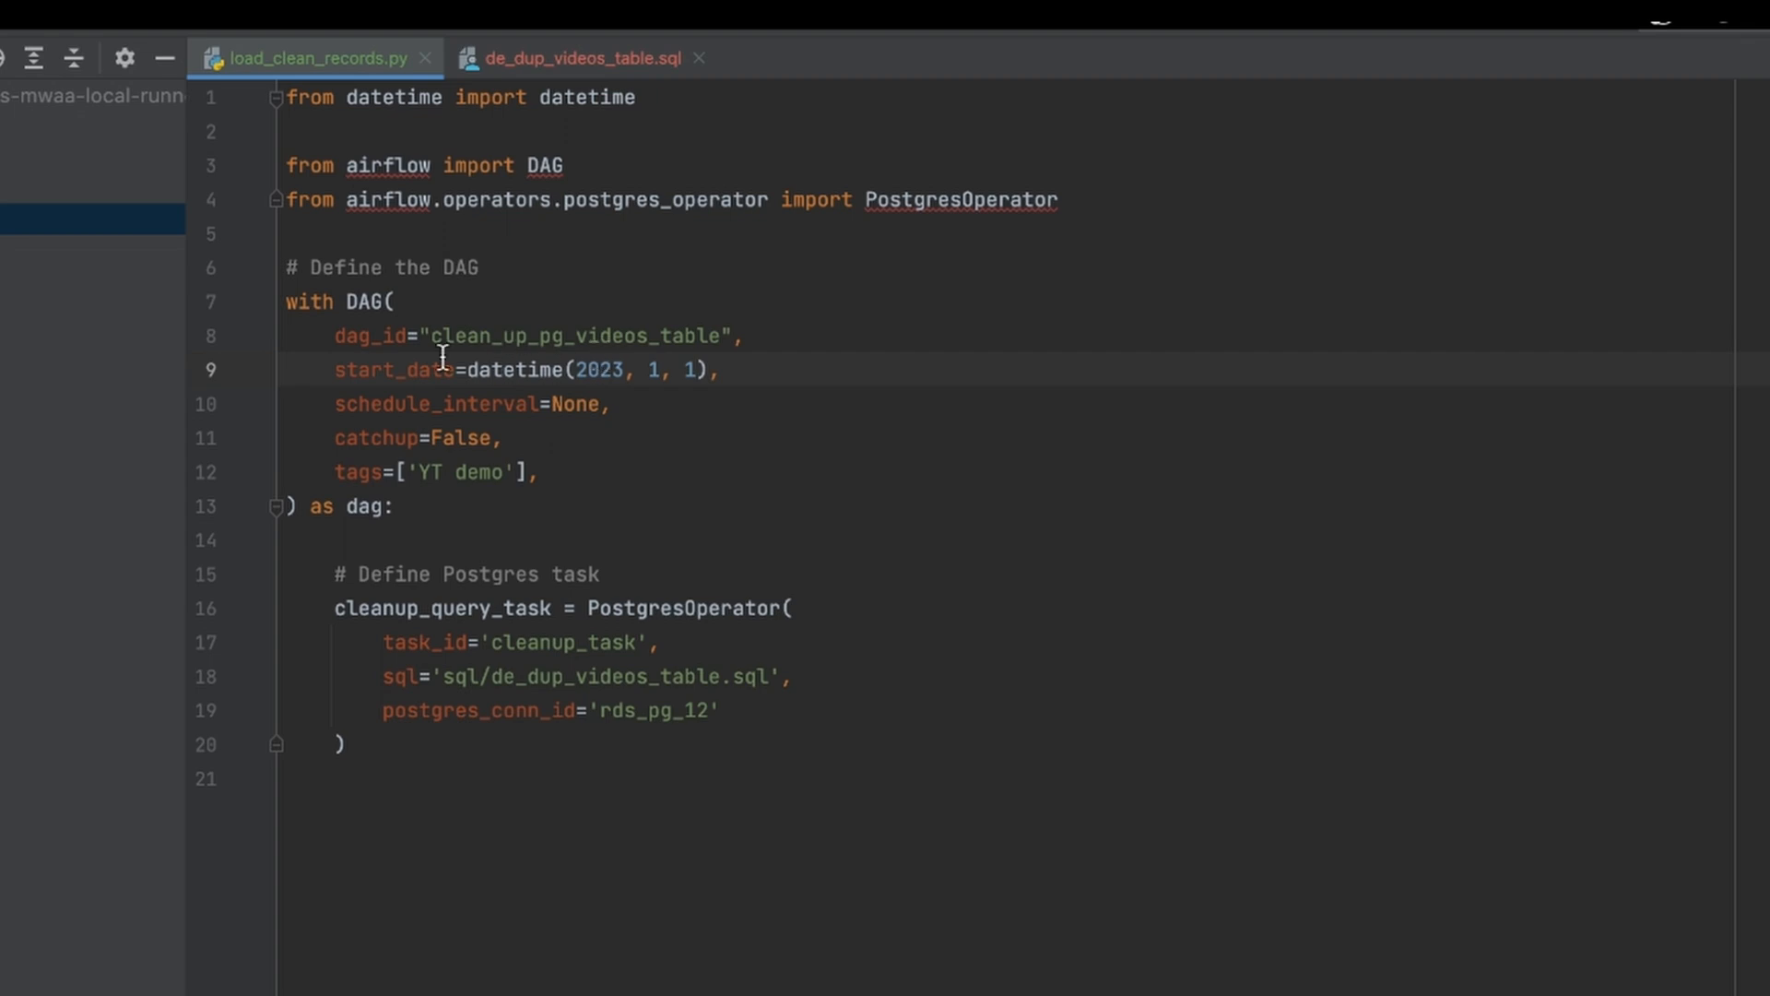
double_click(435, 404)
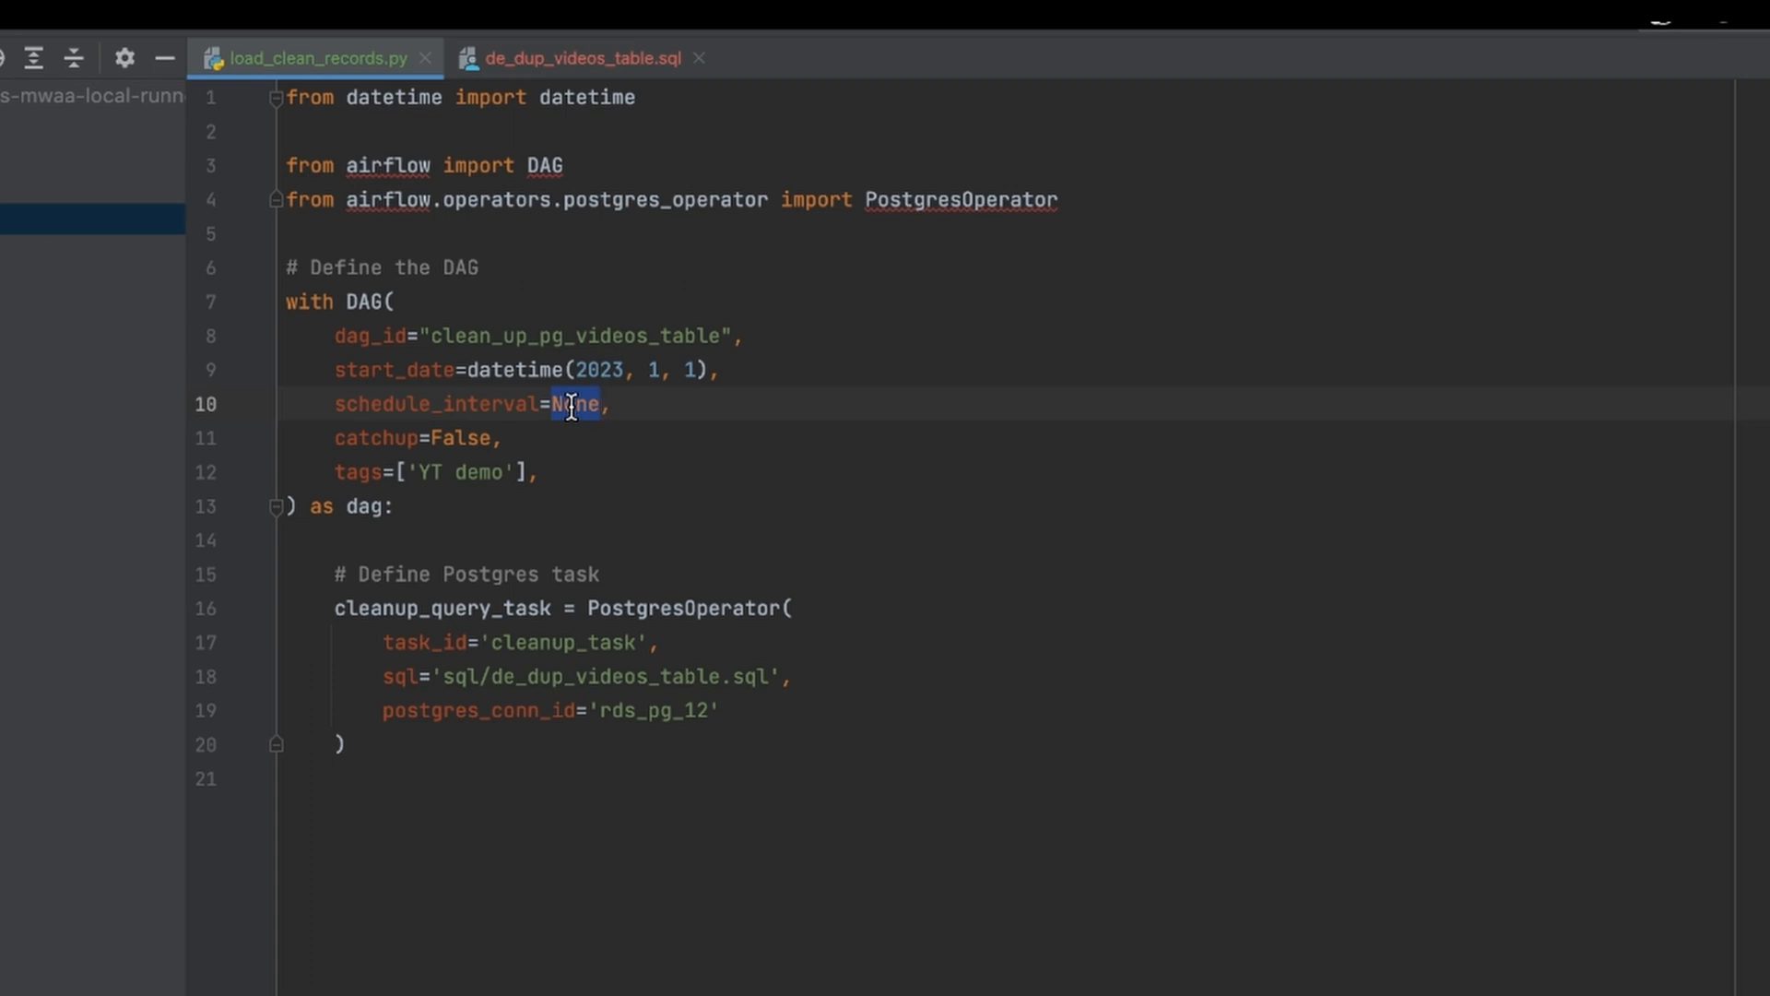
text("")
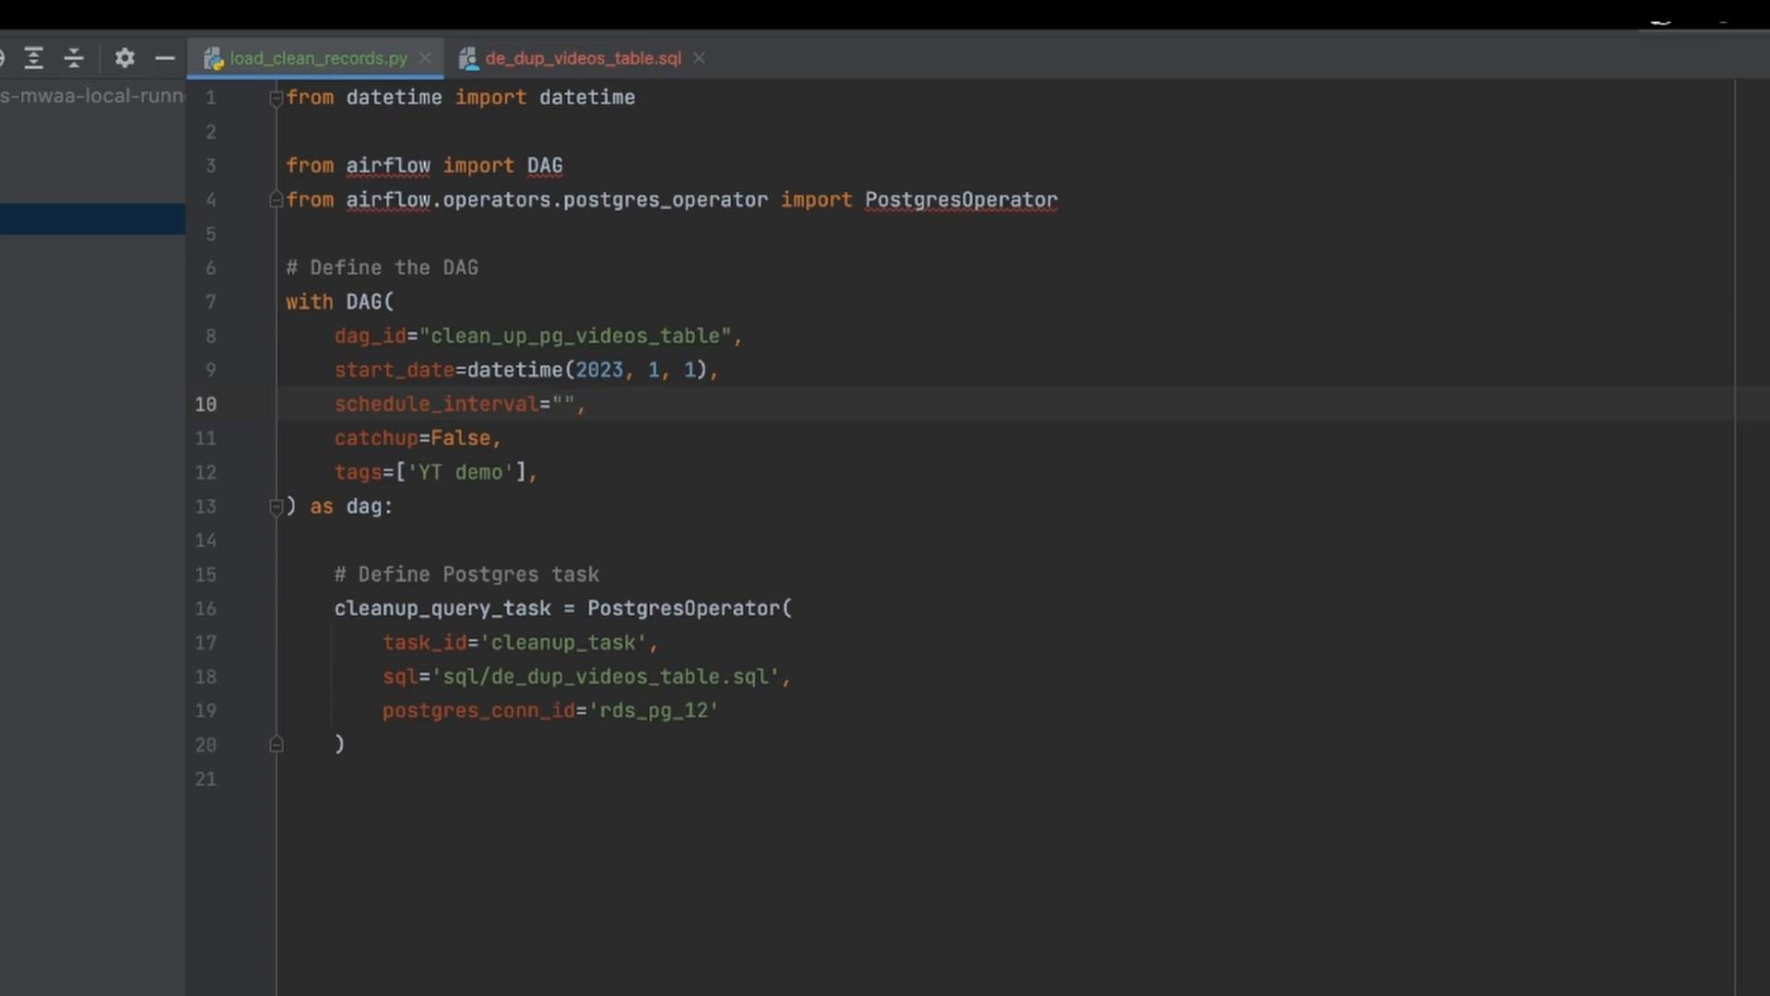
text(0 10 *)
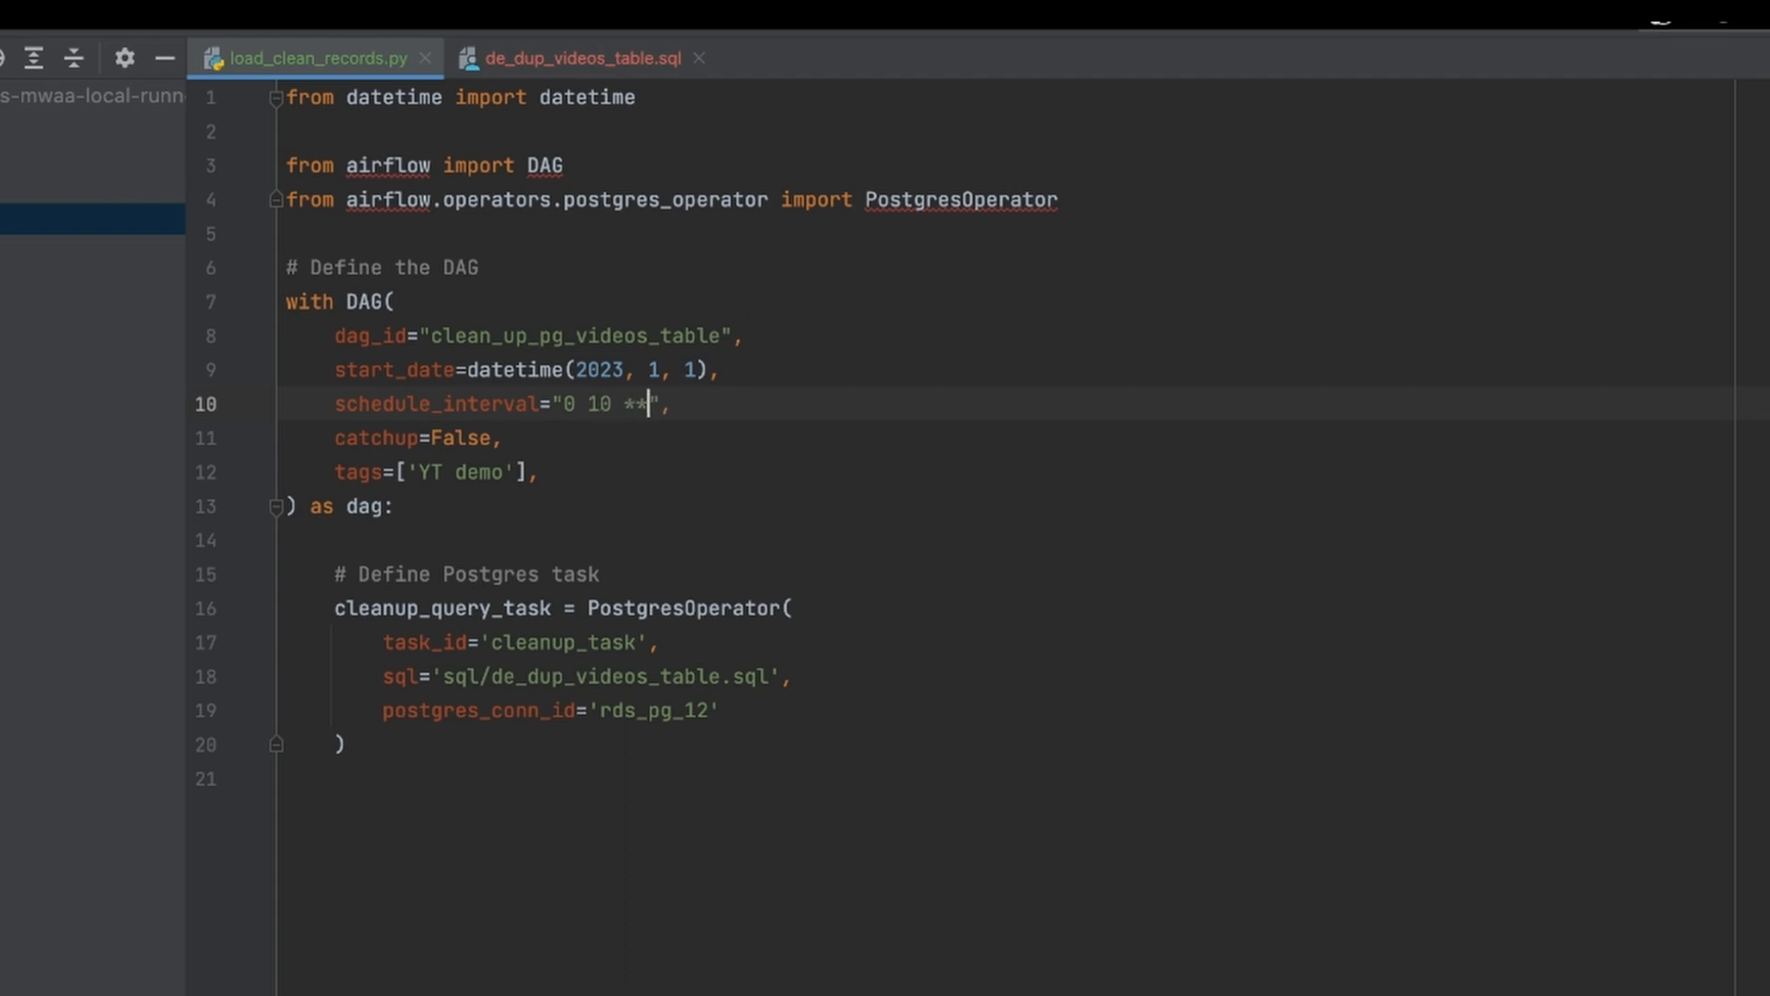
text(*)
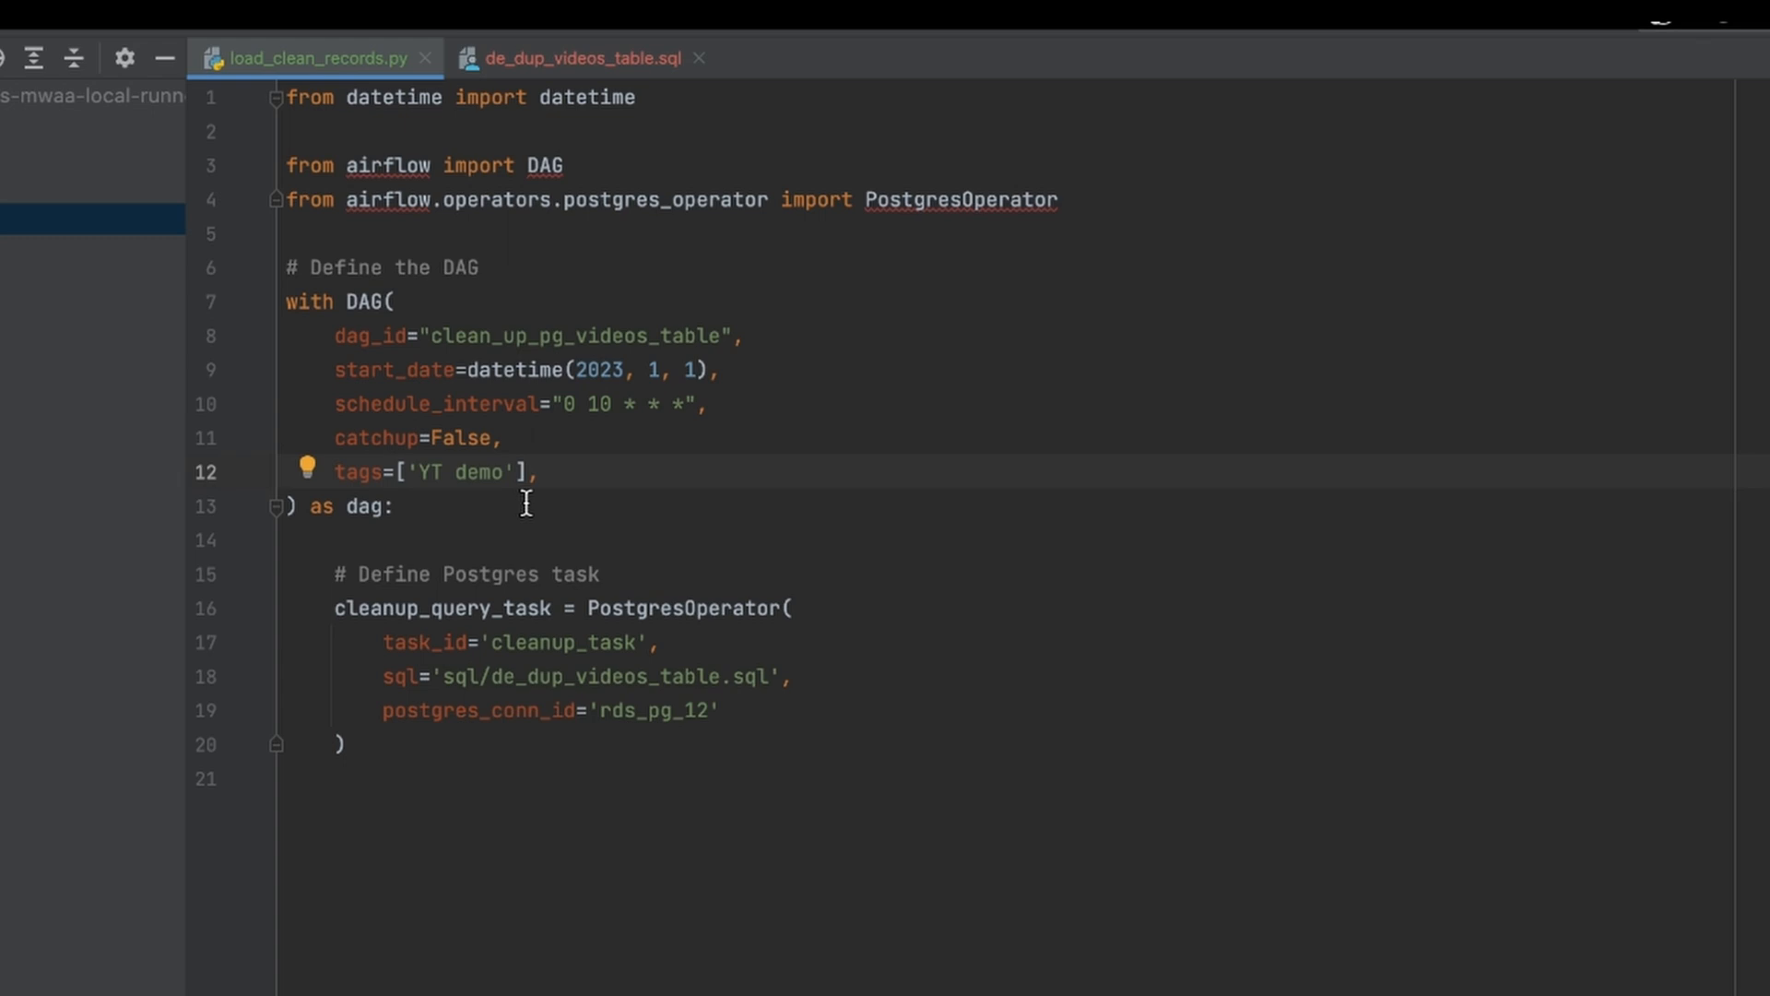
mouse_move(398, 710)
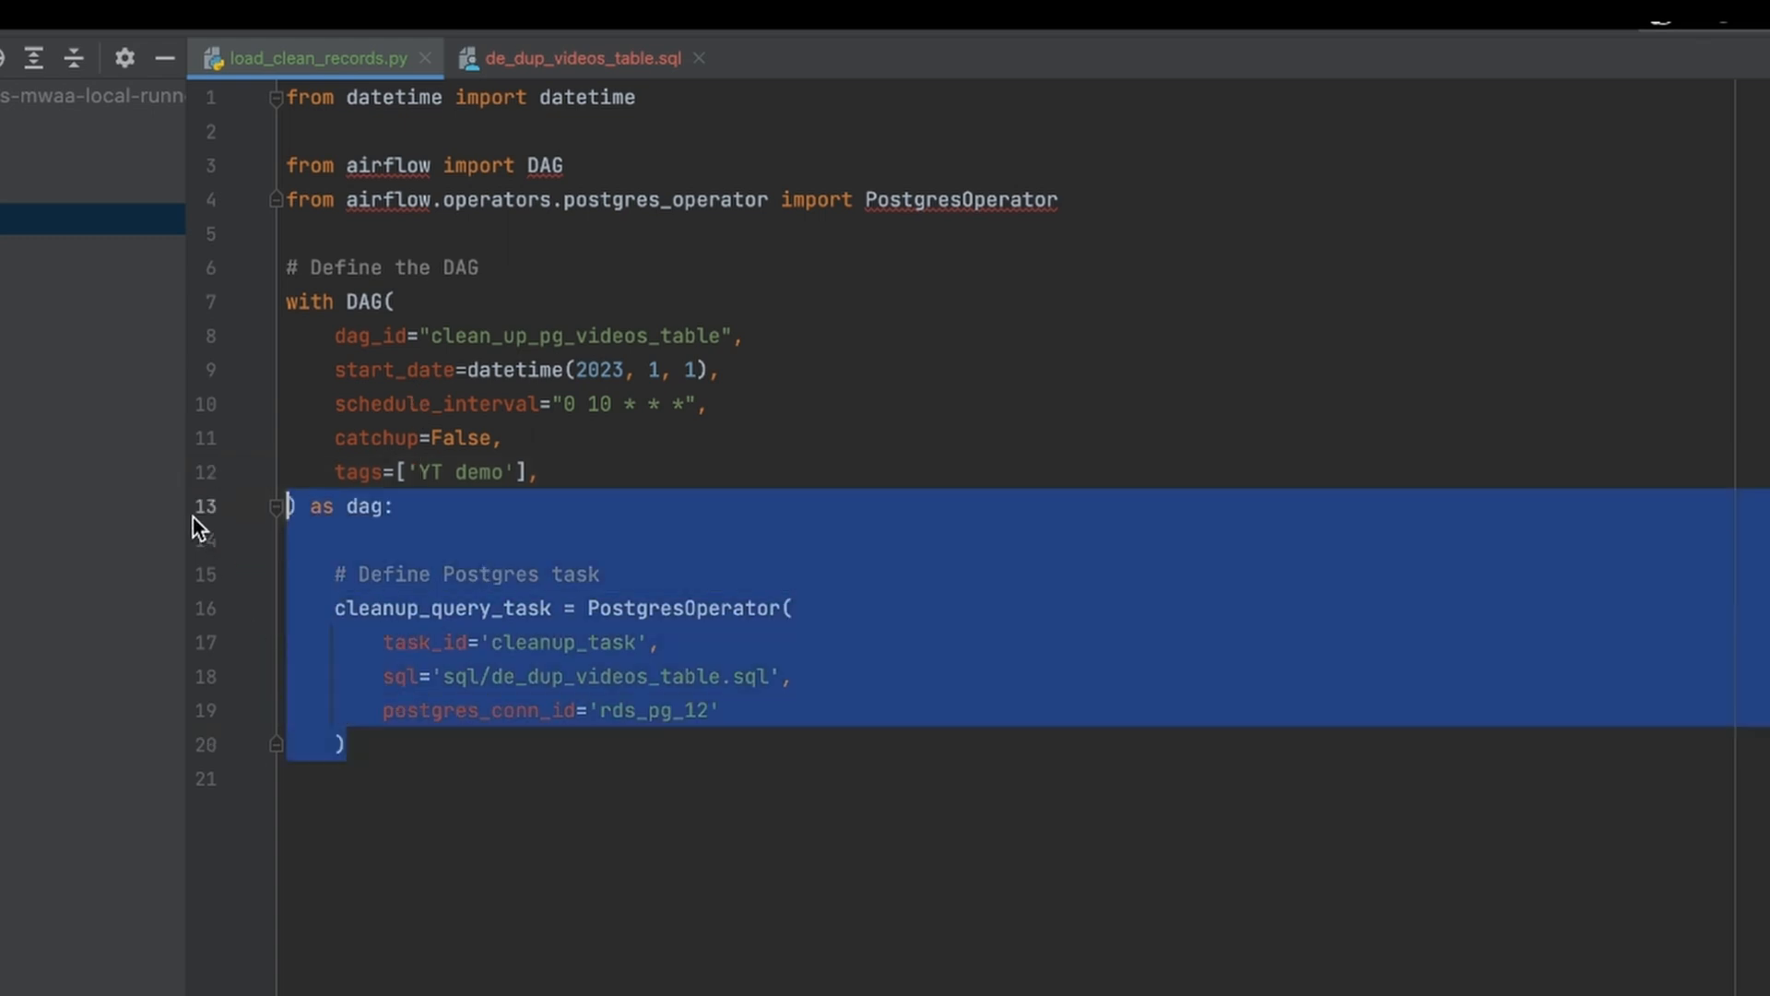
click(570, 743)
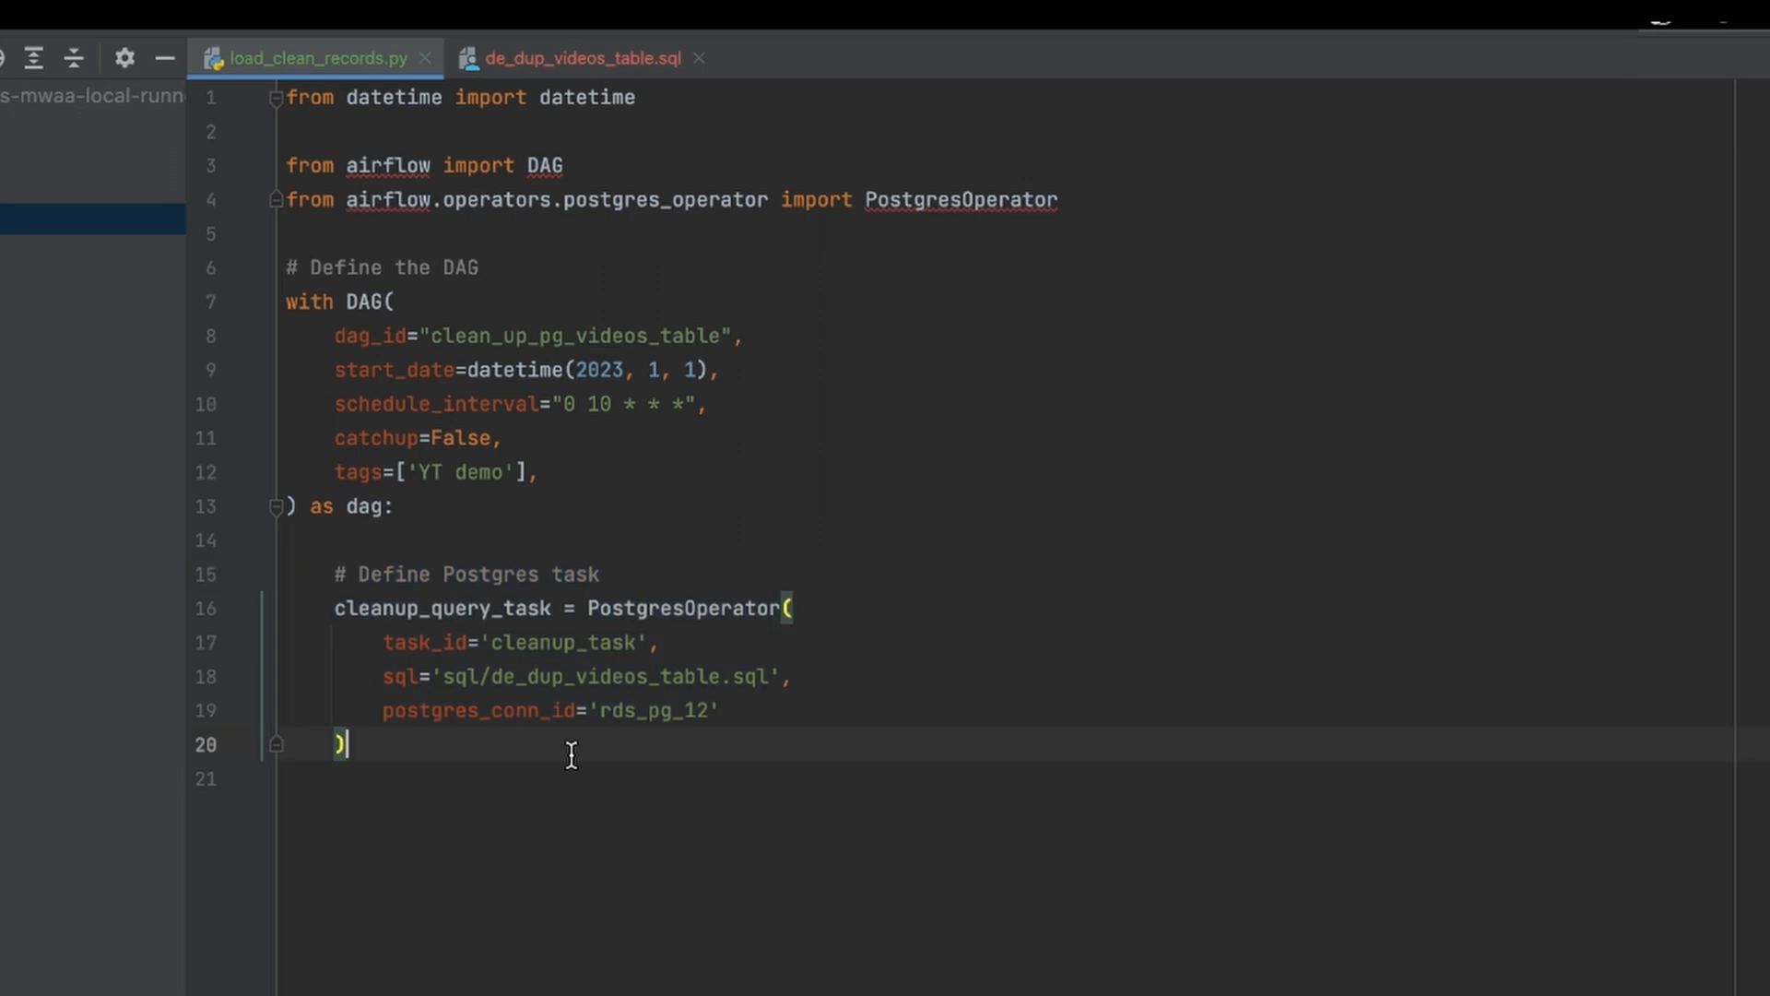
double_click(680, 607)
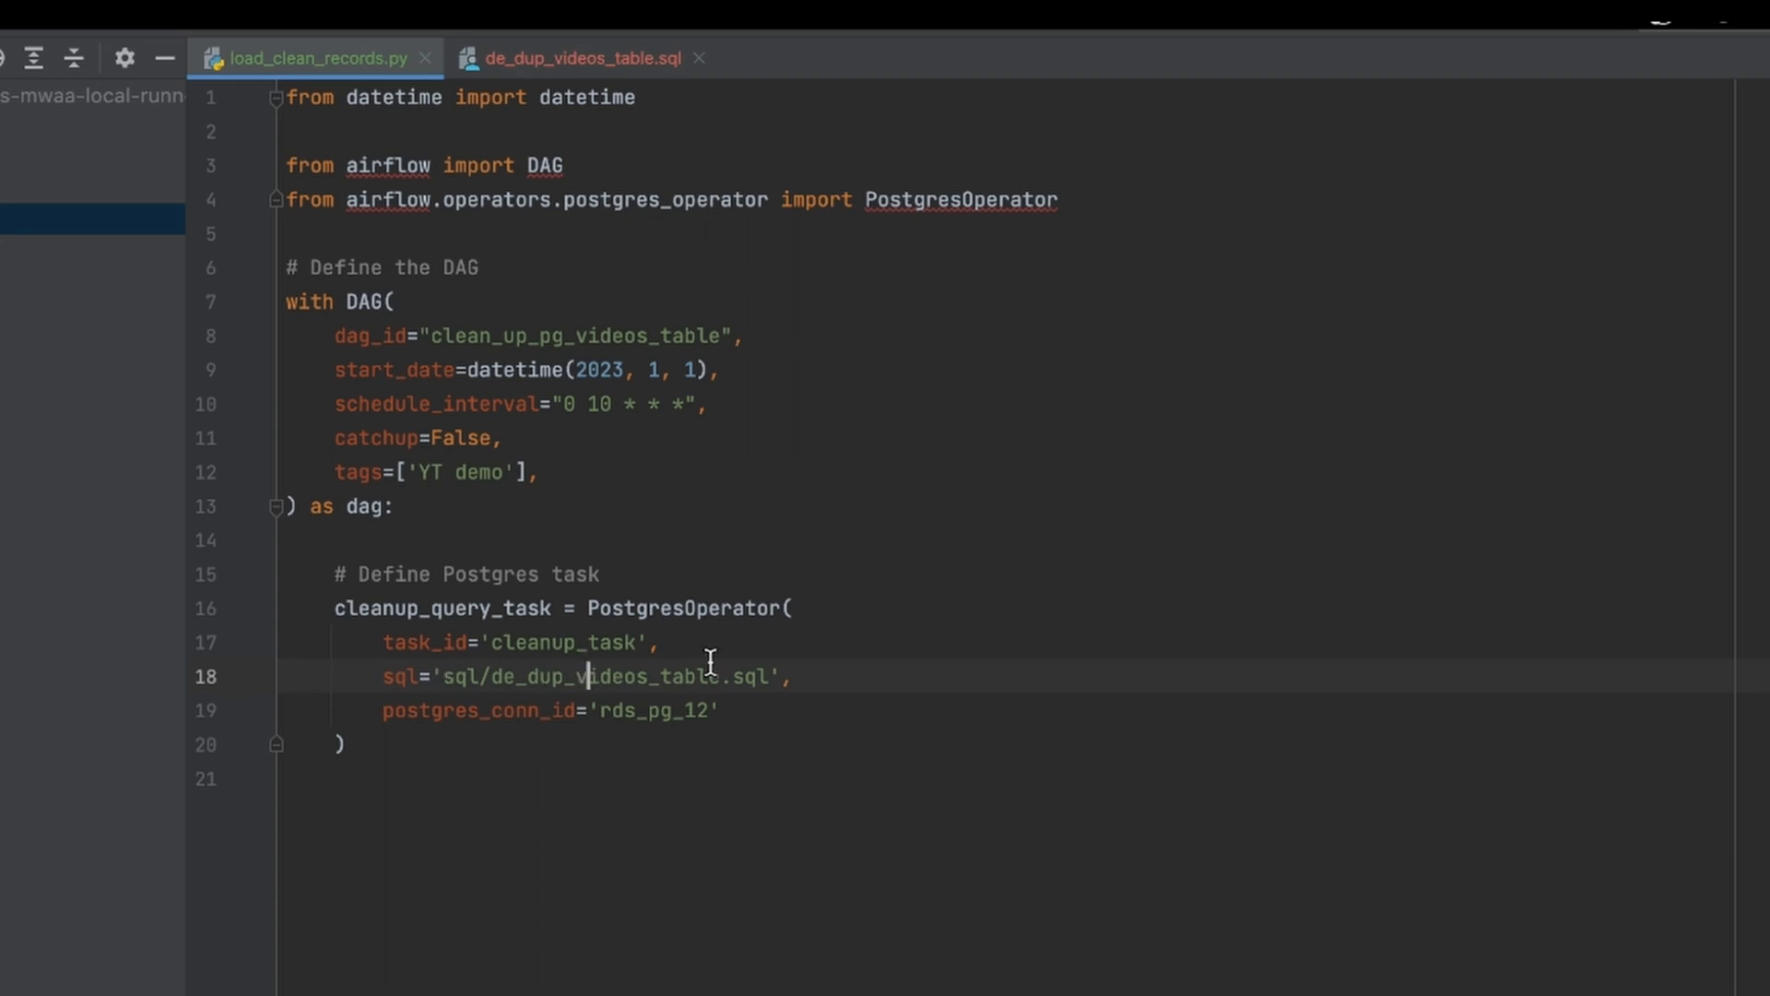
double_click(477, 708)
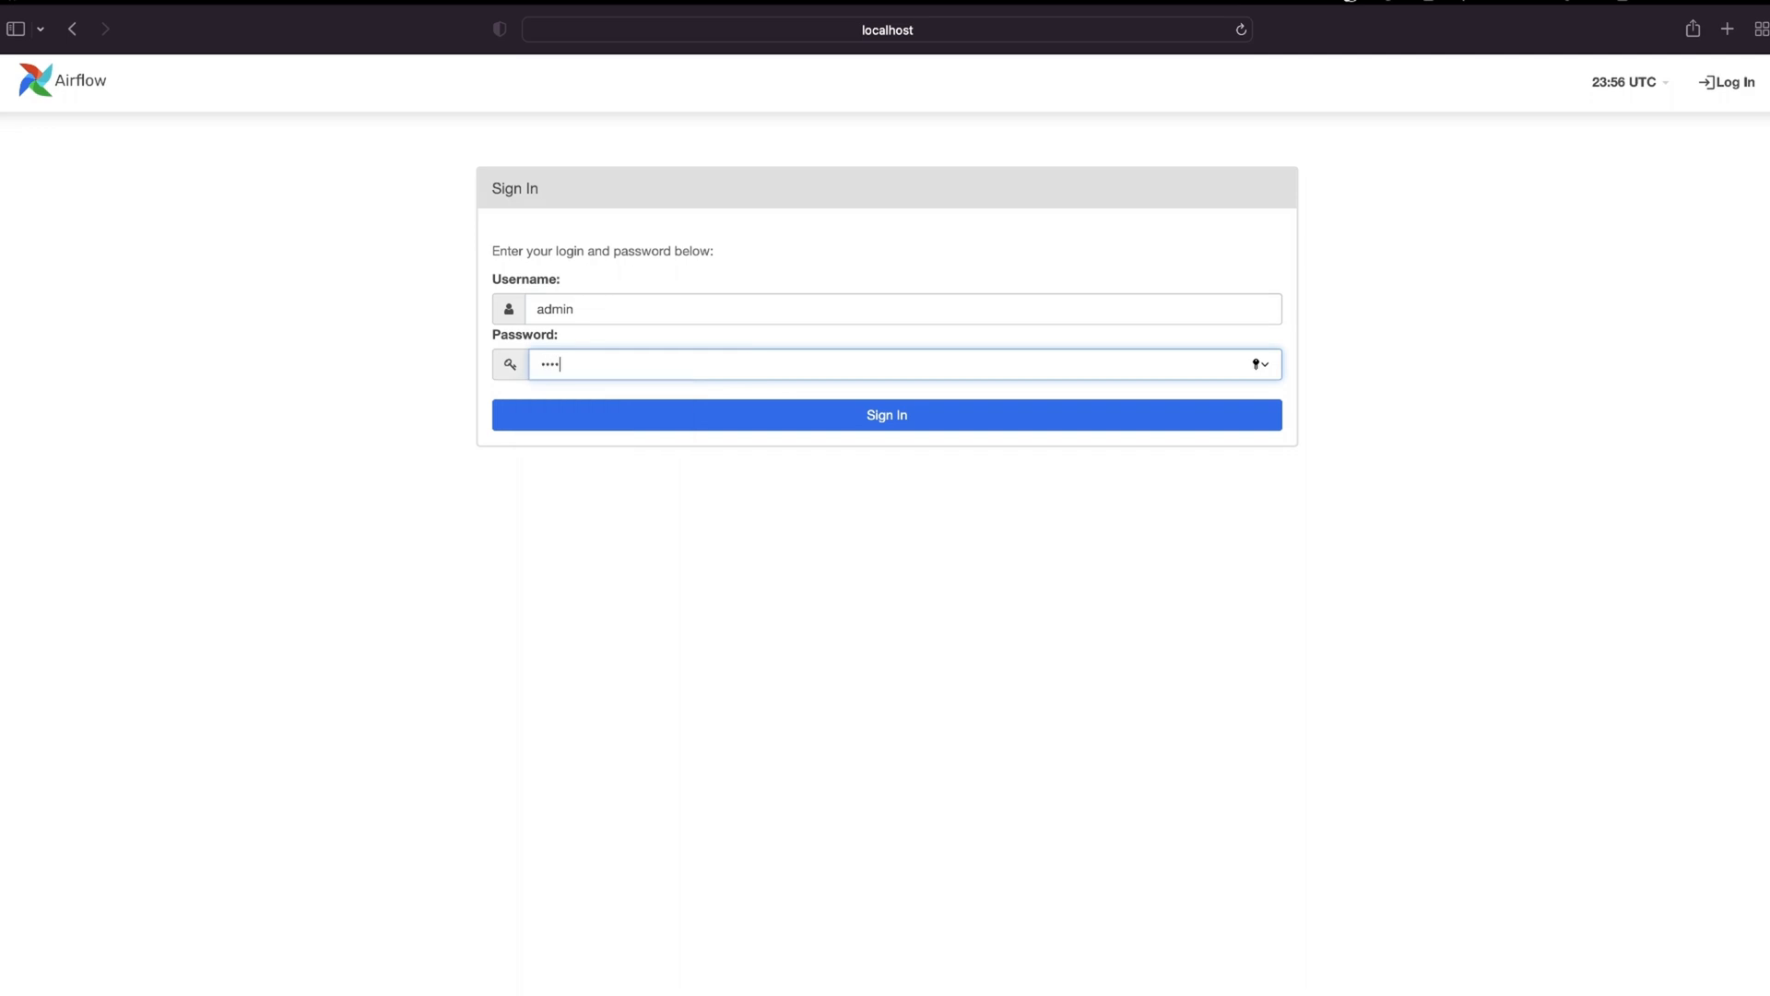
- Sign in, view clean_up_pg_videos_table's graph and unpause the DAG so it runs
click(885, 415)
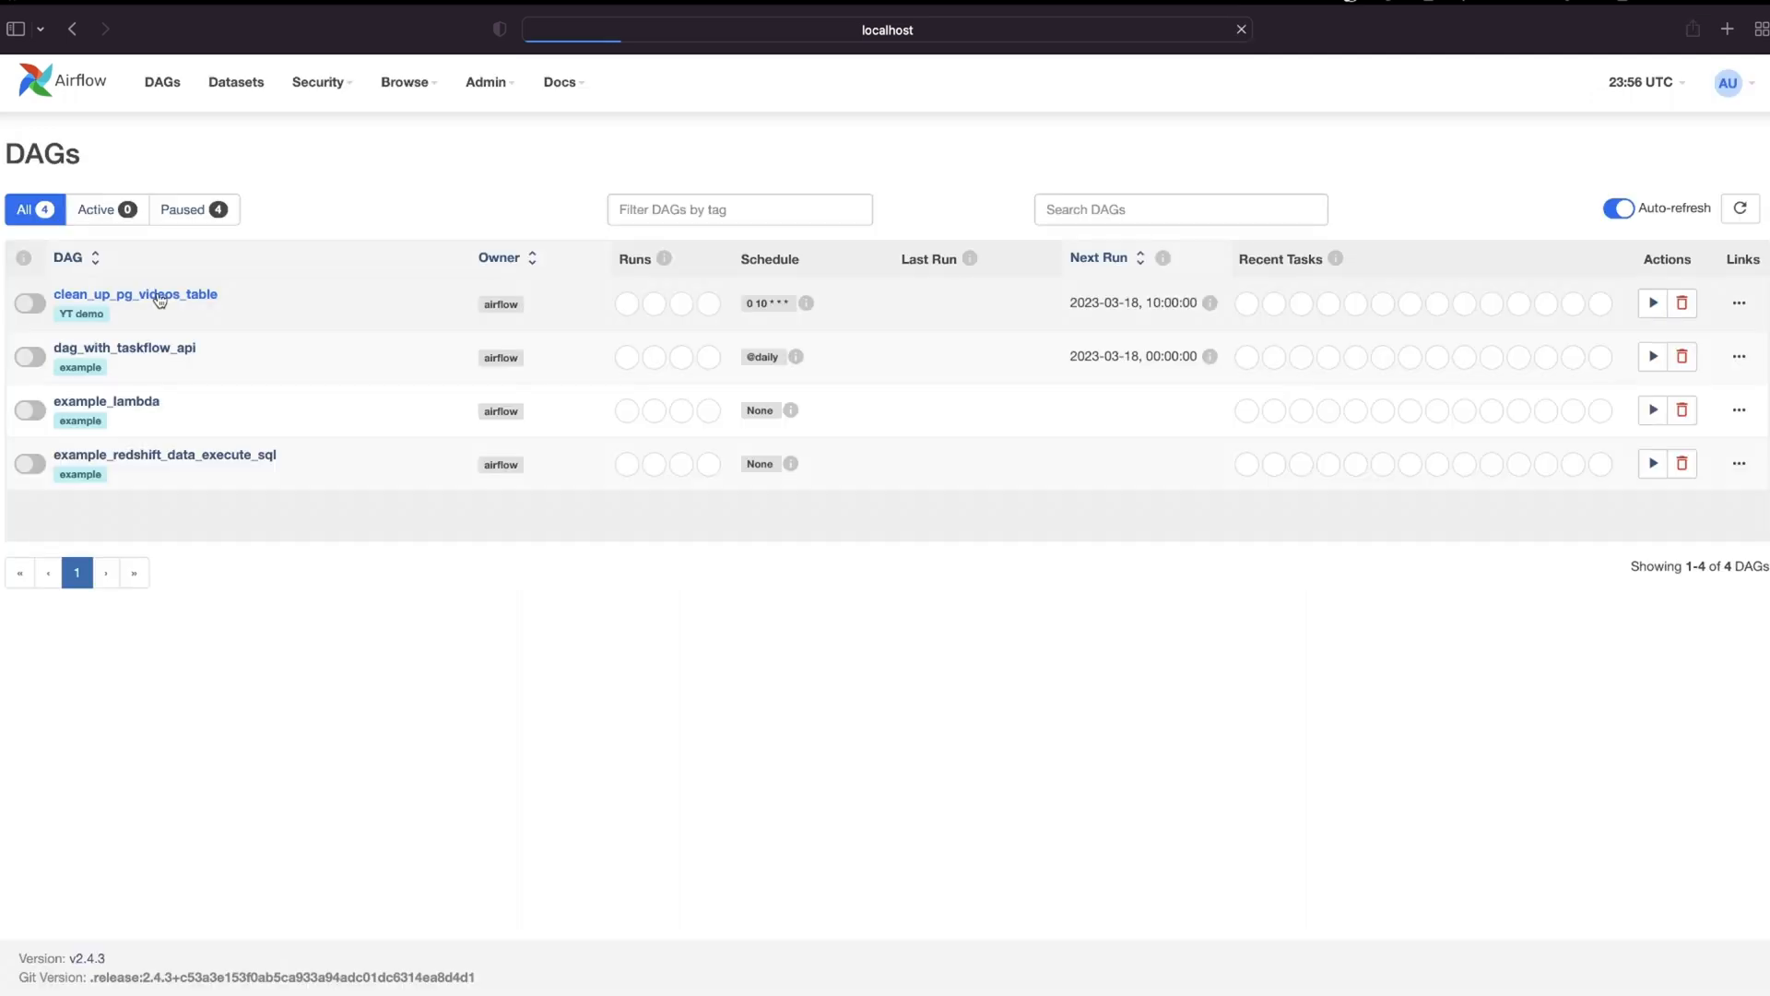
click(135, 295)
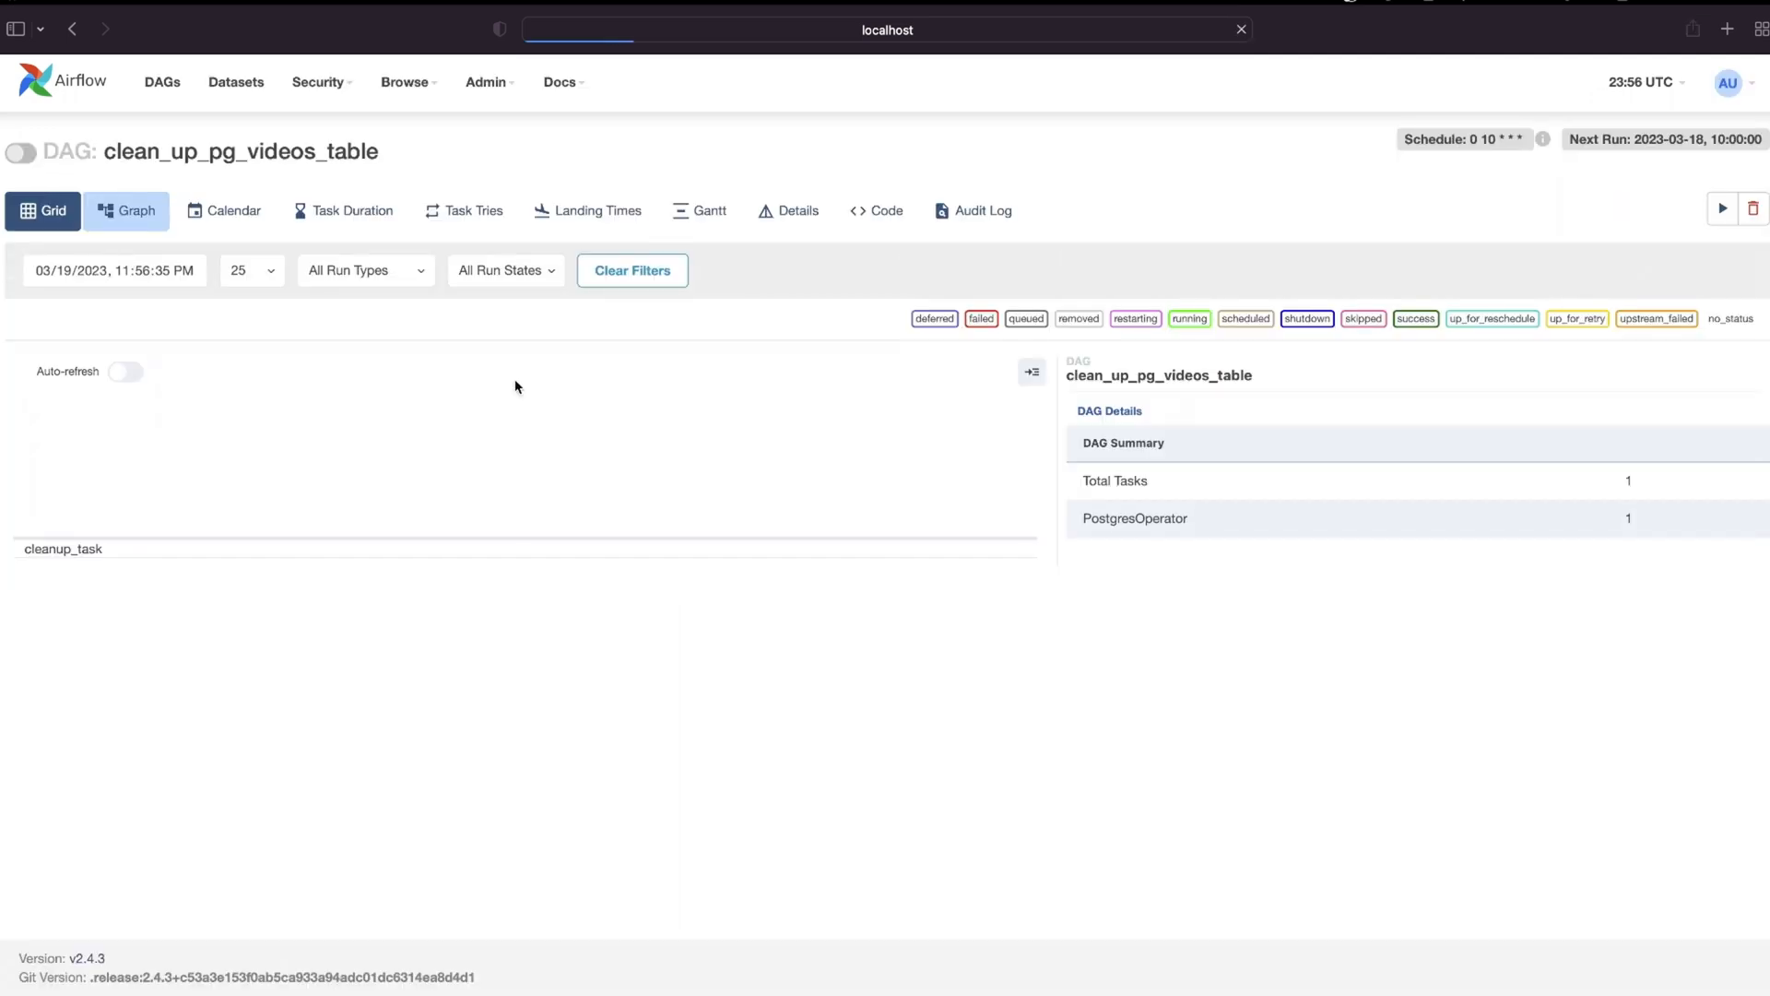
click(125, 211)
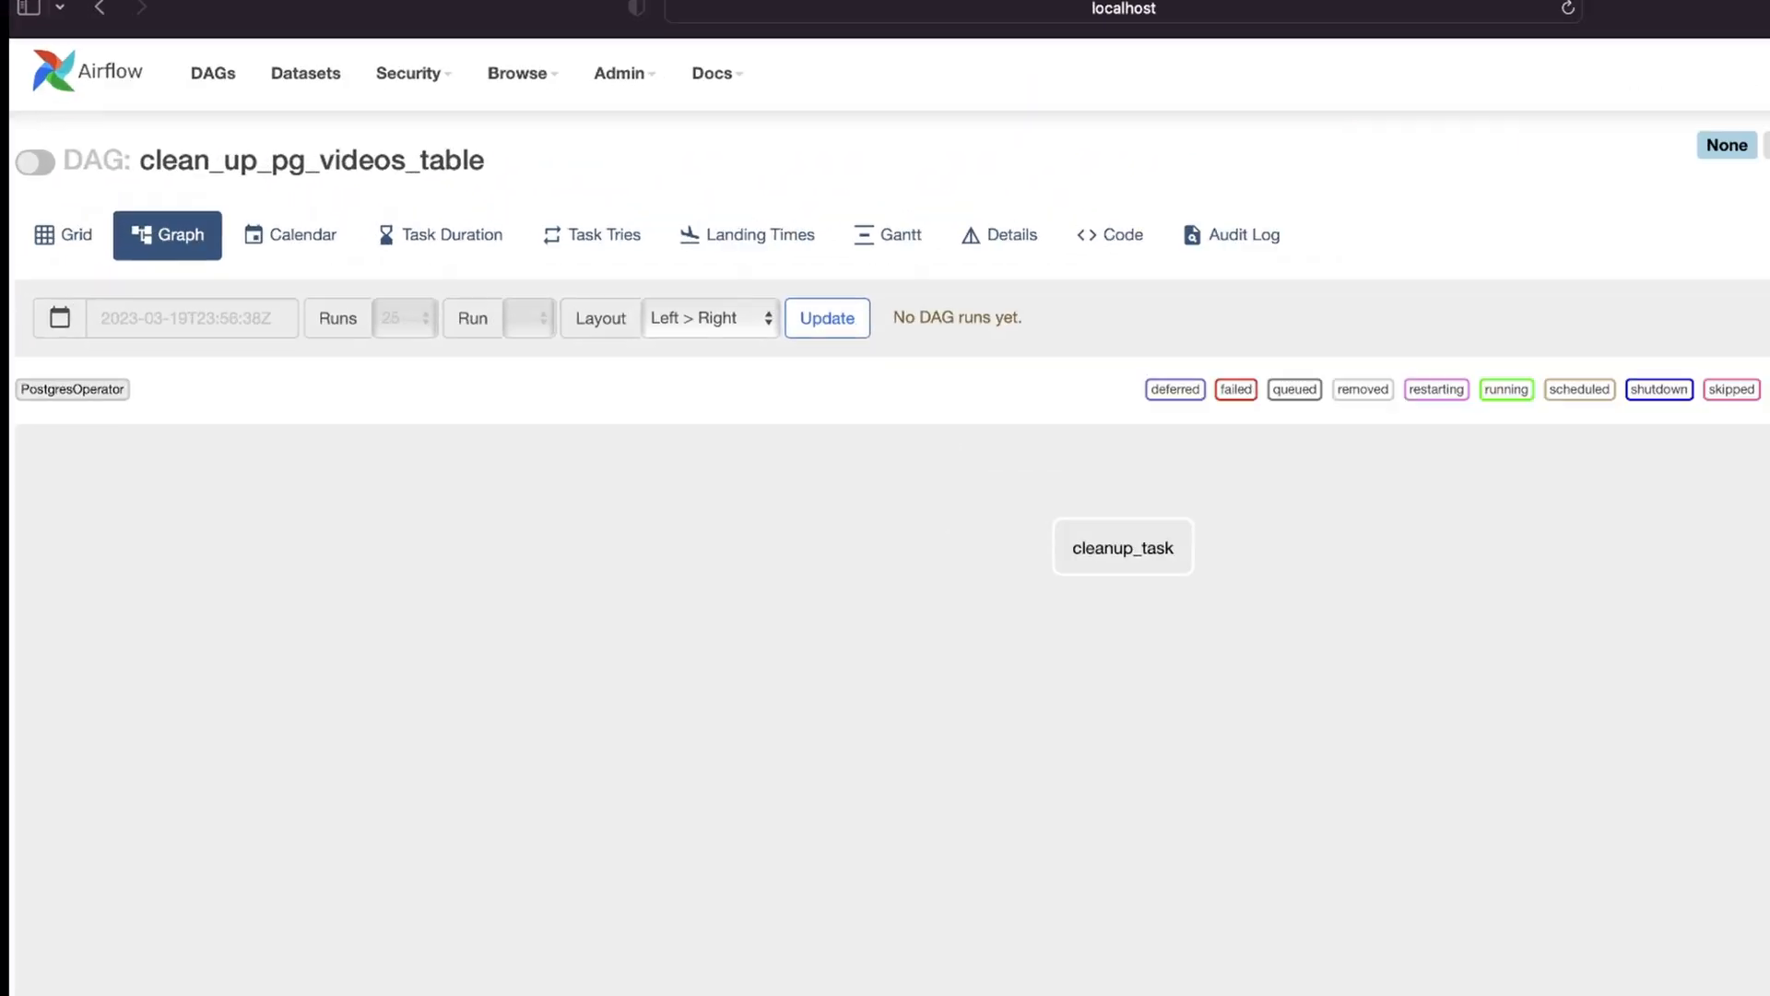
click(33, 163)
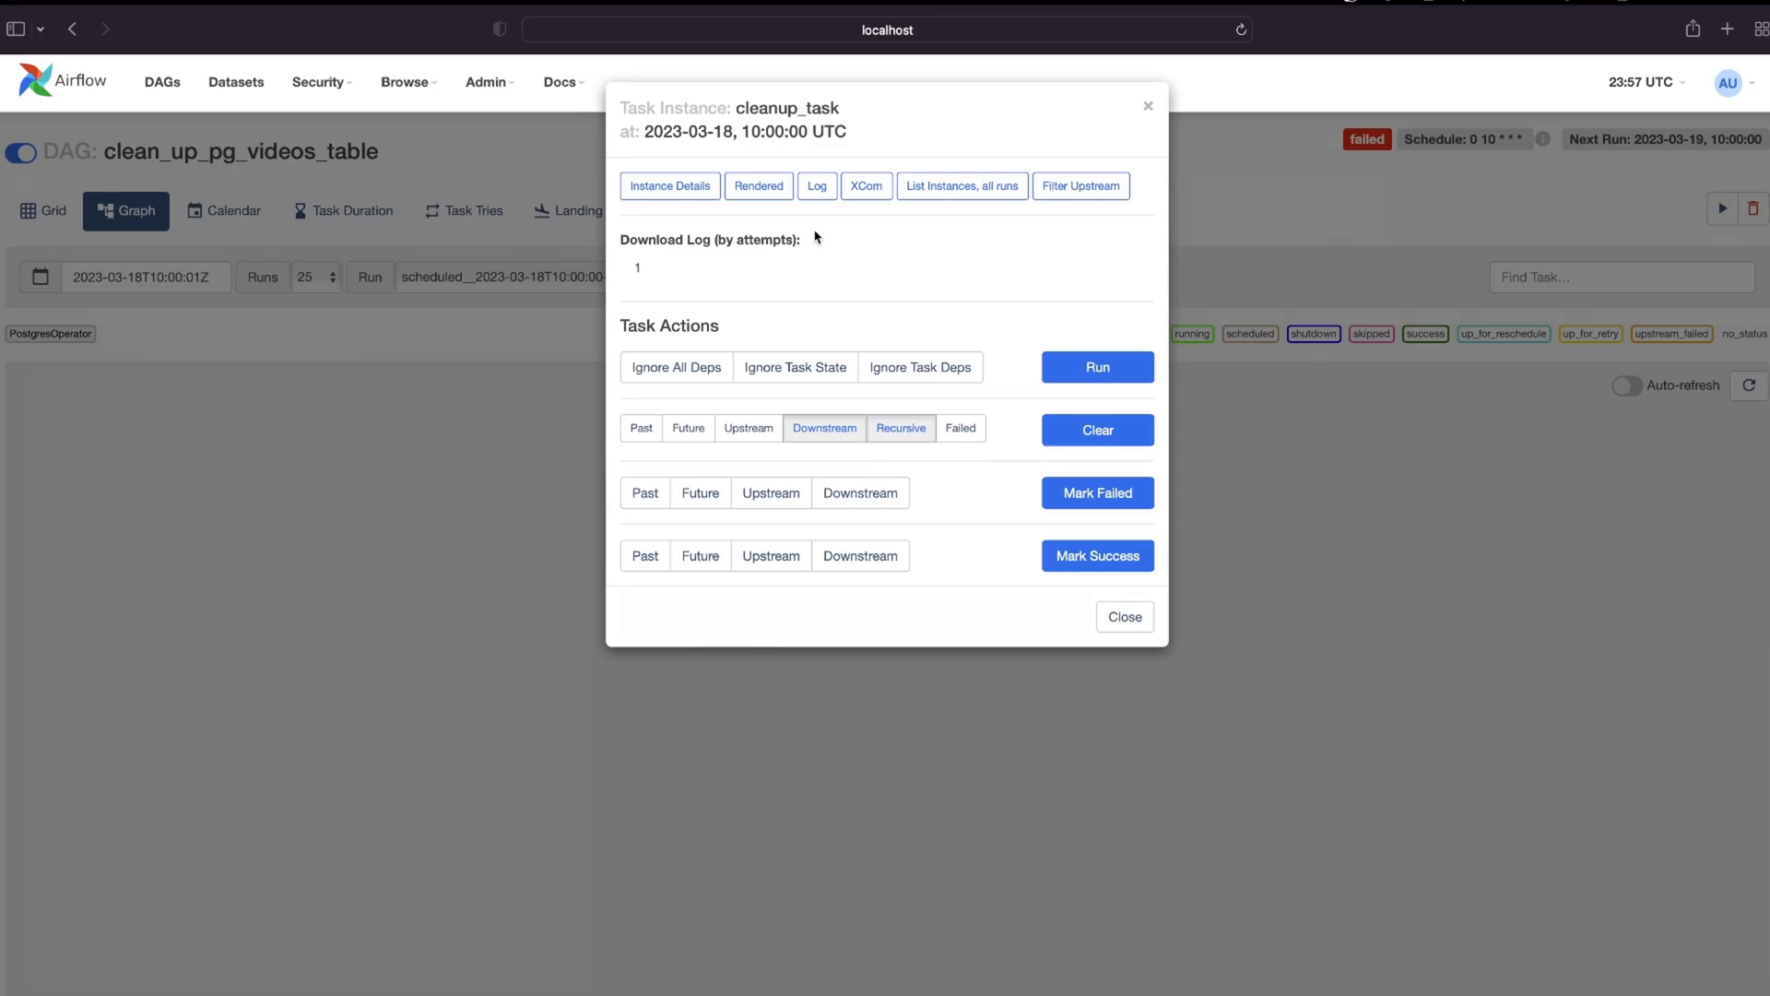
- Read the failed cleanup_task log reporting rds_pg_12 isn't defined, then reach the Admin menu
click(817, 186)
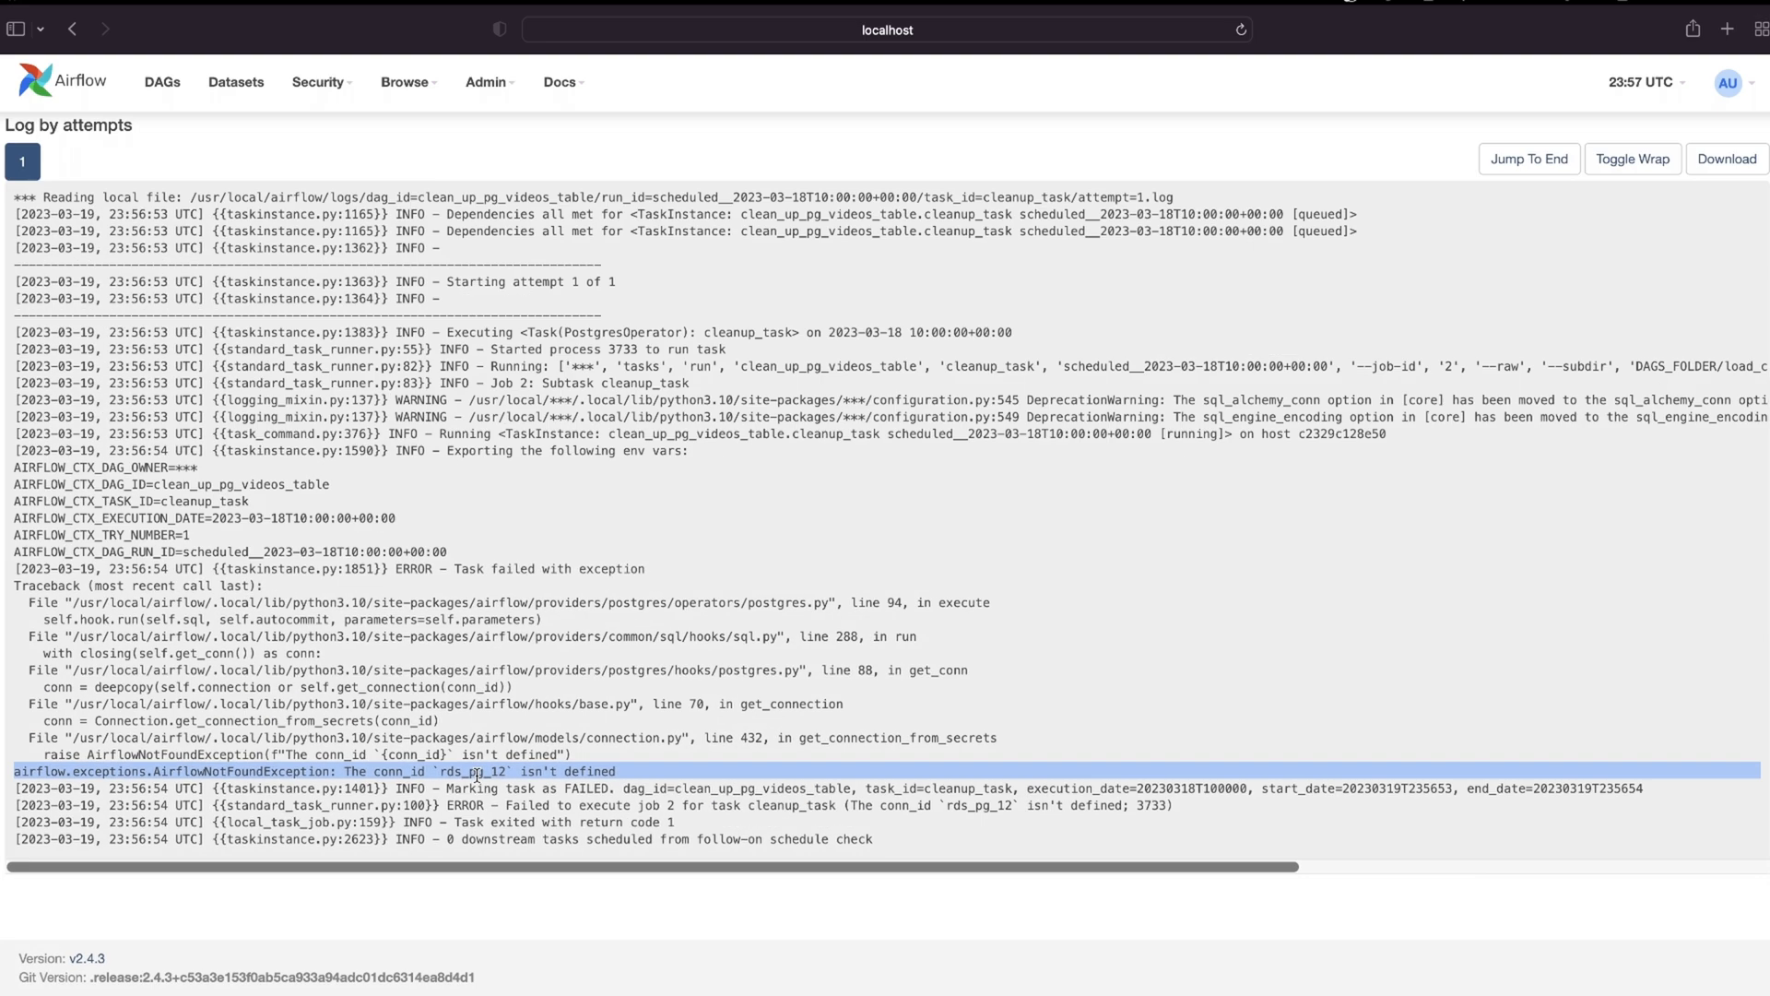
click(485, 81)
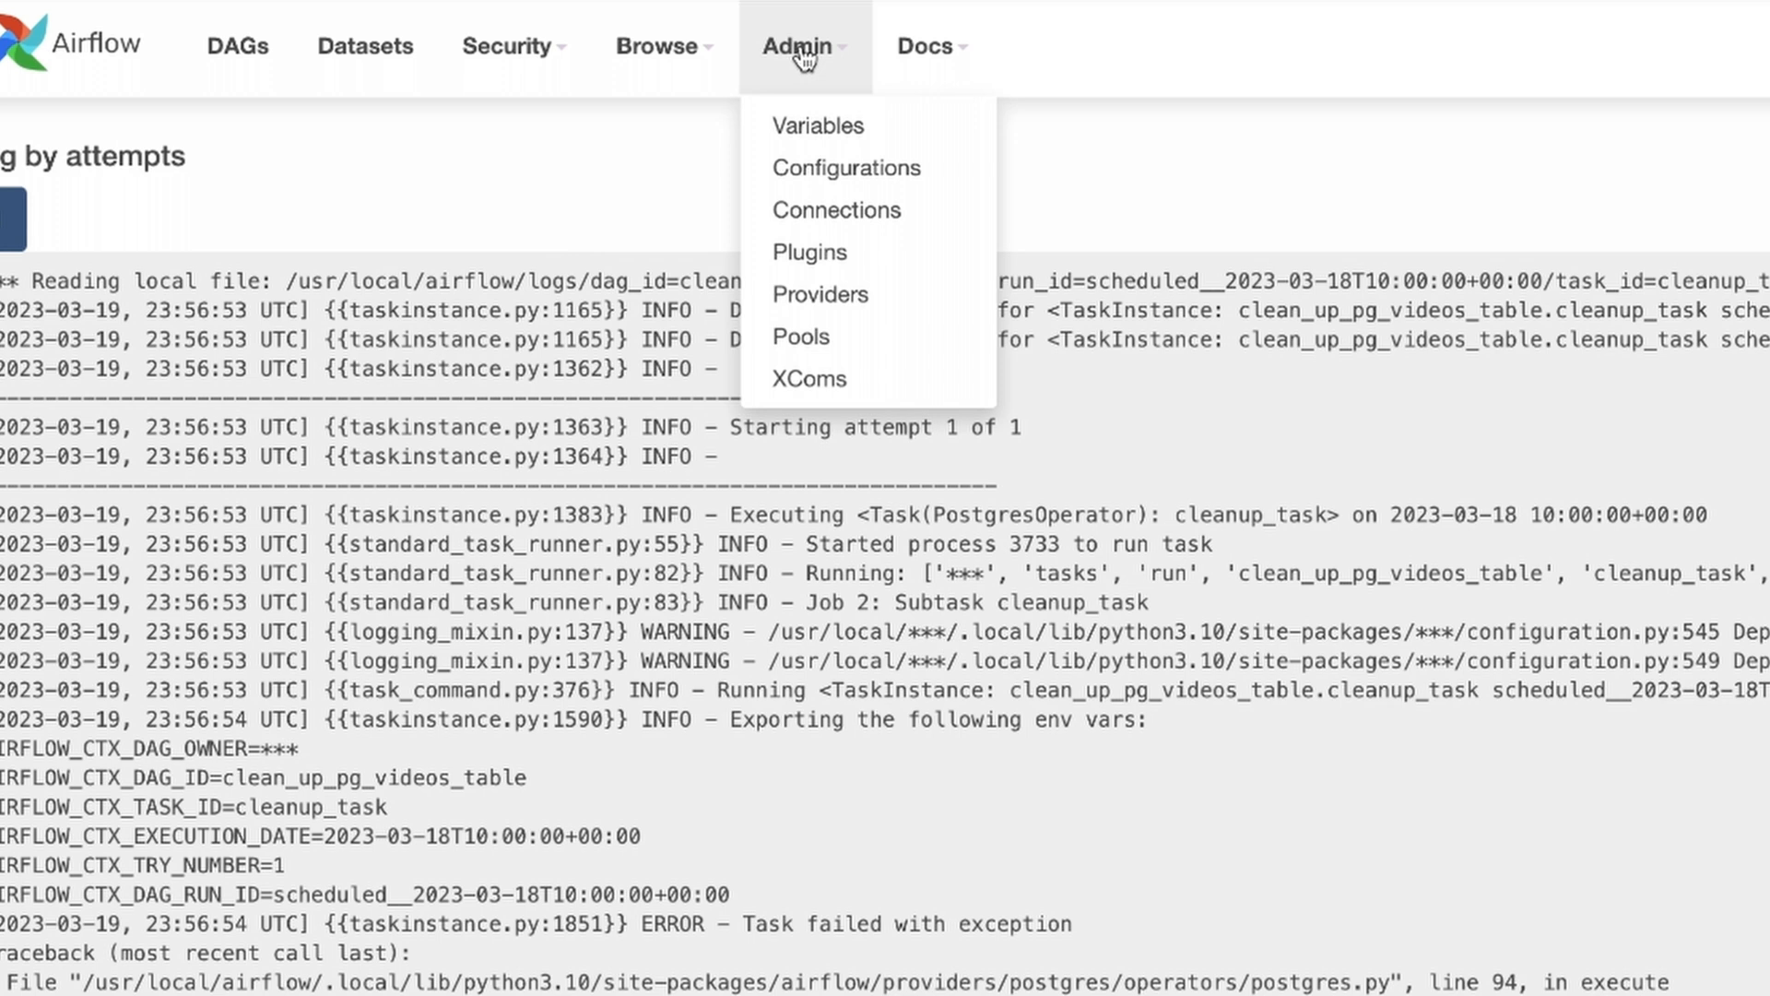
mouse_move(835, 211)
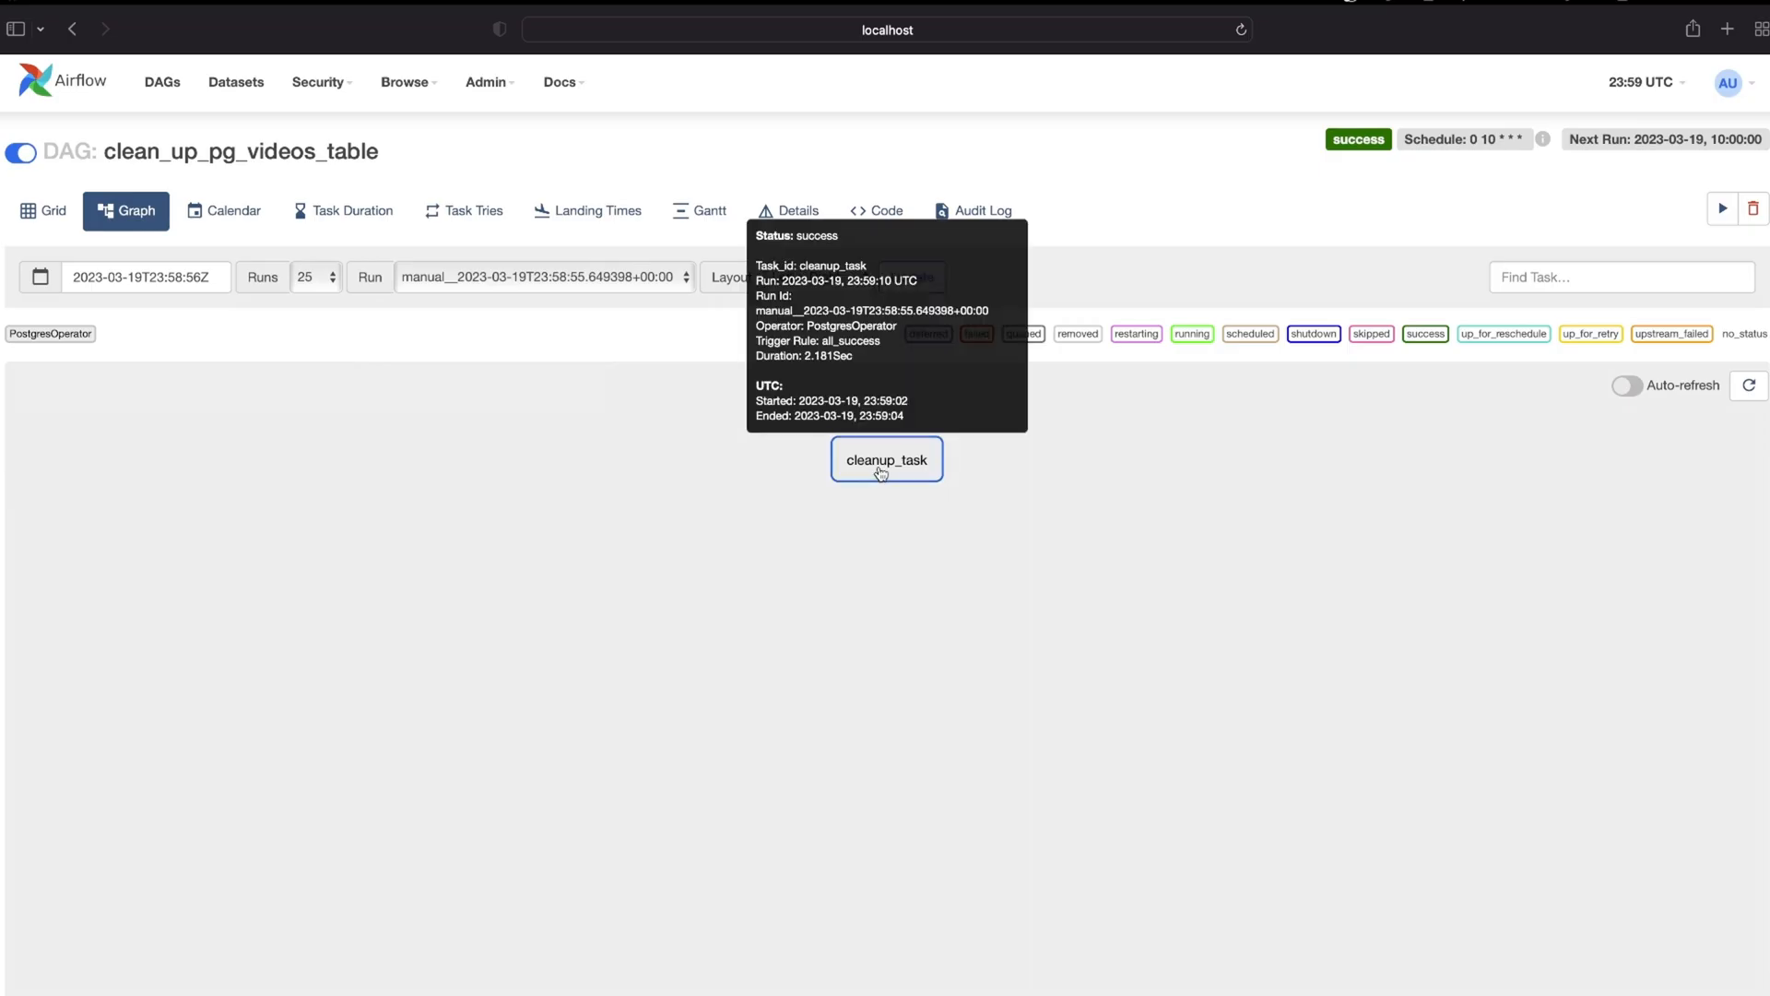
- Bring up the task instance details of the successful cleanup_task run
click(887, 459)
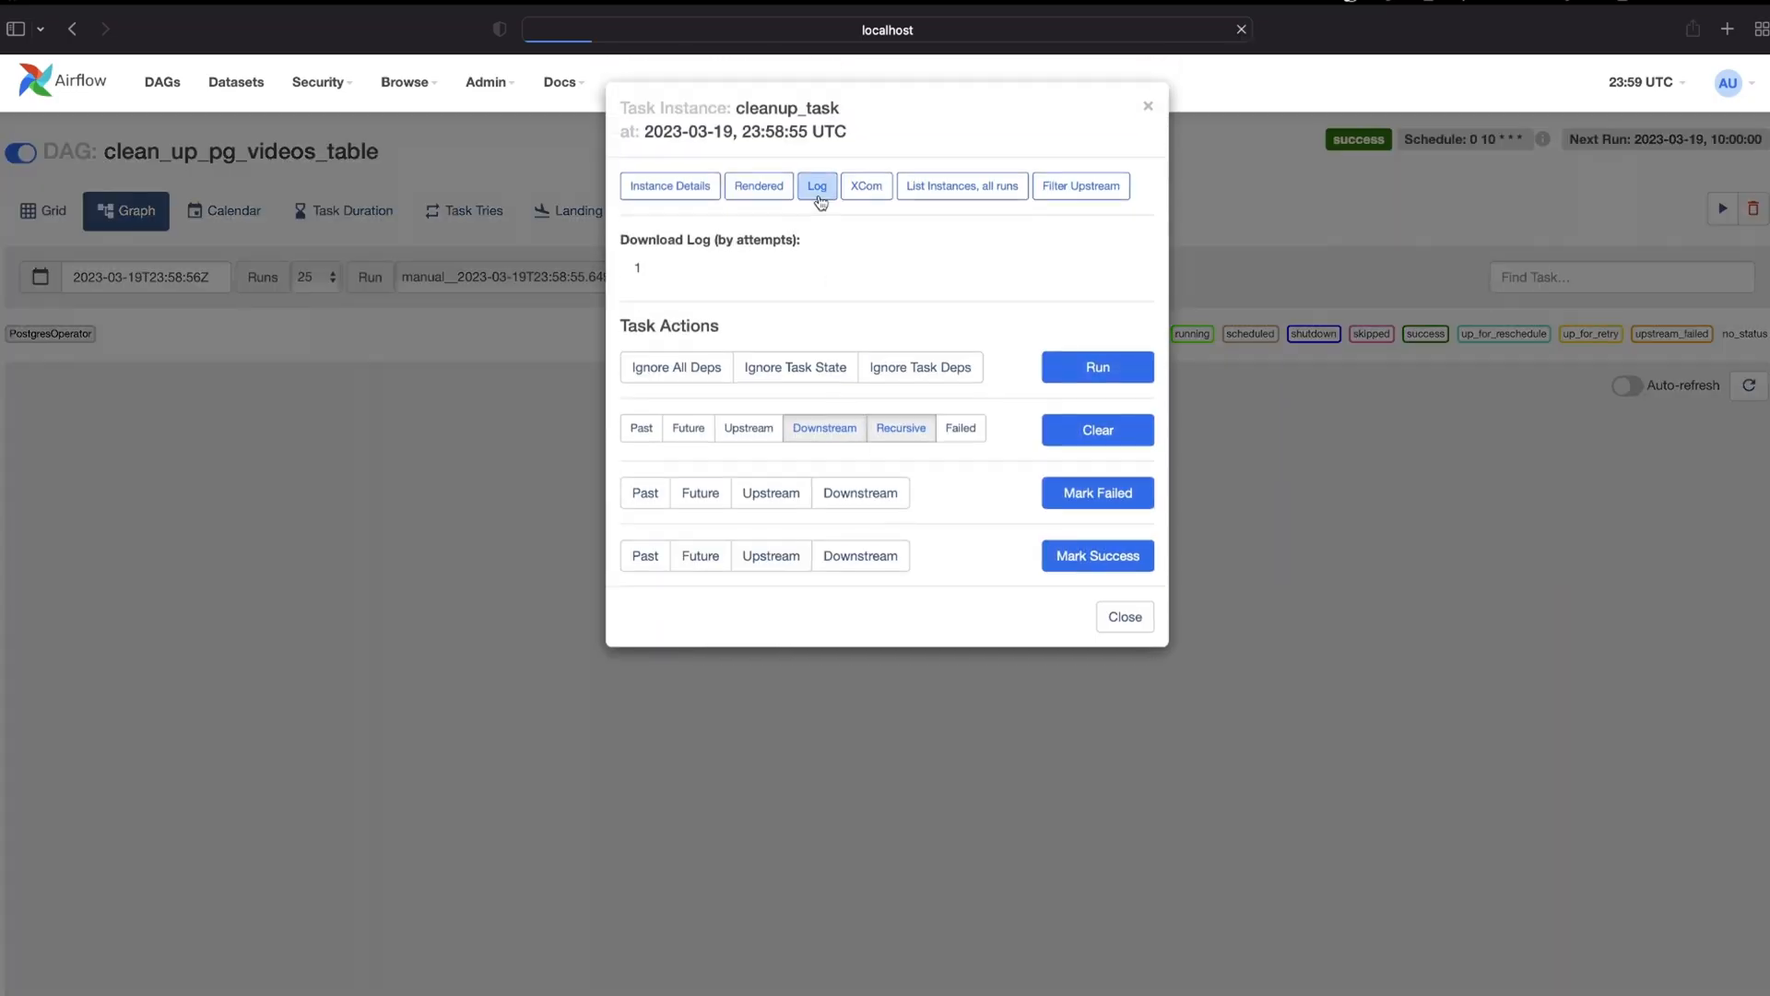
mouse_move(836, 666)
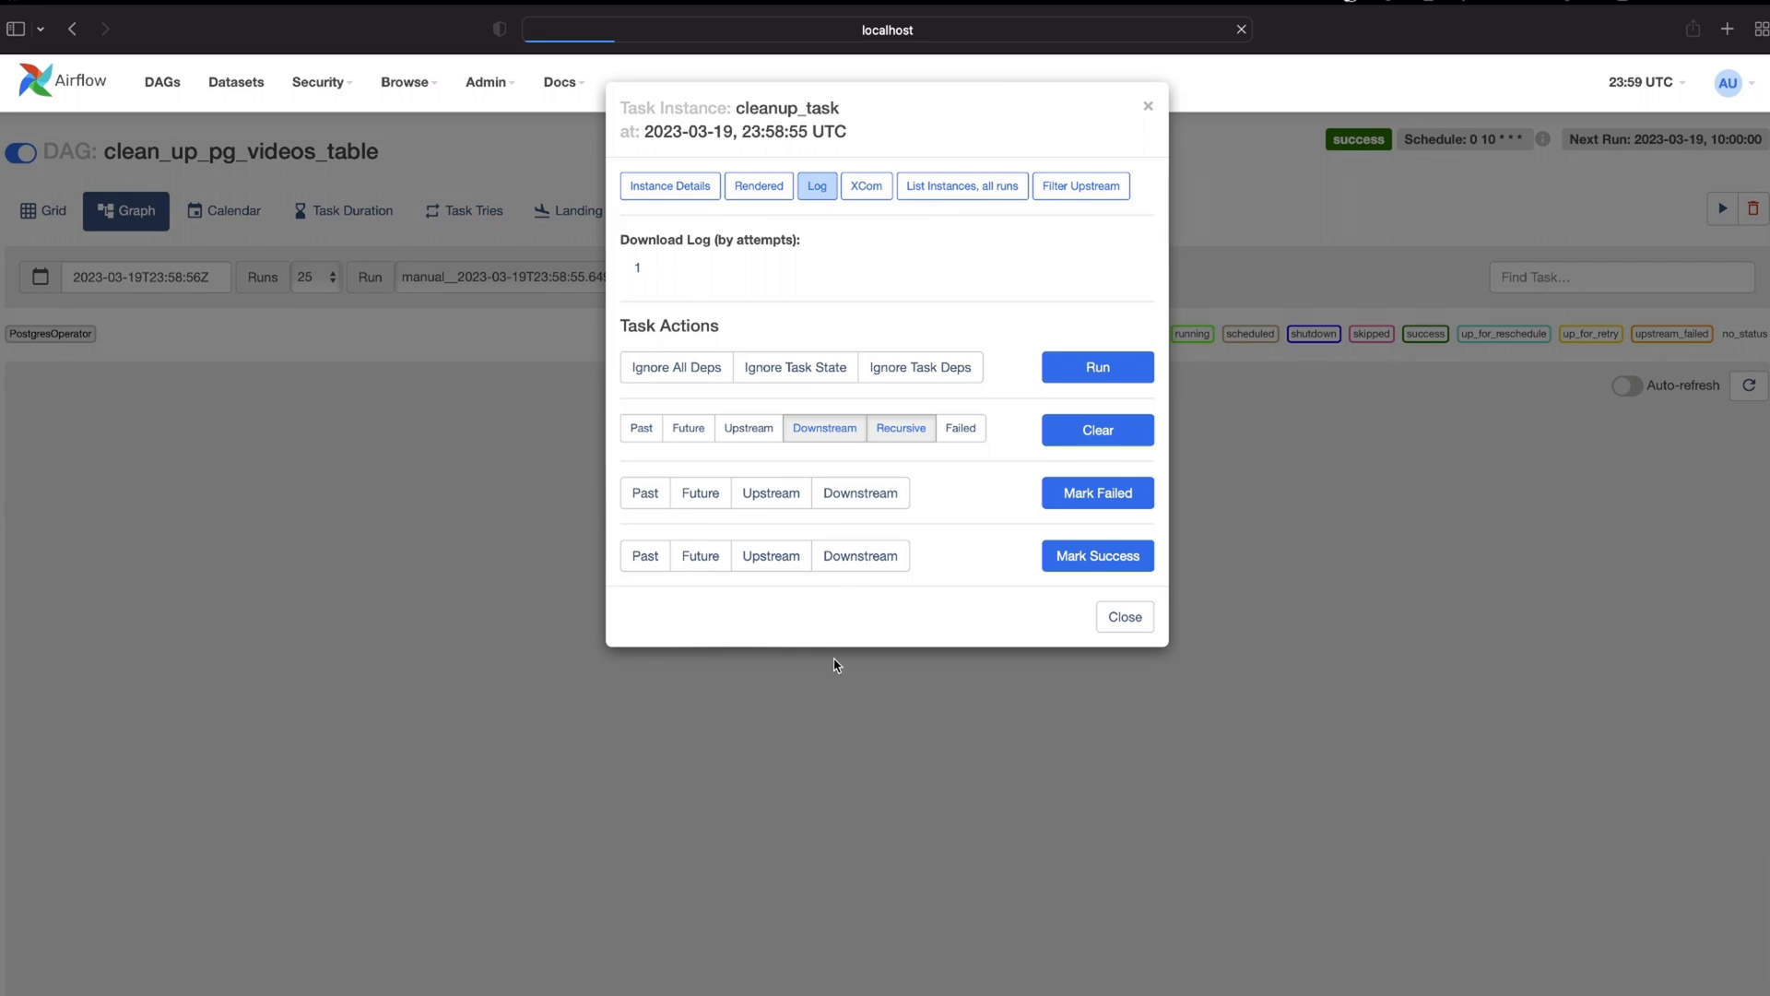